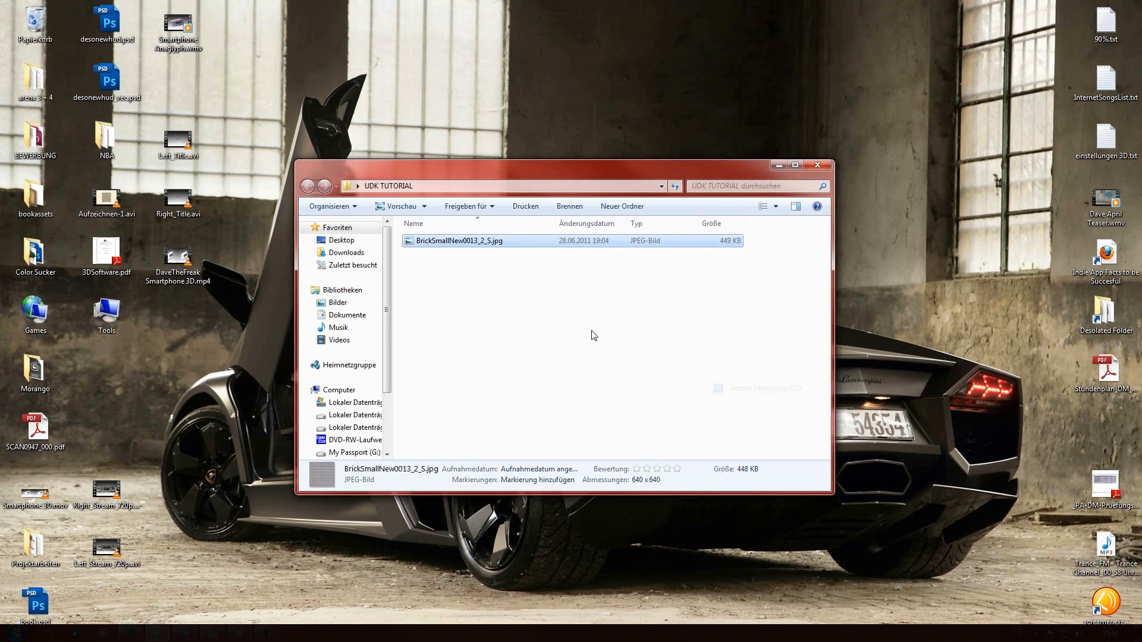
Load the brick texture JPG and look through the Bild and Ebene menus
double_click(459, 240)
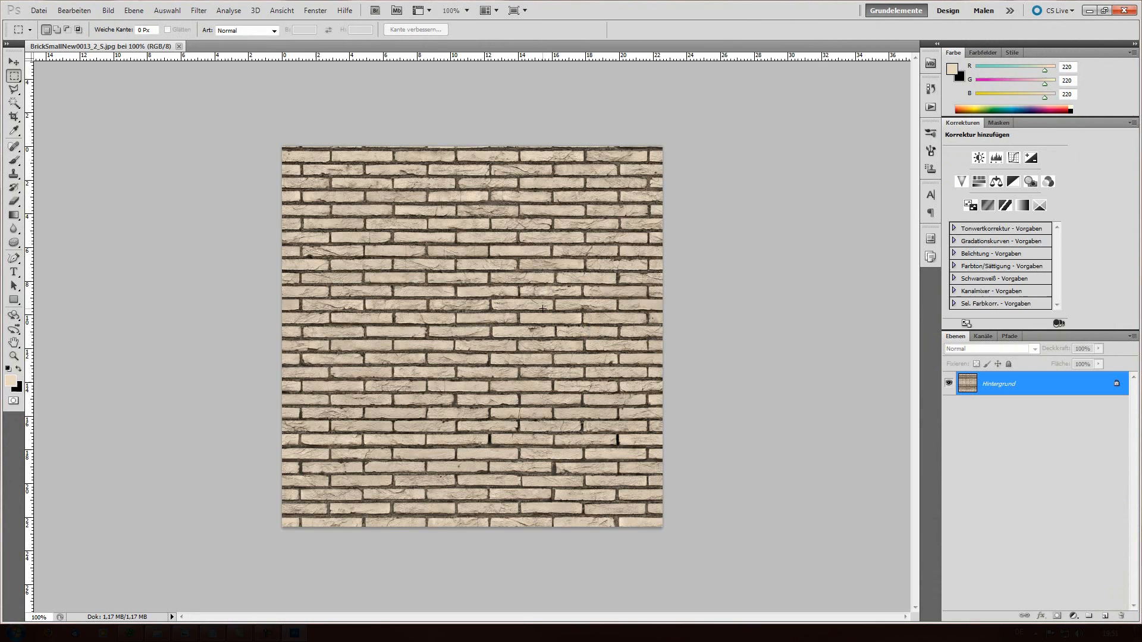
click(108, 10)
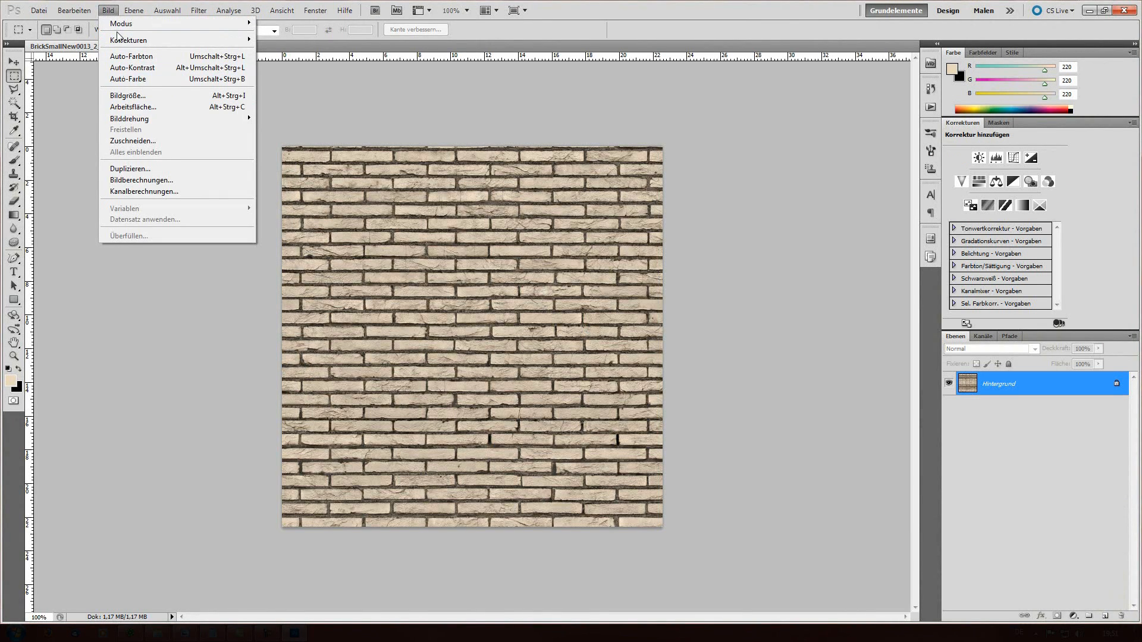
click(133, 10)
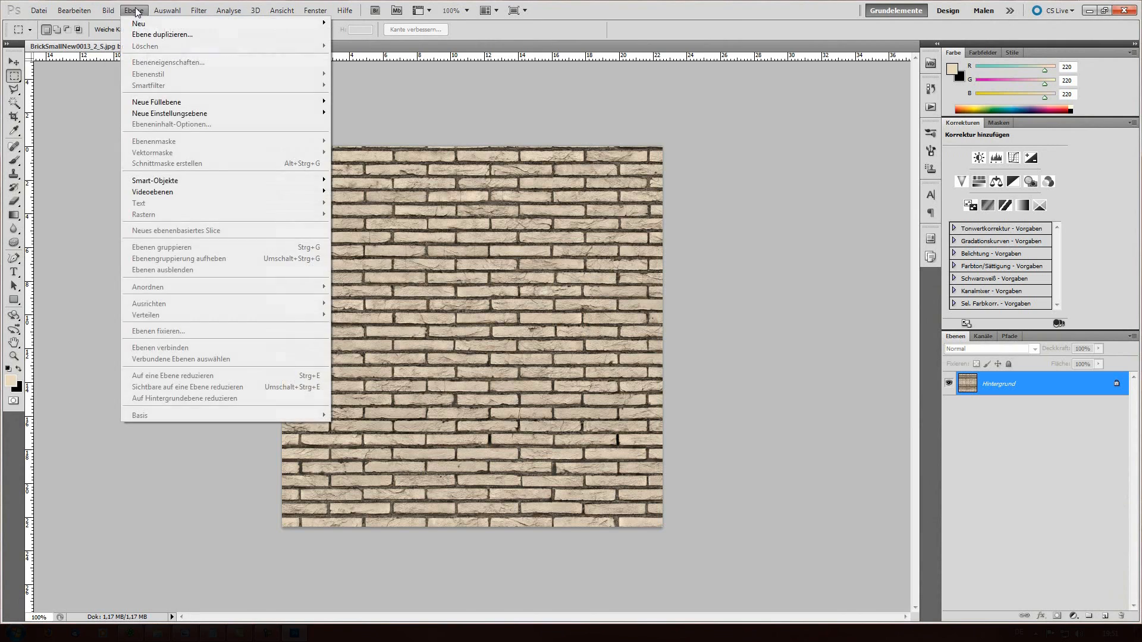
click(107, 11)
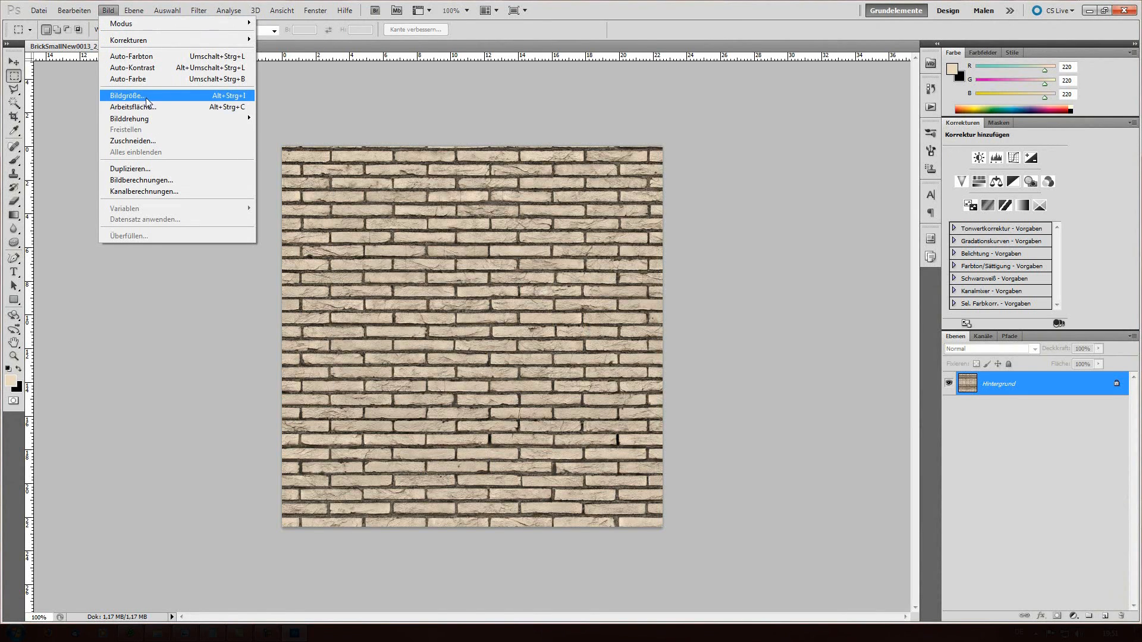
mouse_move(226, 100)
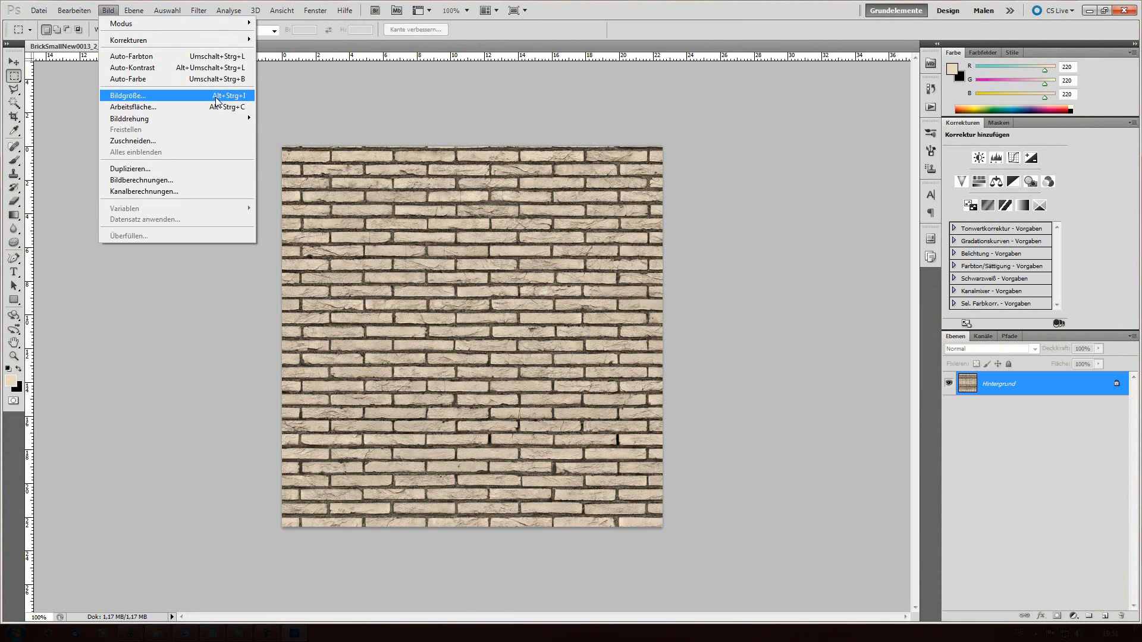
mouse_move(236, 103)
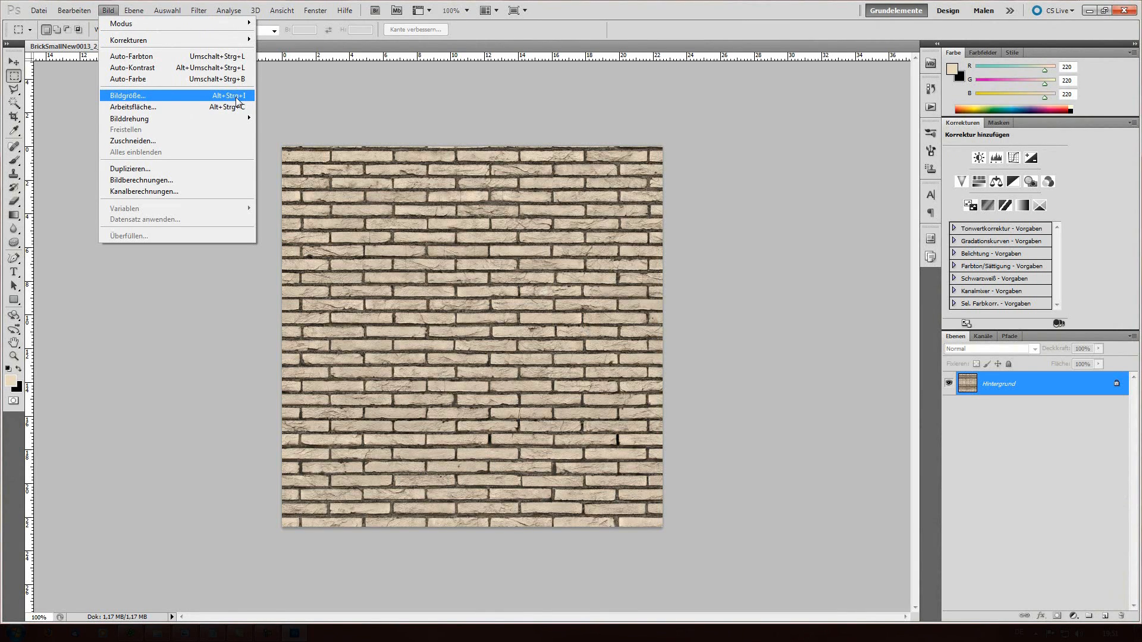
Resize the image to 512 by 512 pixels in the Bildgröße dialog
click(127, 96)
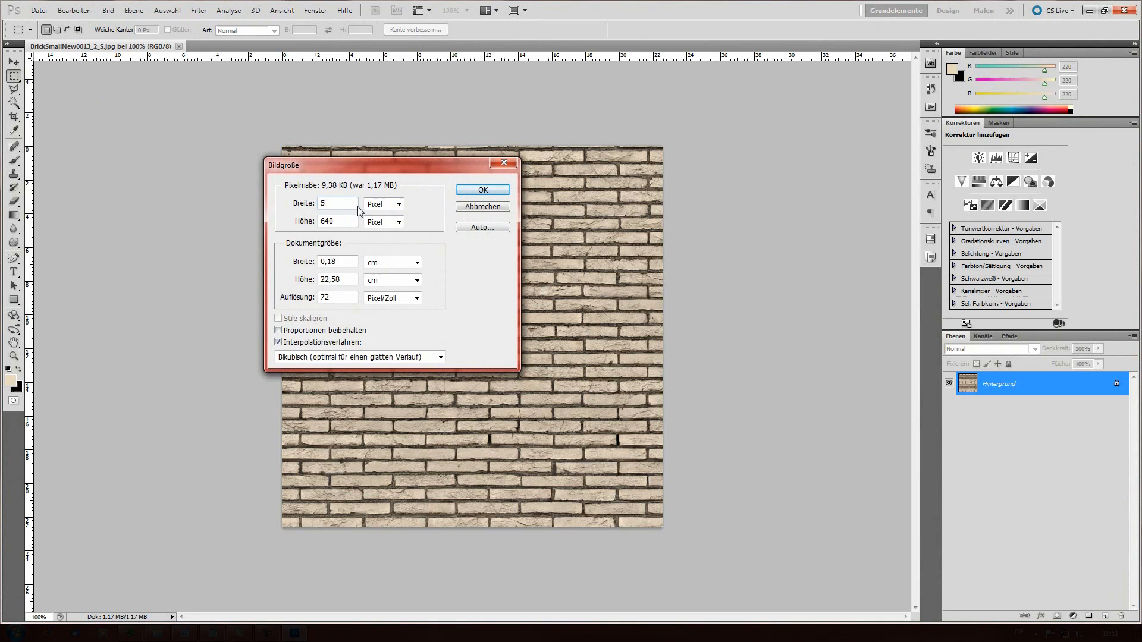
text(12)
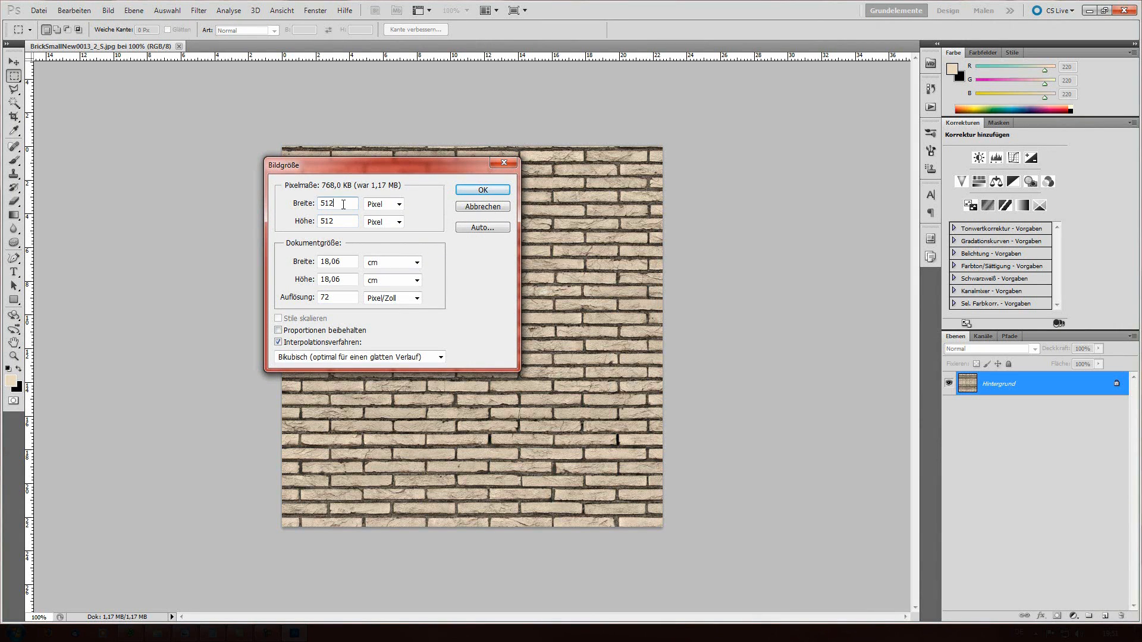
mouse_move(335, 225)
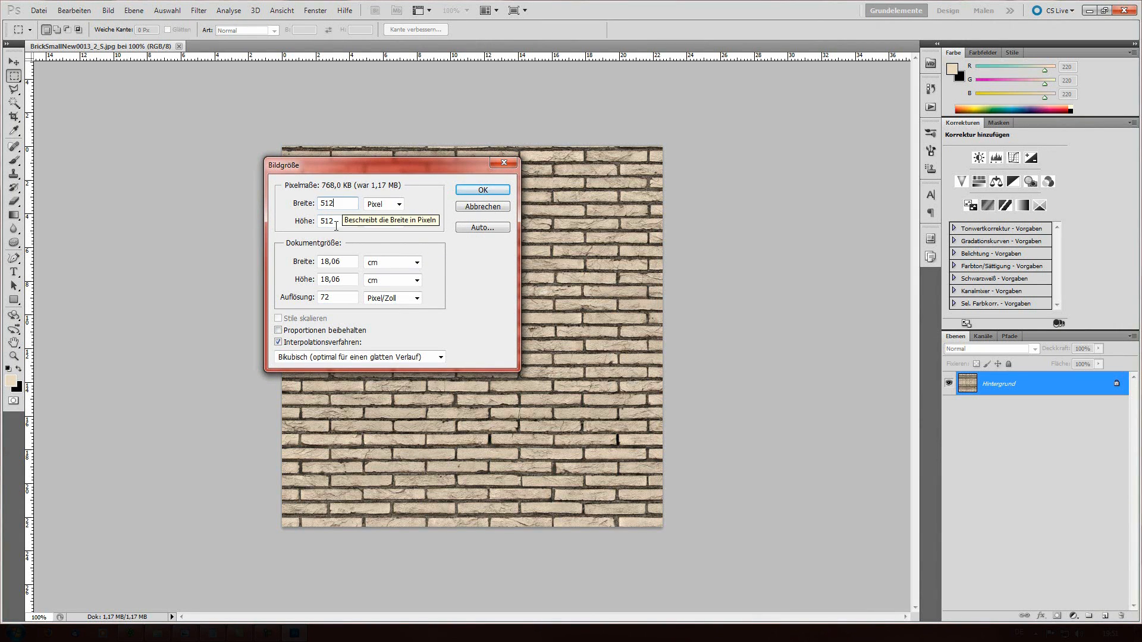
click(480, 189)
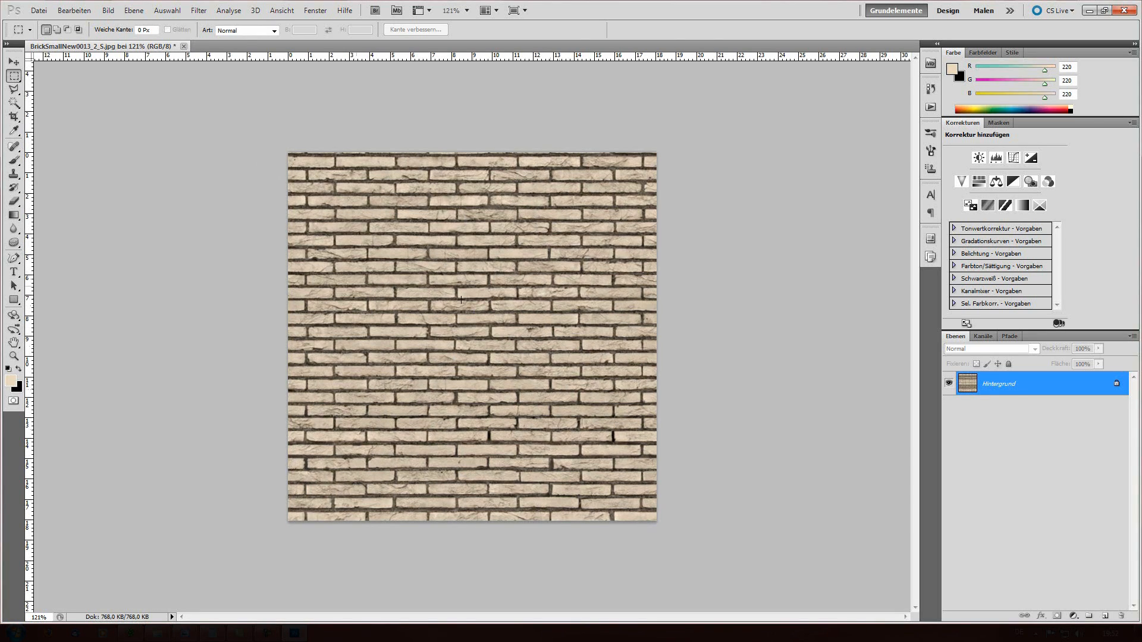
mouse_move(152, 95)
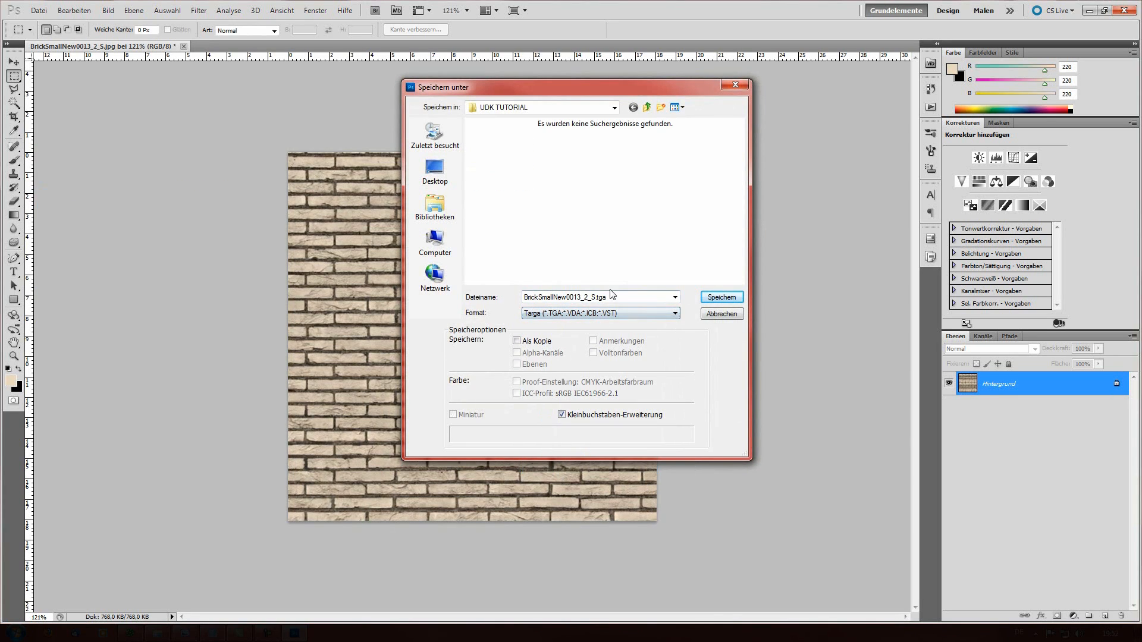
Save as parallax_d.tga in Targa format, 24 Bit/Pixel with RLE compression
text(parallax_d)
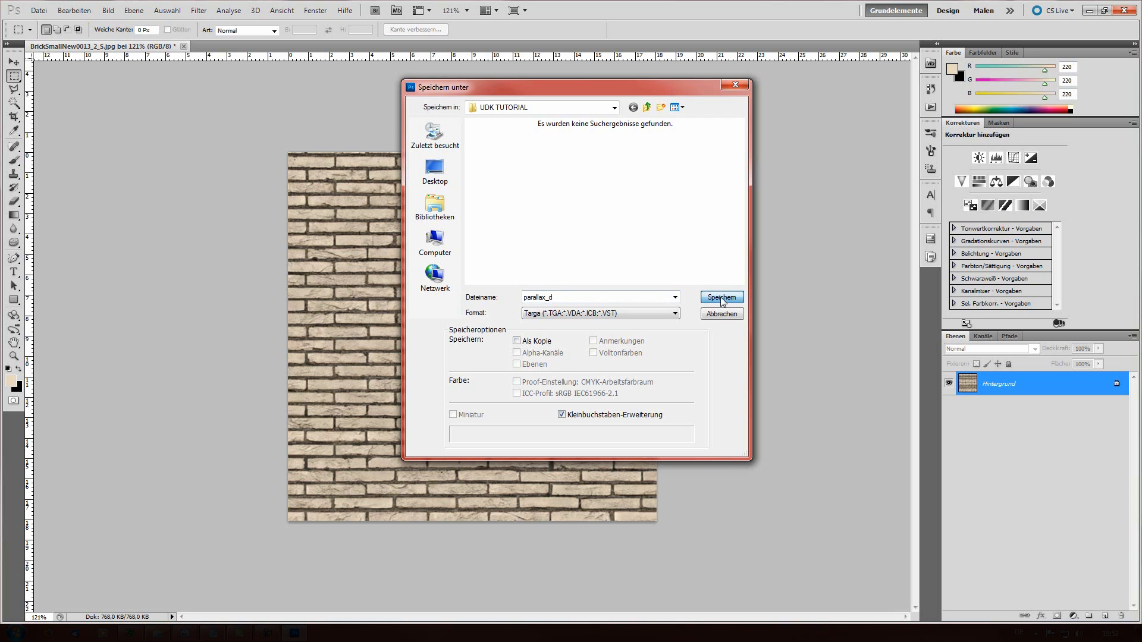
click(720, 297)
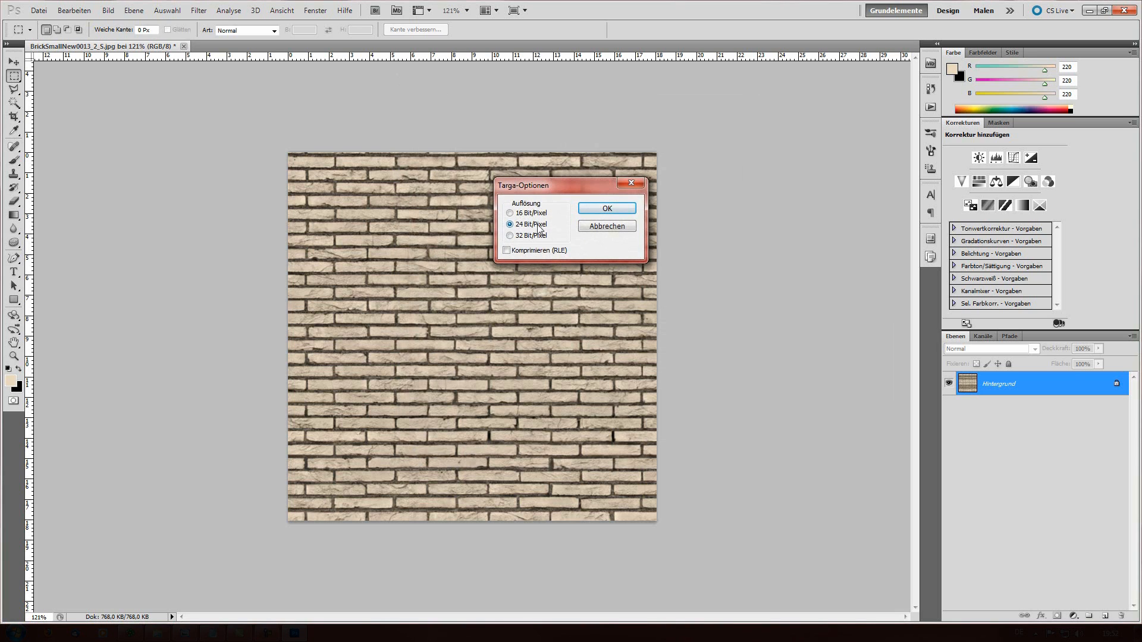
click(507, 250)
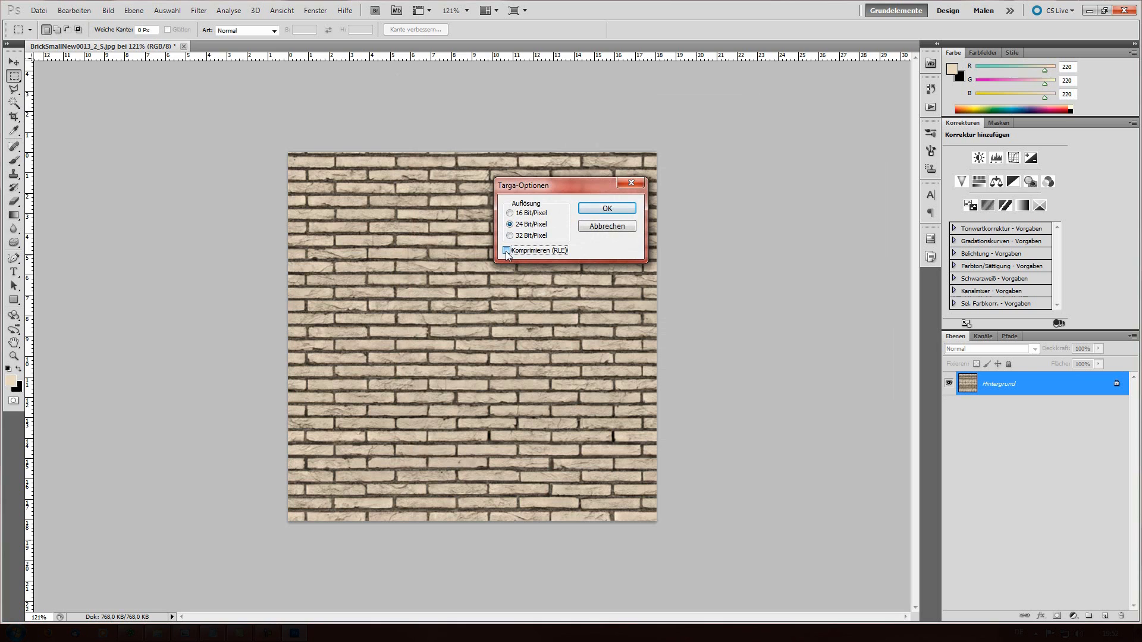
click(506, 251)
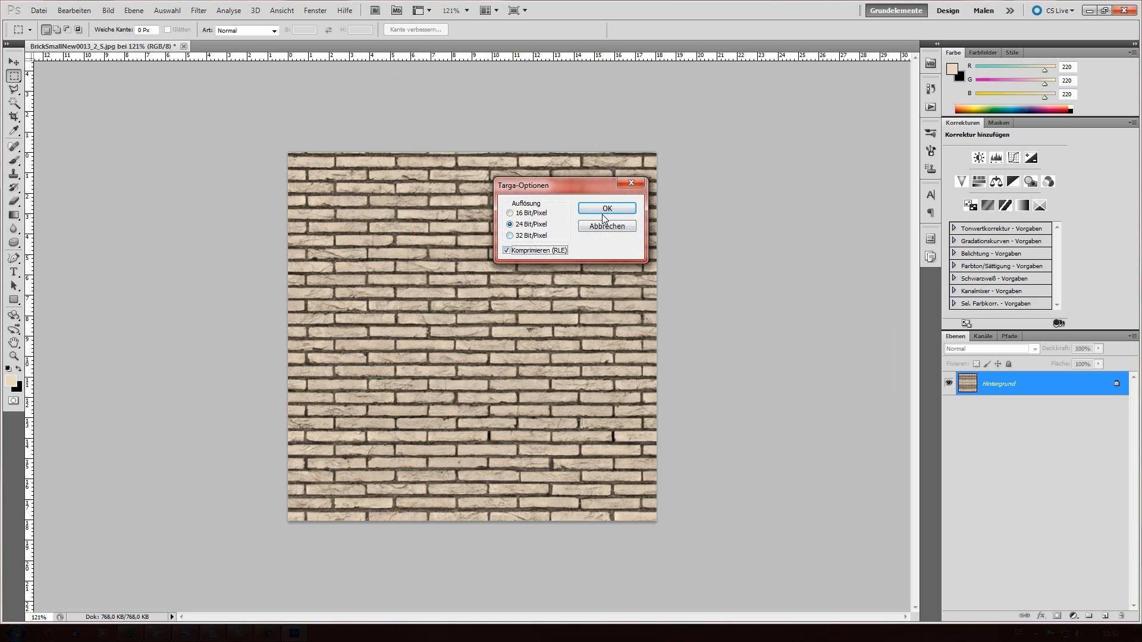
click(606, 208)
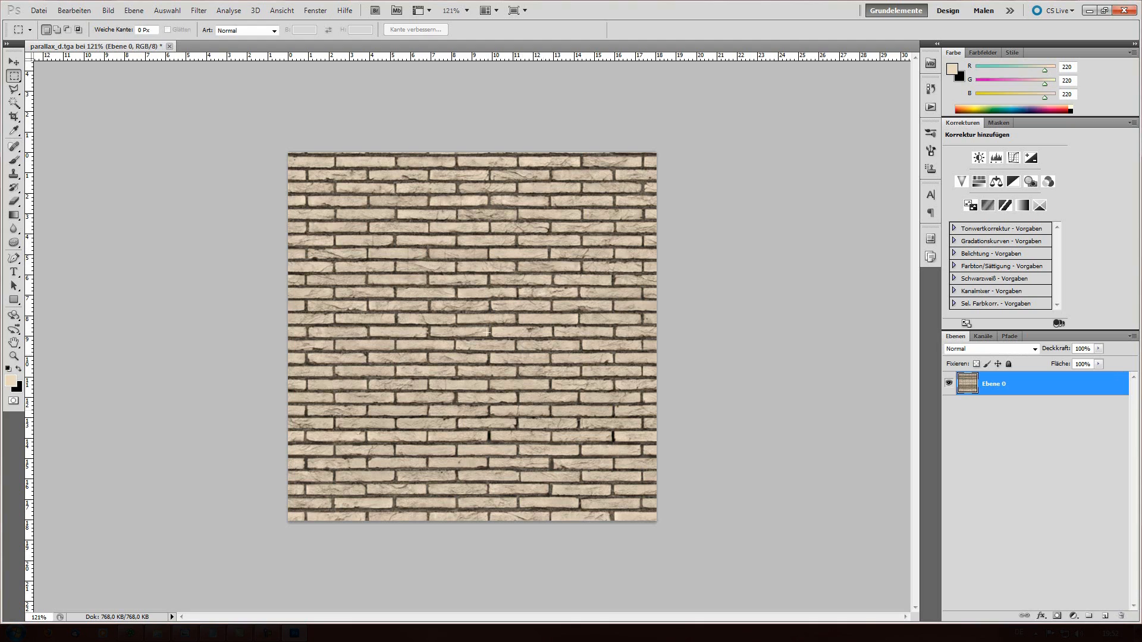
mouse_move(500, 313)
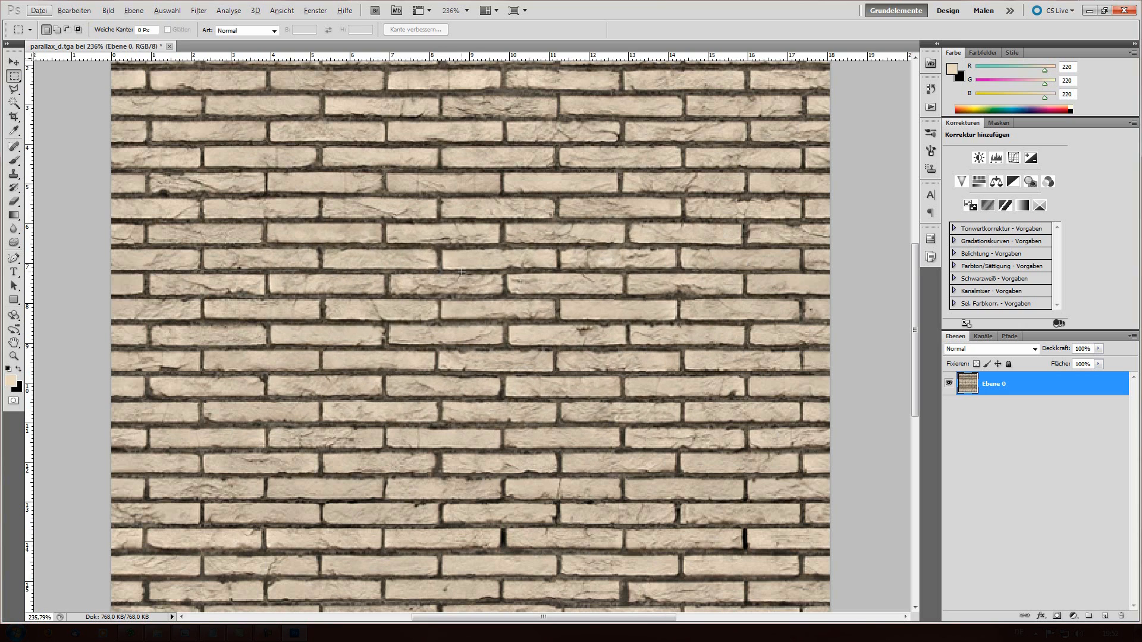
mouse_move(452, 278)
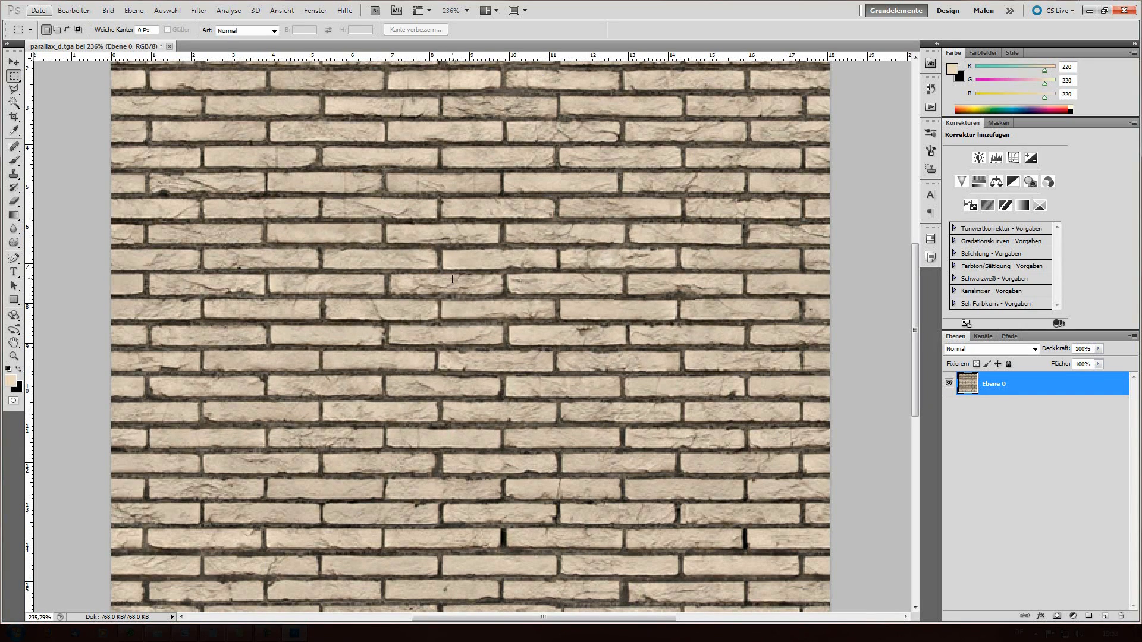
mouse_move(474, 262)
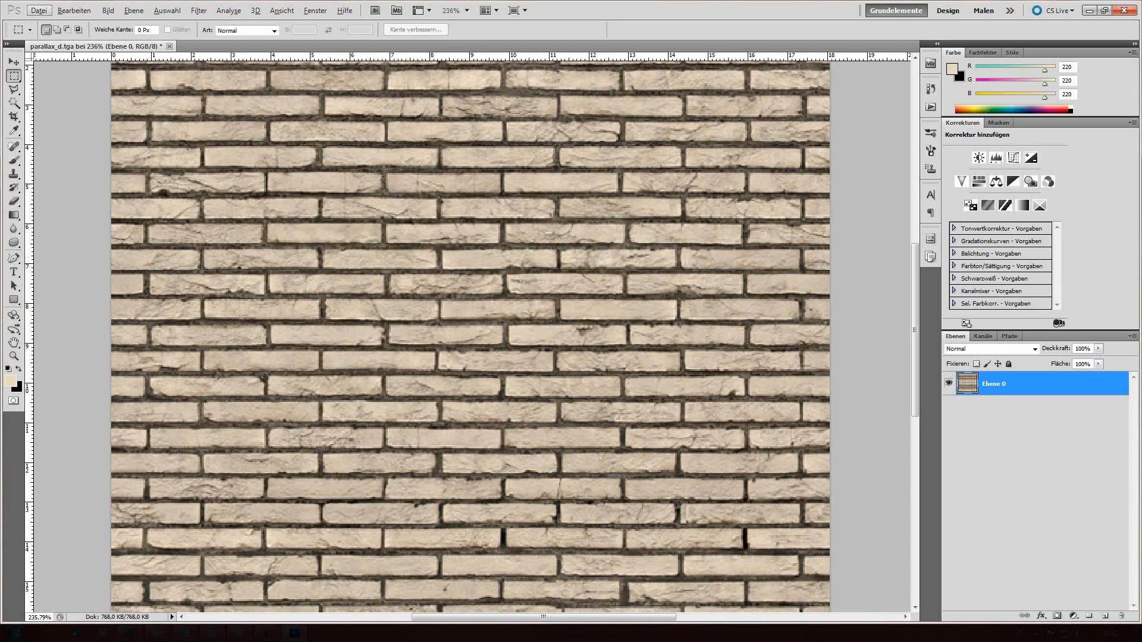
mouse_move(502, 264)
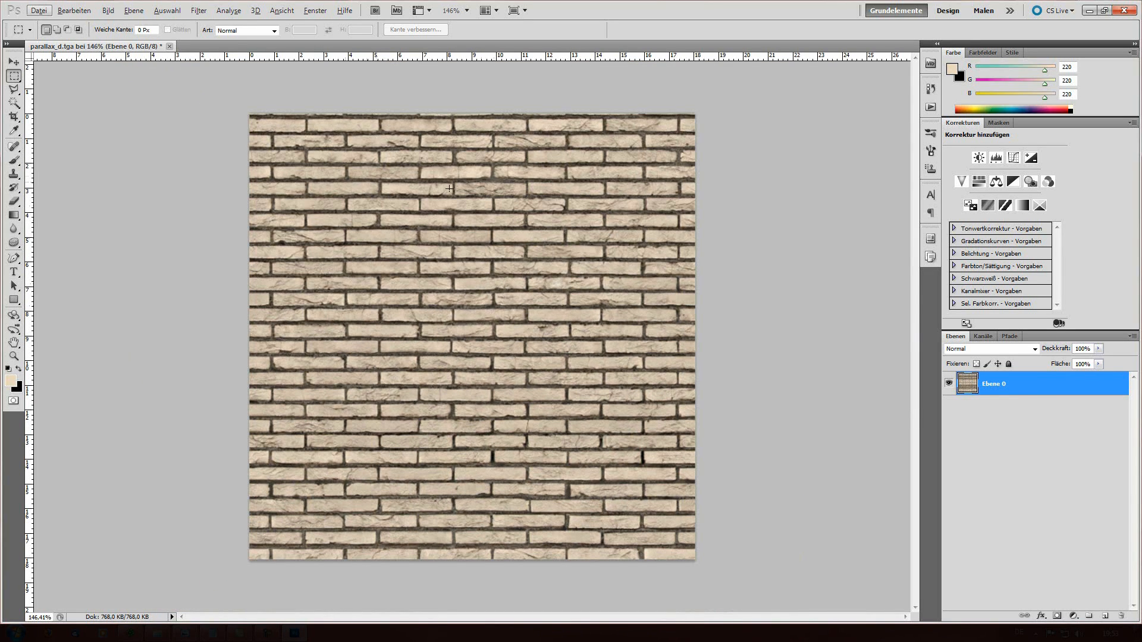
mouse_move(225, 131)
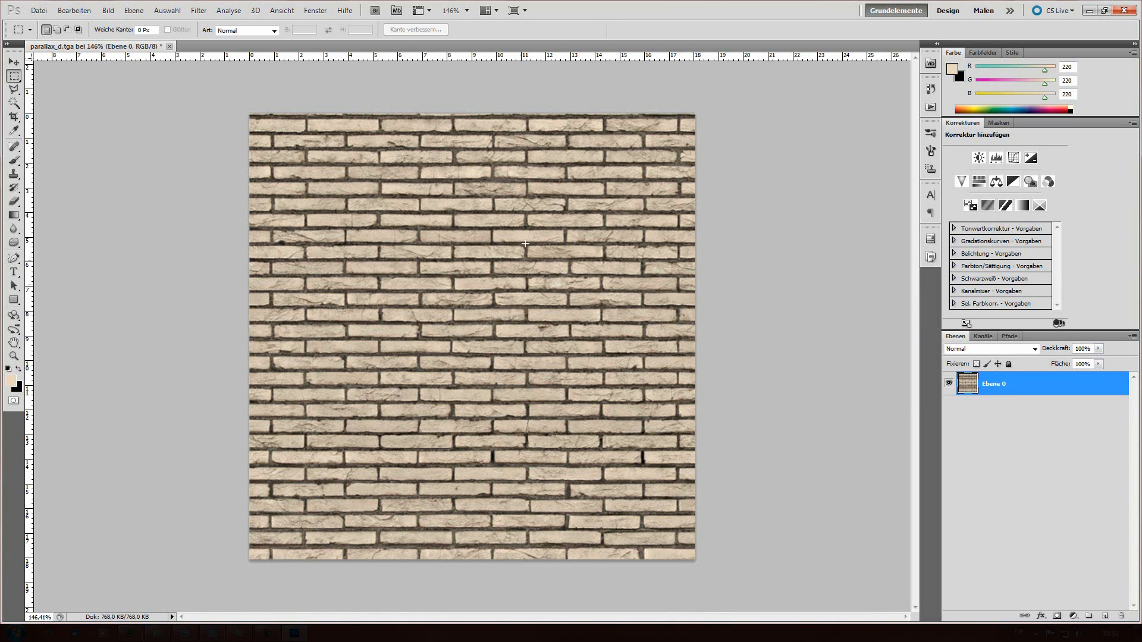
mouse_move(508, 218)
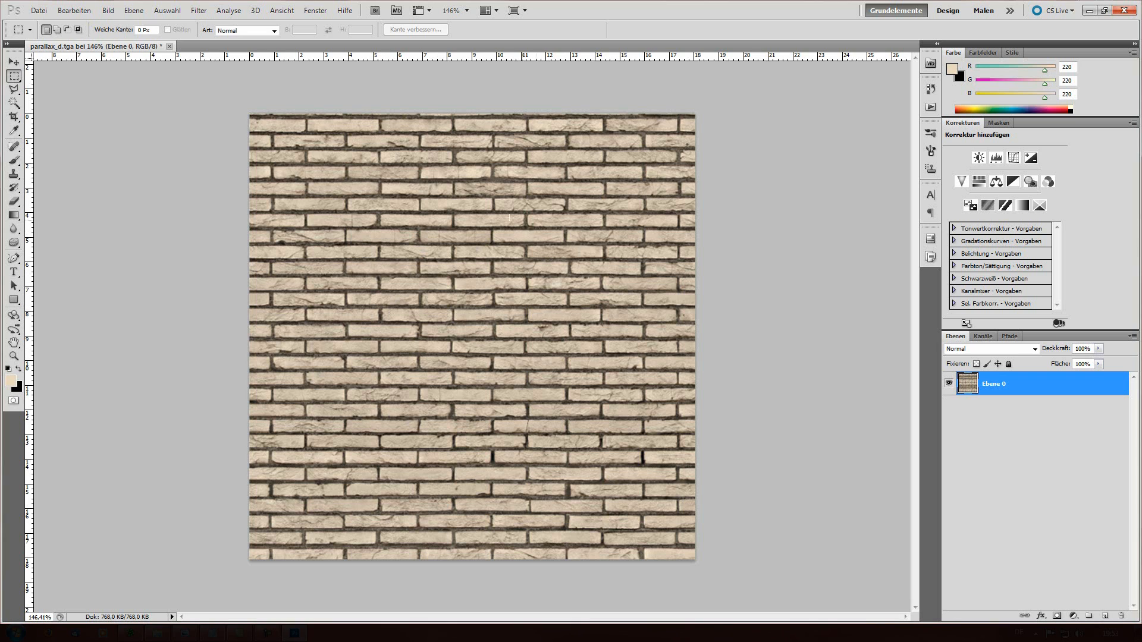
mouse_move(487, 325)
text(-100)
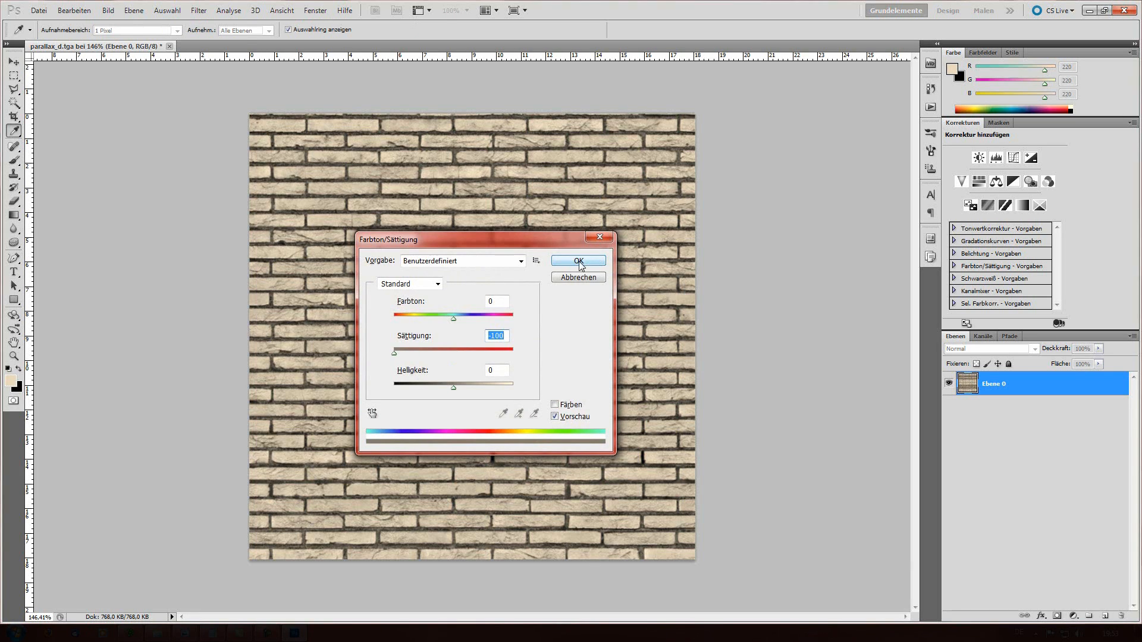
click(577, 261)
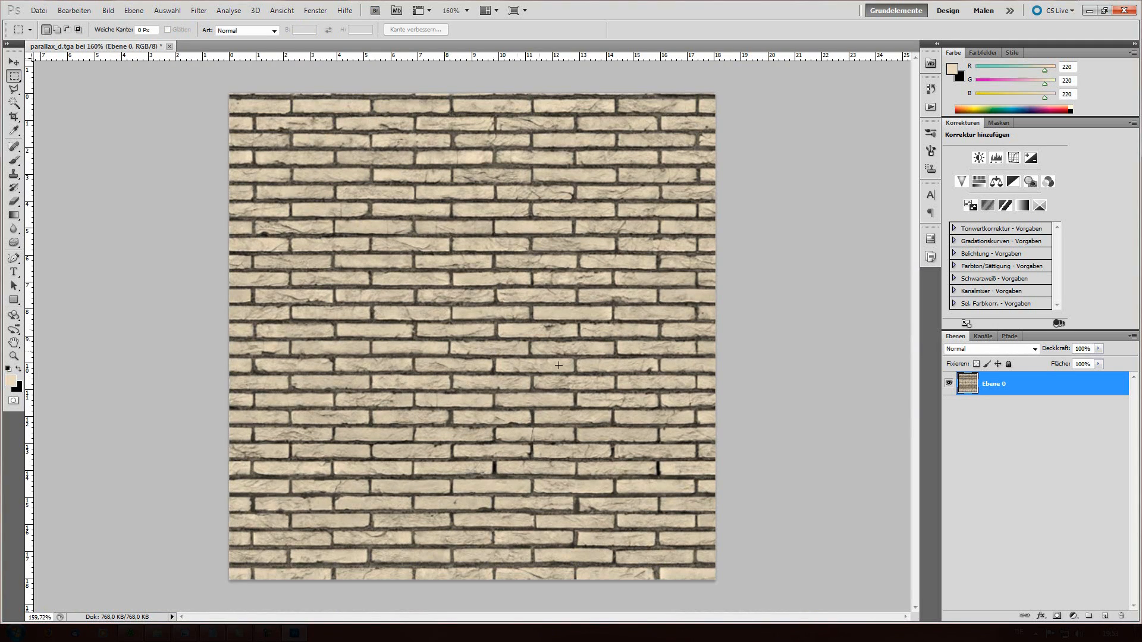
mouse_move(486, 258)
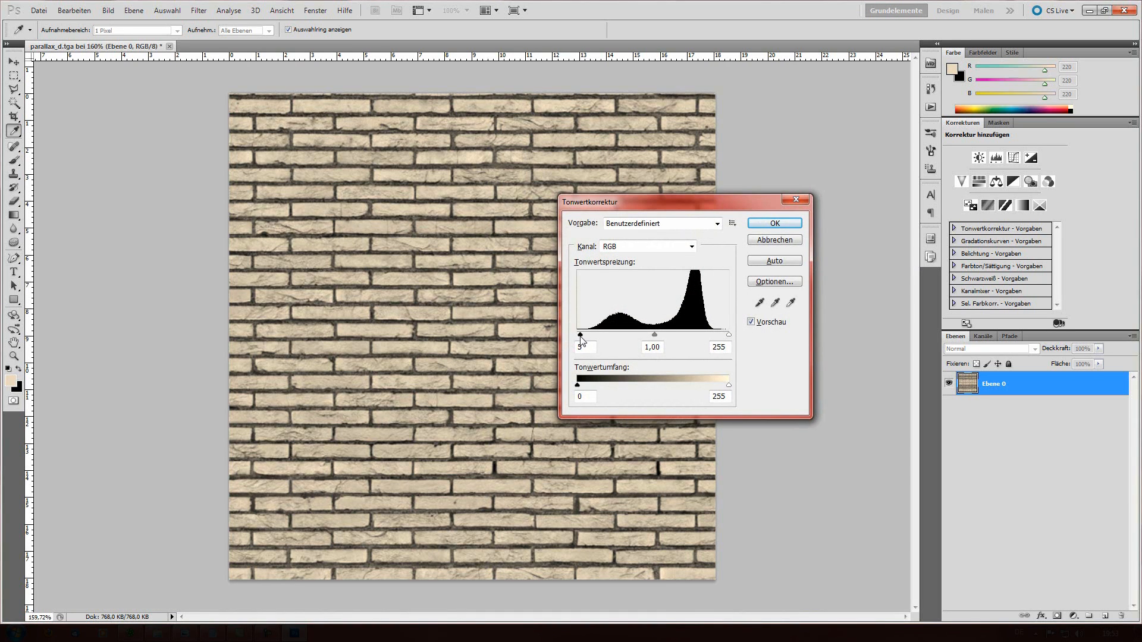
Apply a Levels adjustment with black input 124 and gamma 0,92 to blacken the mortar joints
drag(580, 333, 641, 333)
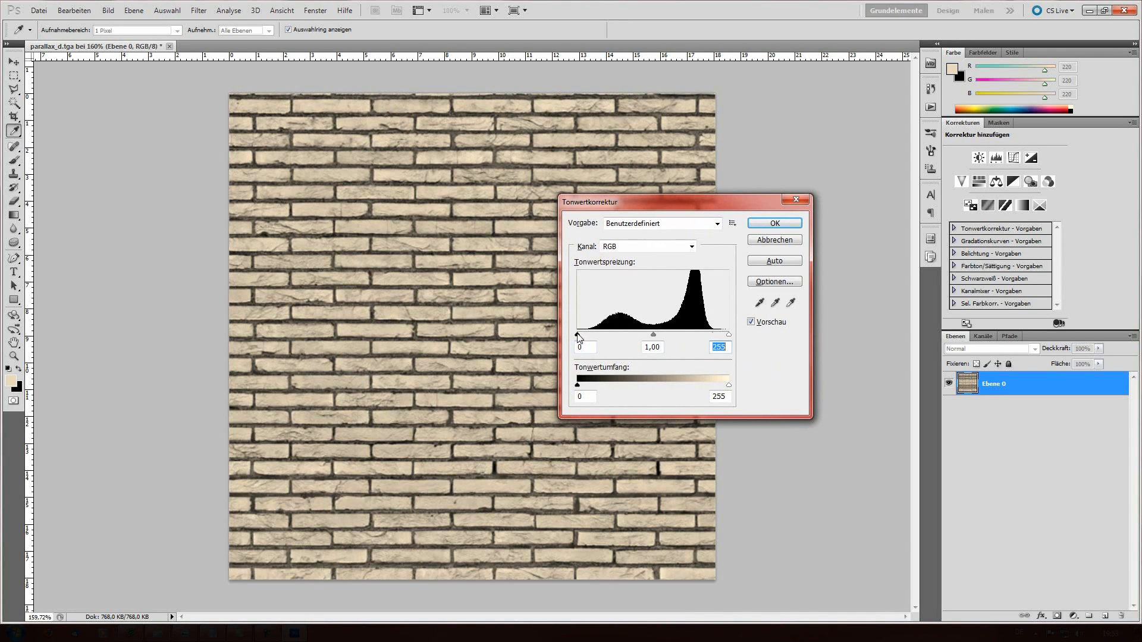
drag(578, 333, 590, 333)
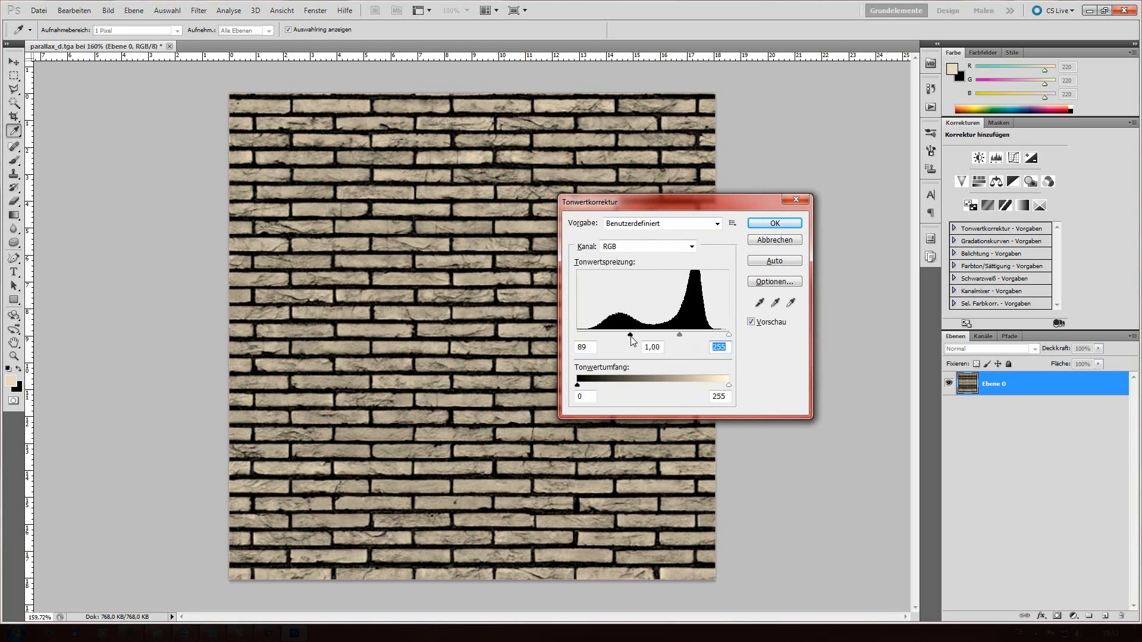
drag(631, 335, 645, 335)
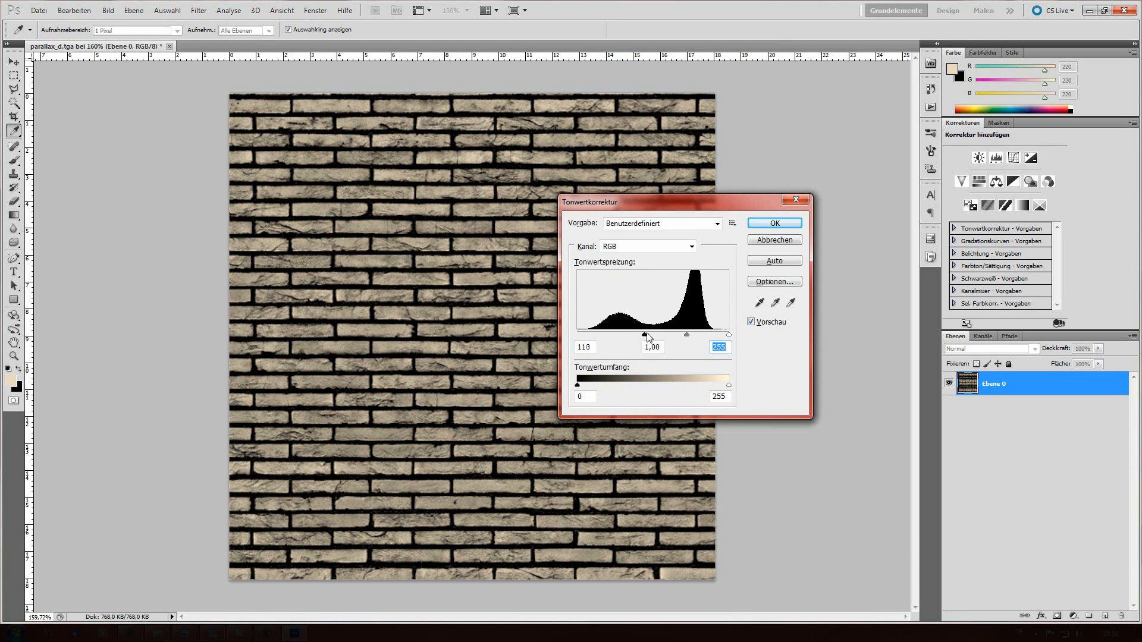
drag(644, 334, 651, 334)
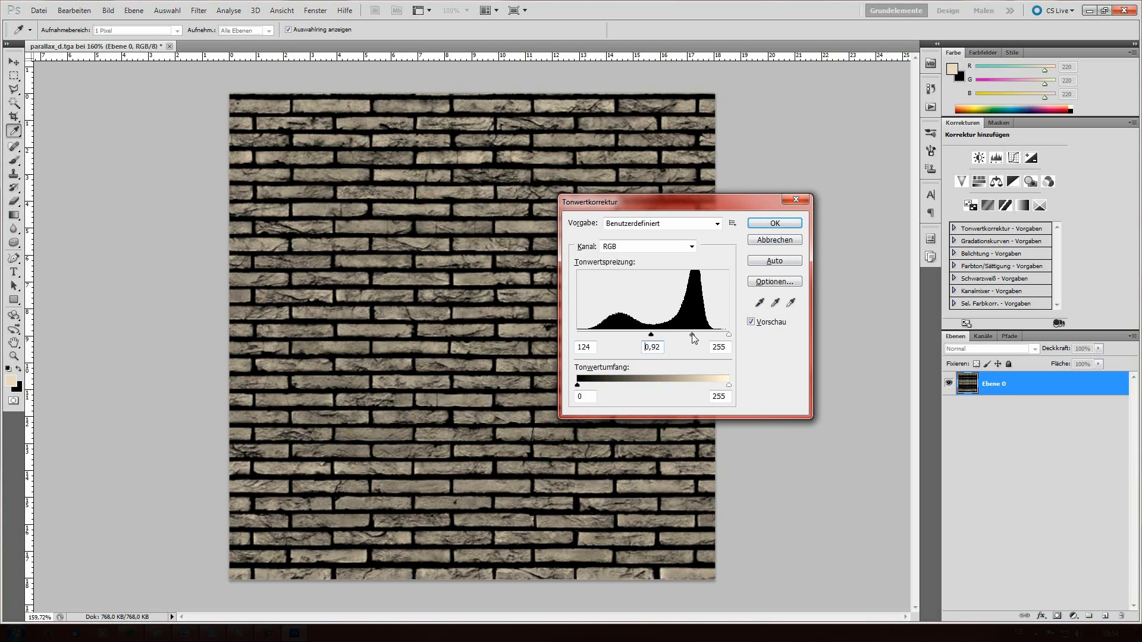
click(773, 223)
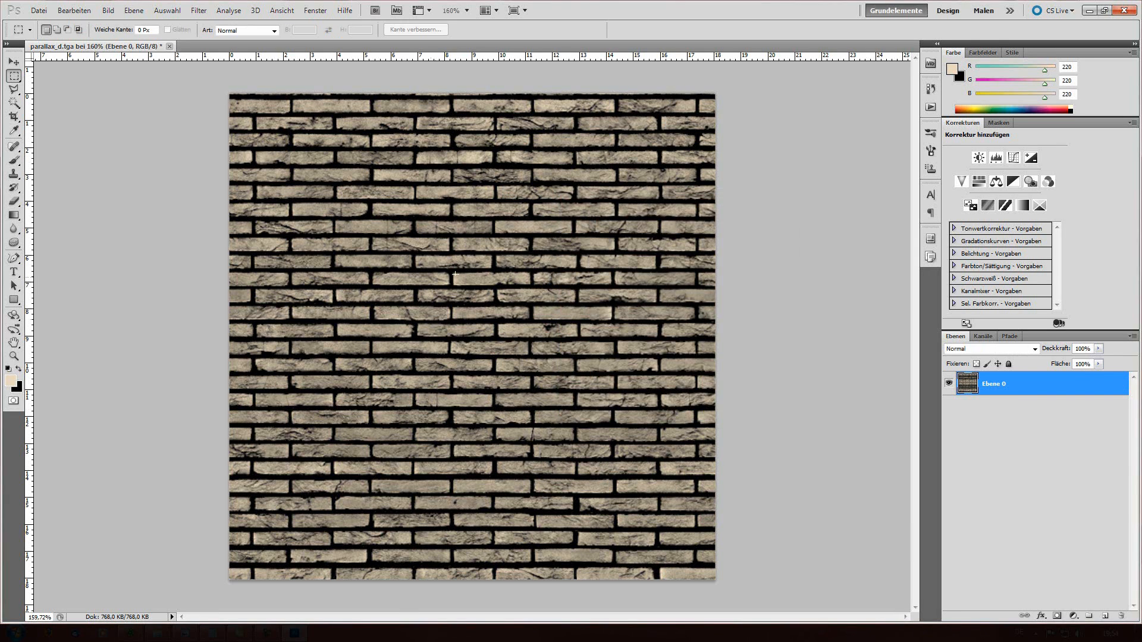
mouse_move(552, 368)
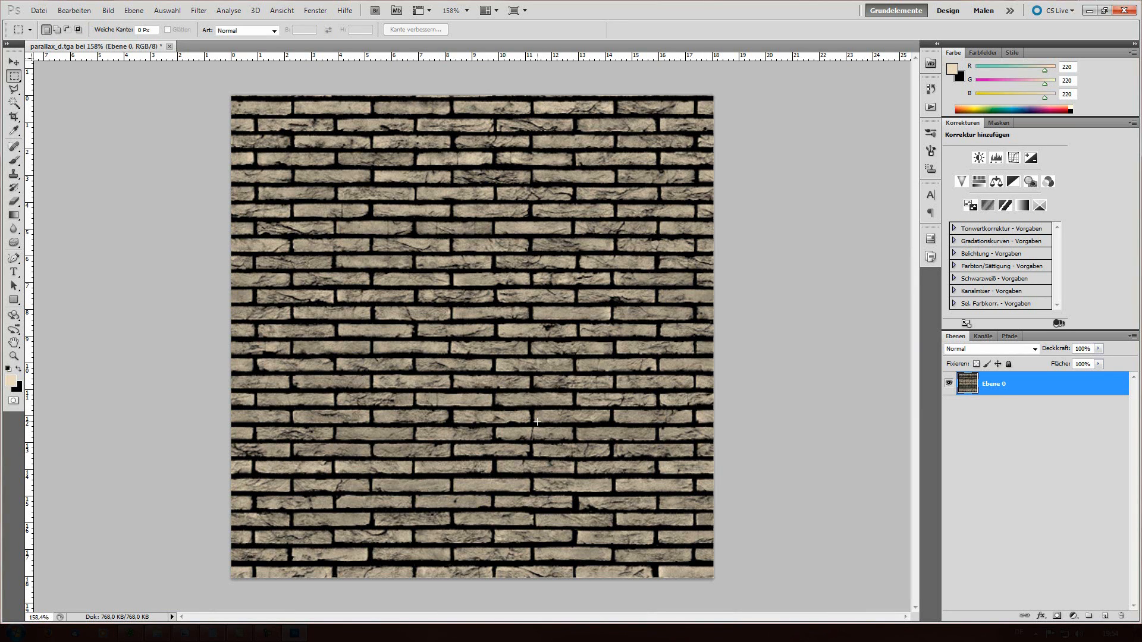
mouse_move(424, 393)
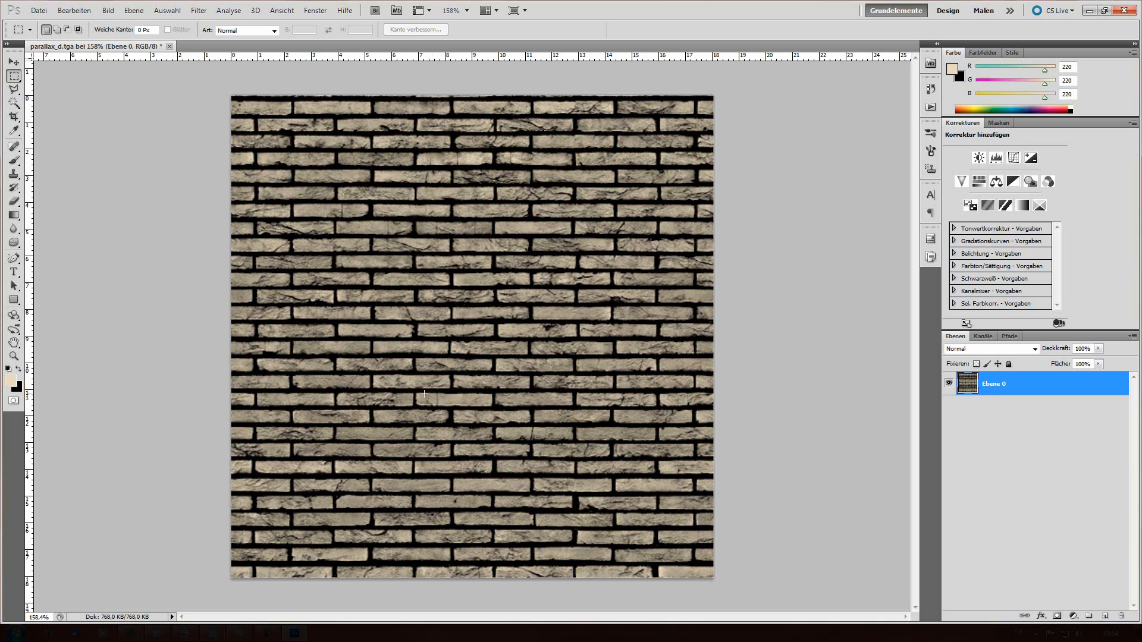
mouse_move(559, 367)
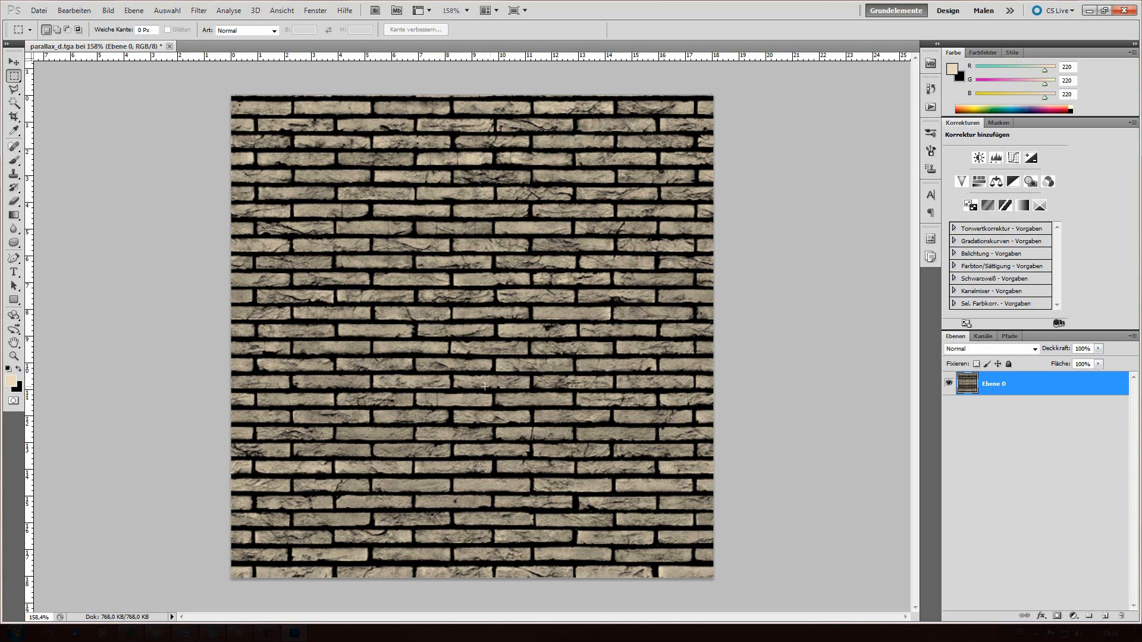
mouse_move(457, 275)
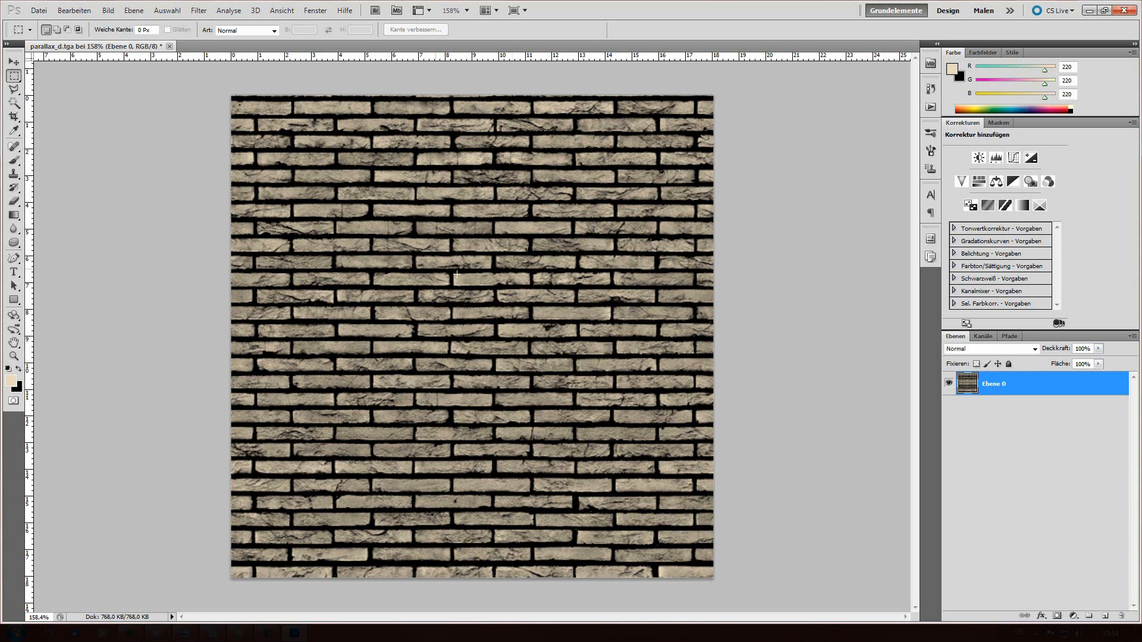
mouse_move(539, 298)
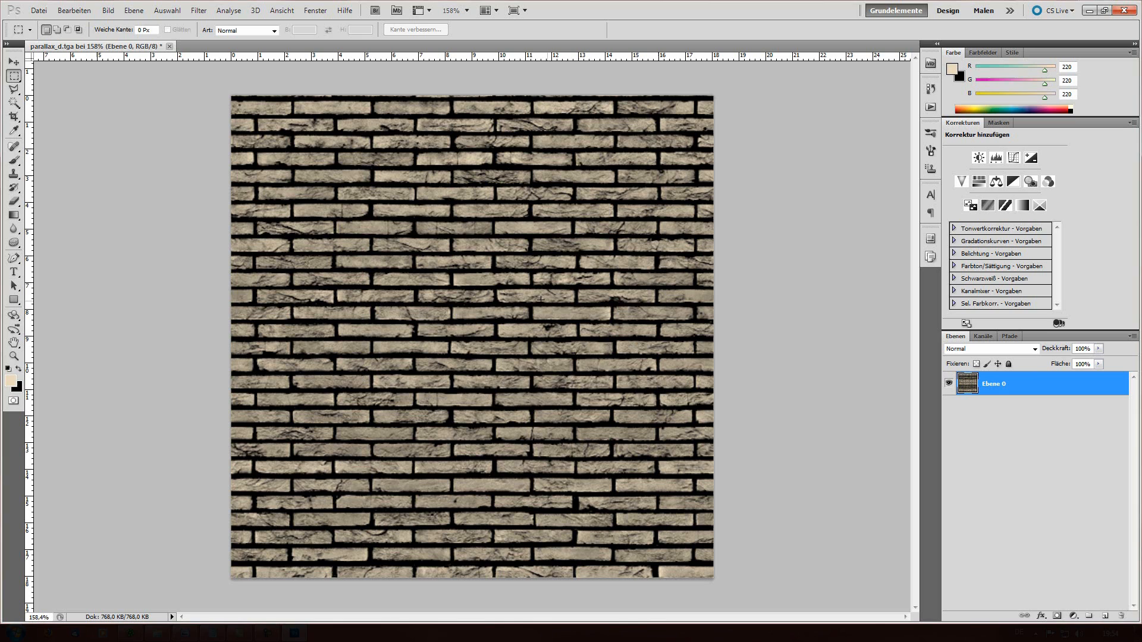
mouse_move(618, 260)
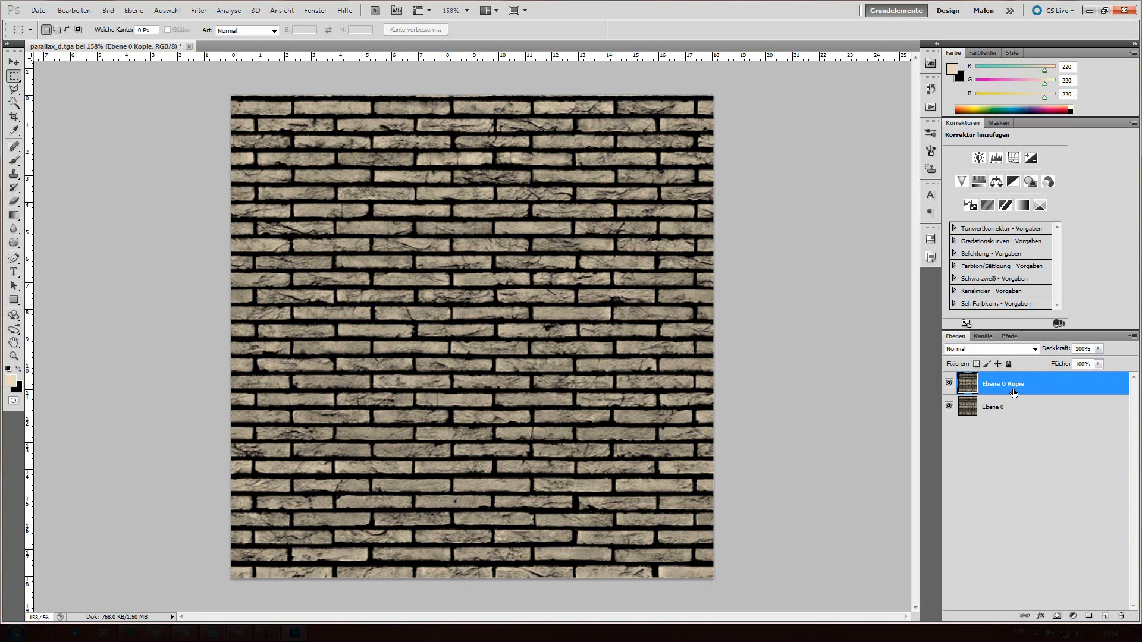
Duplicate the brick layer with Ctrl+J and hide Ebene 0 Kopie 2 and Ebene 0 Kopie
key(ctrl+j)
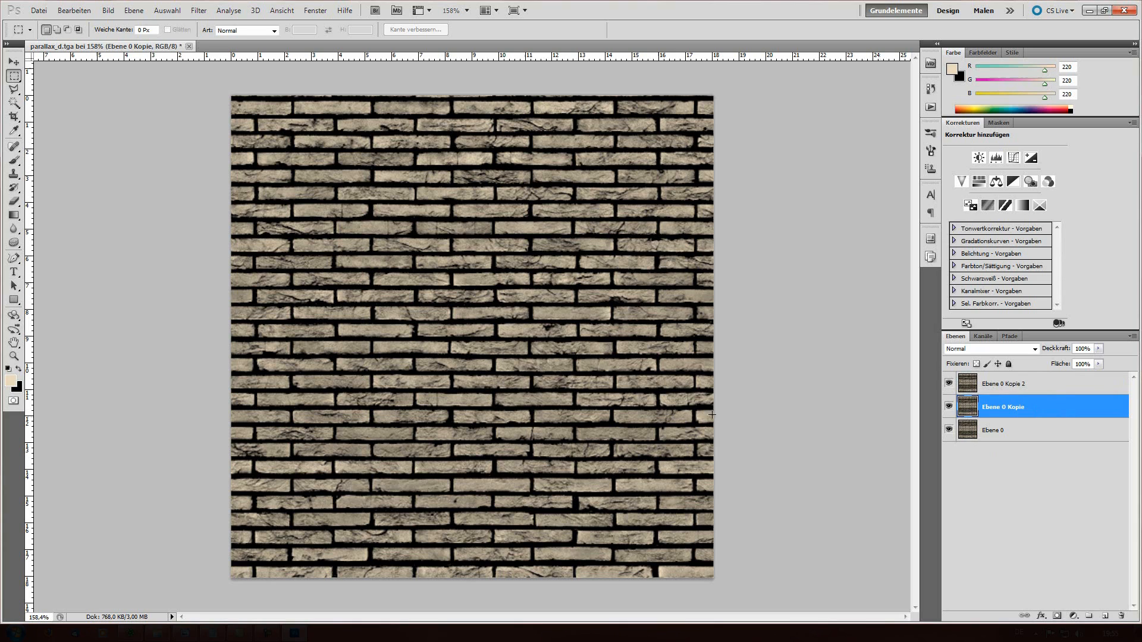
click(1005, 384)
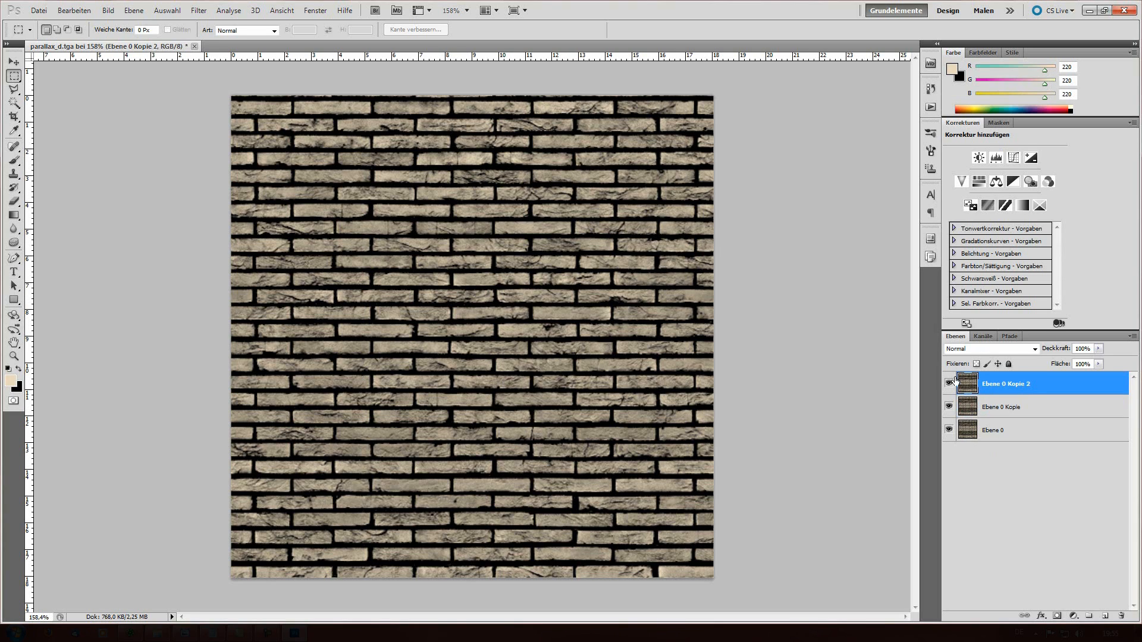
click(949, 384)
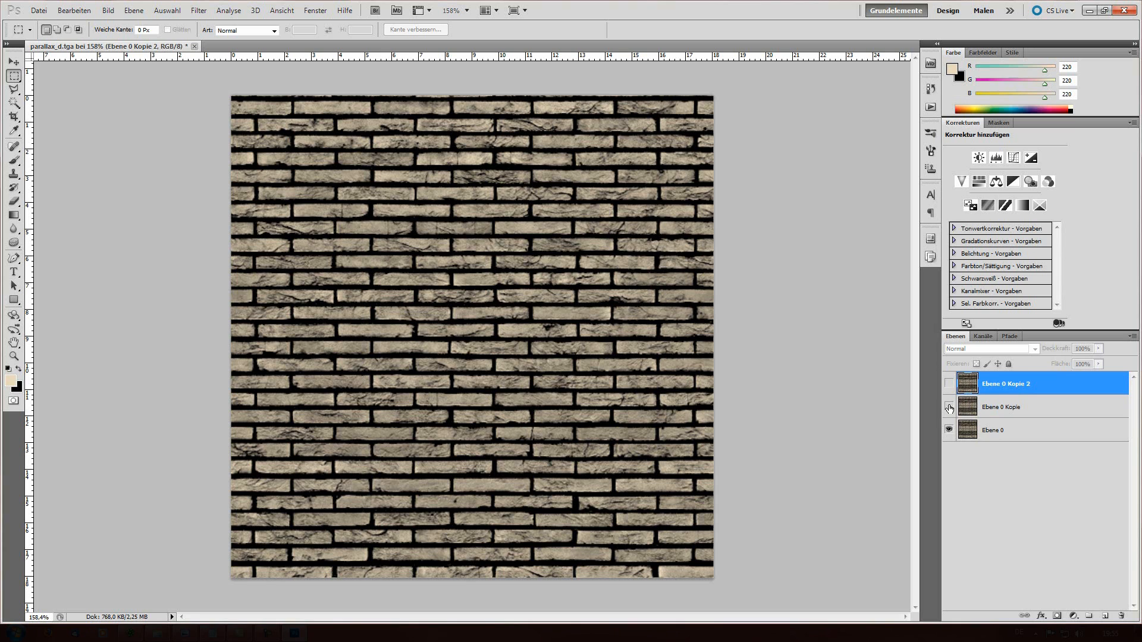
click(992, 429)
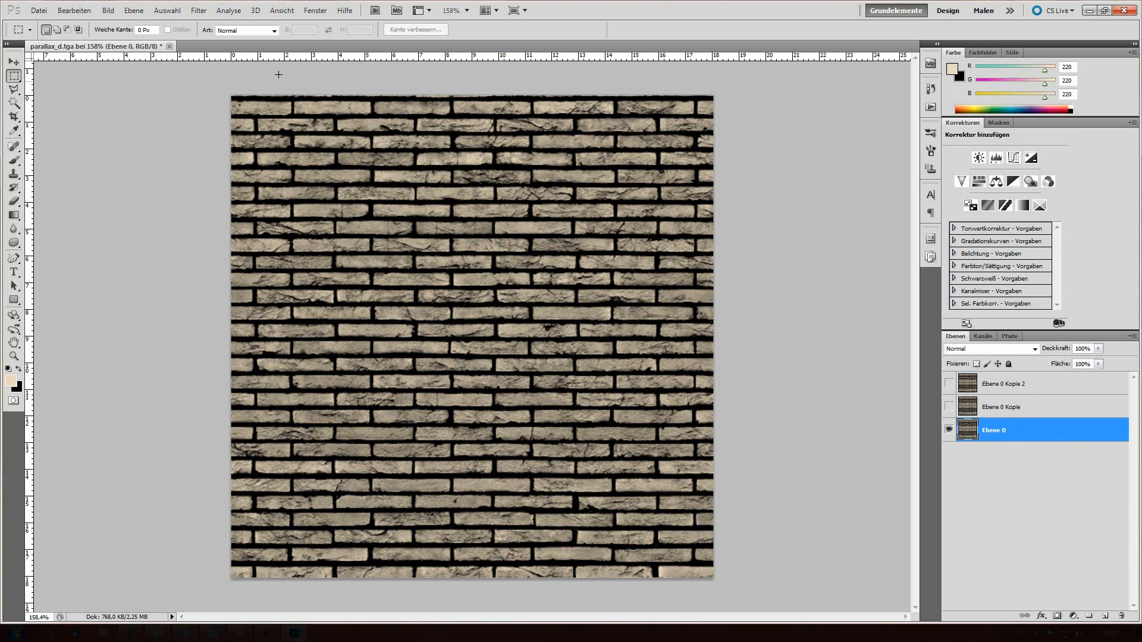
Apply a 0,7 px Gaussian Blur to the base layer Ebene 0
click(199, 10)
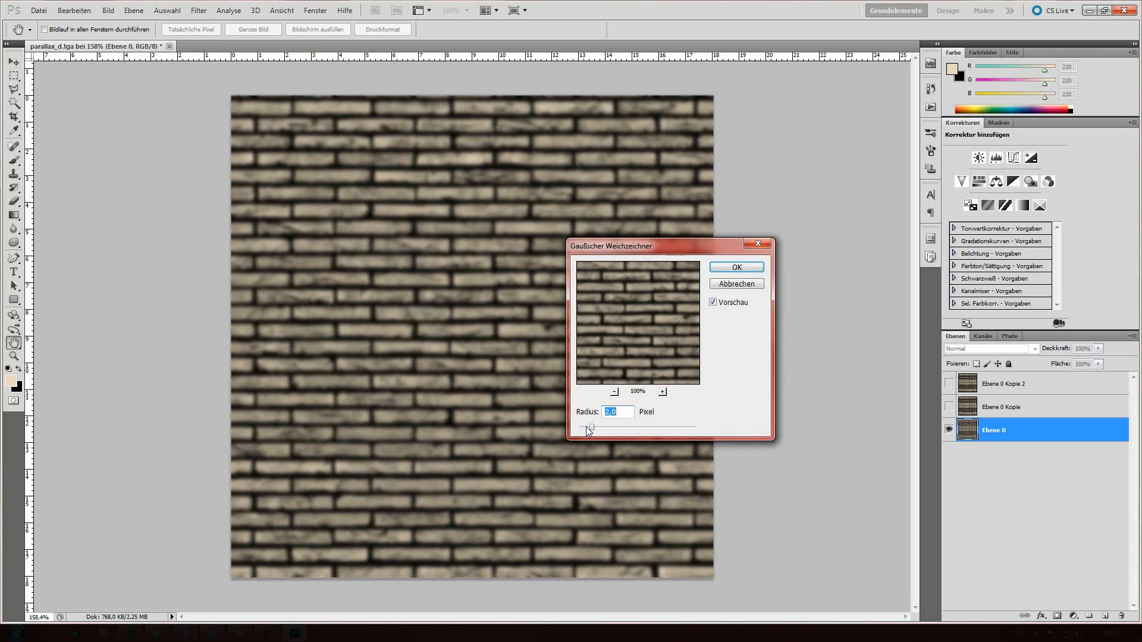
drag(591, 426, 582, 426)
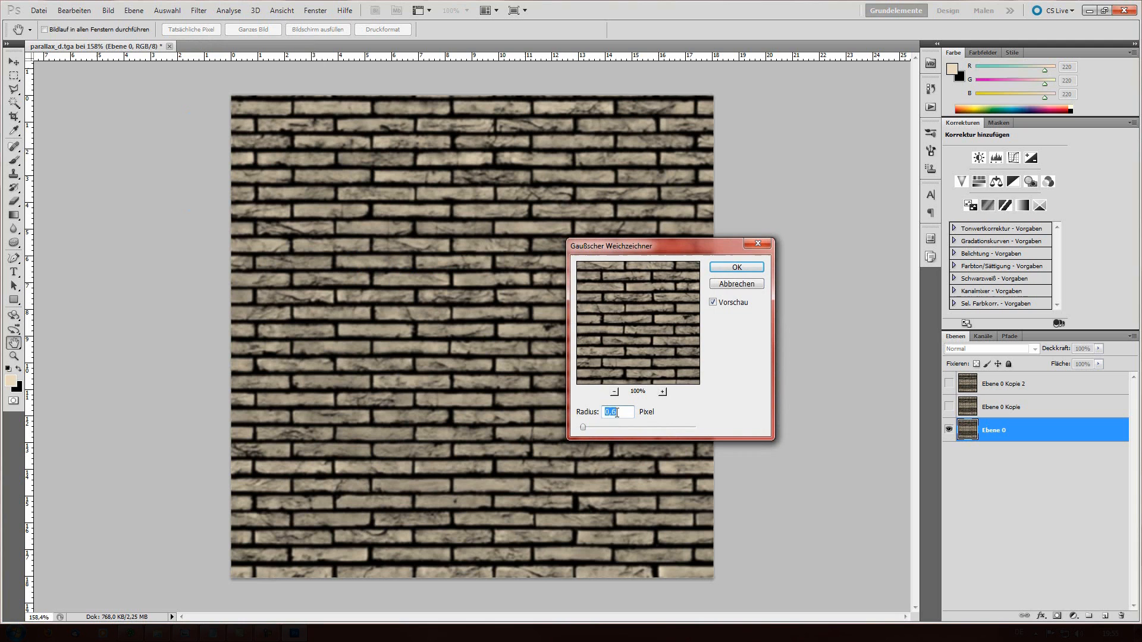
text(0,7)
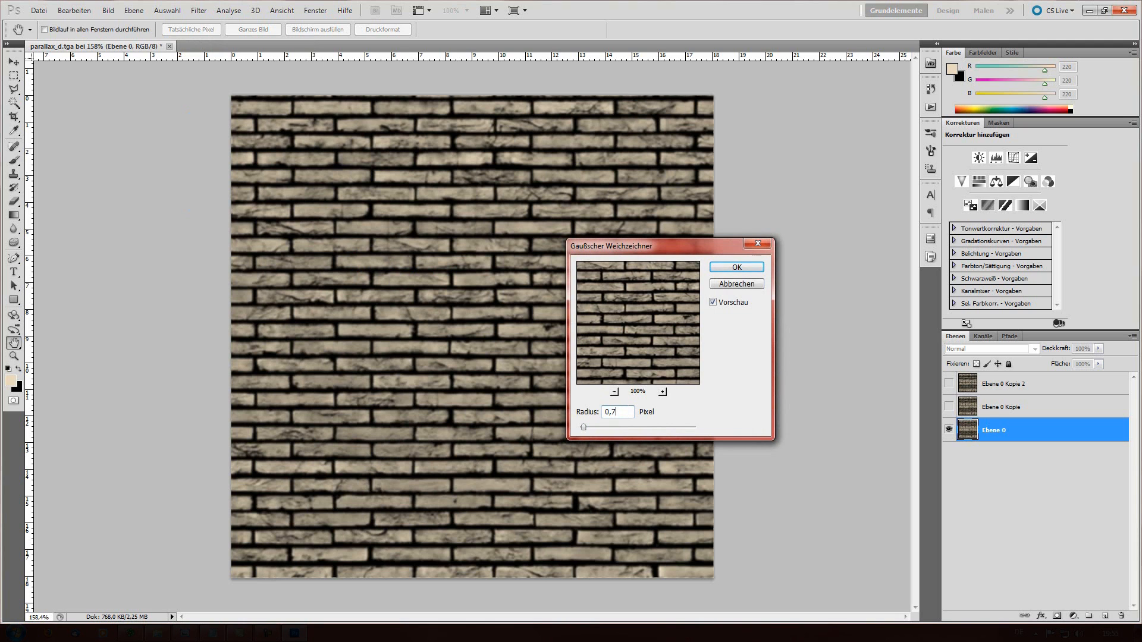
click(735, 266)
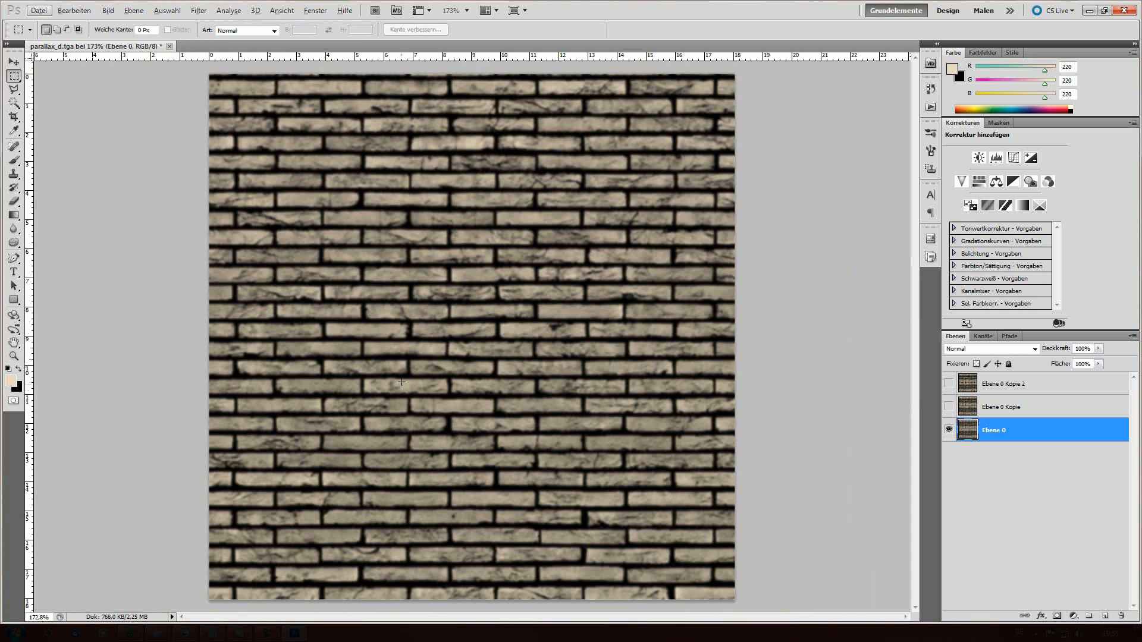
Blur Ebene 0 Kopie 2,0 px at 23% opacity and show the sharp top copy at about 20%
click(1001, 406)
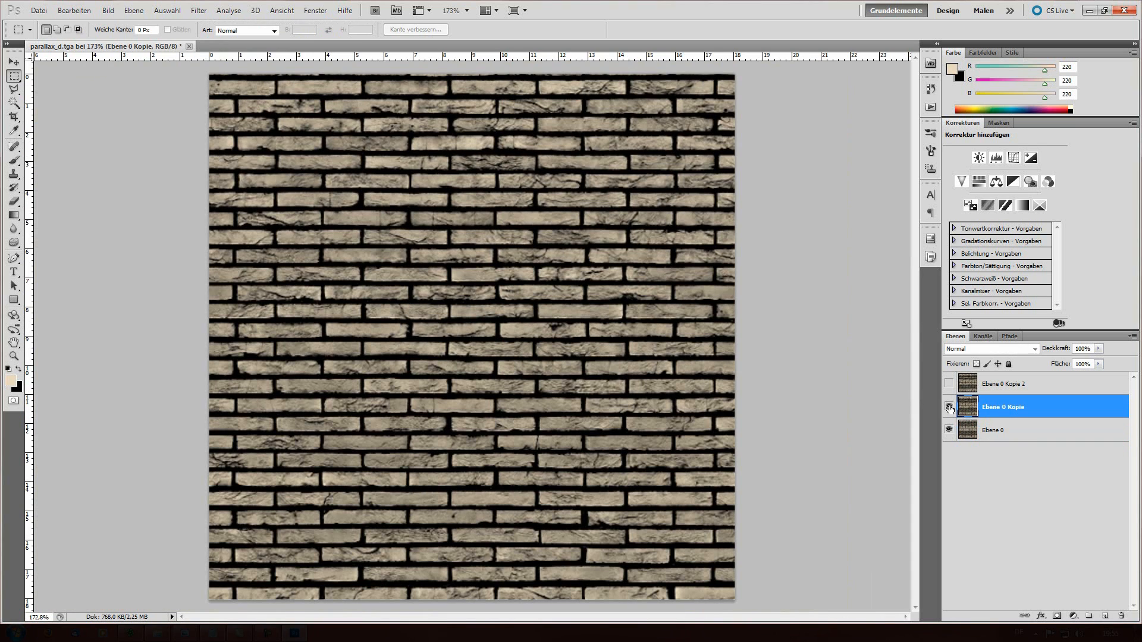
click(198, 10)
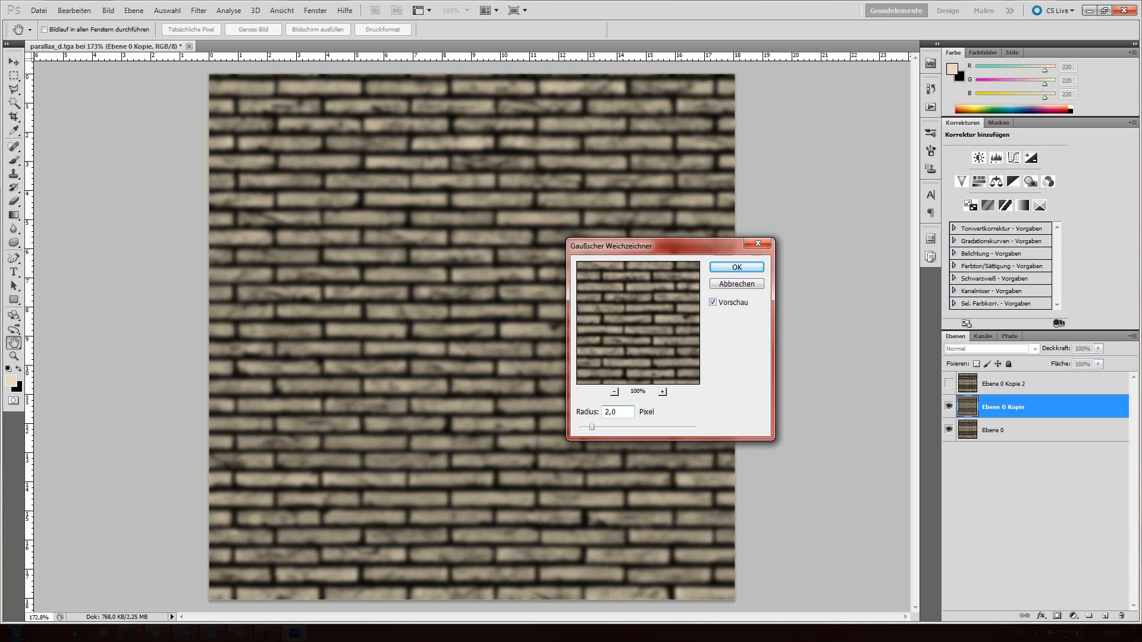
click(735, 266)
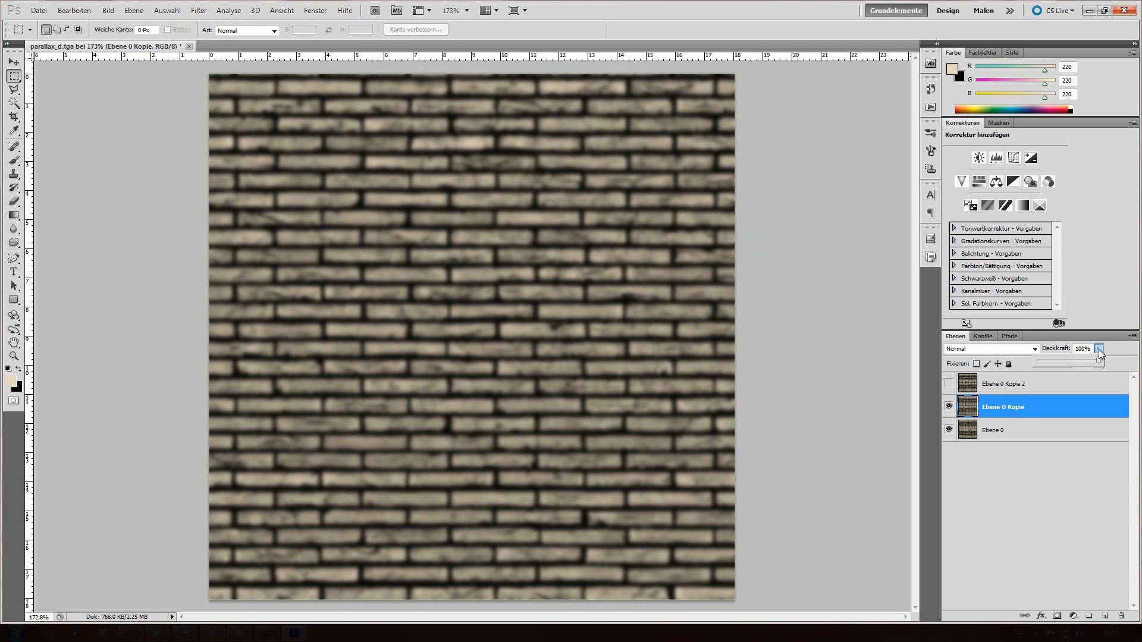
drag(1099, 361, 1047, 362)
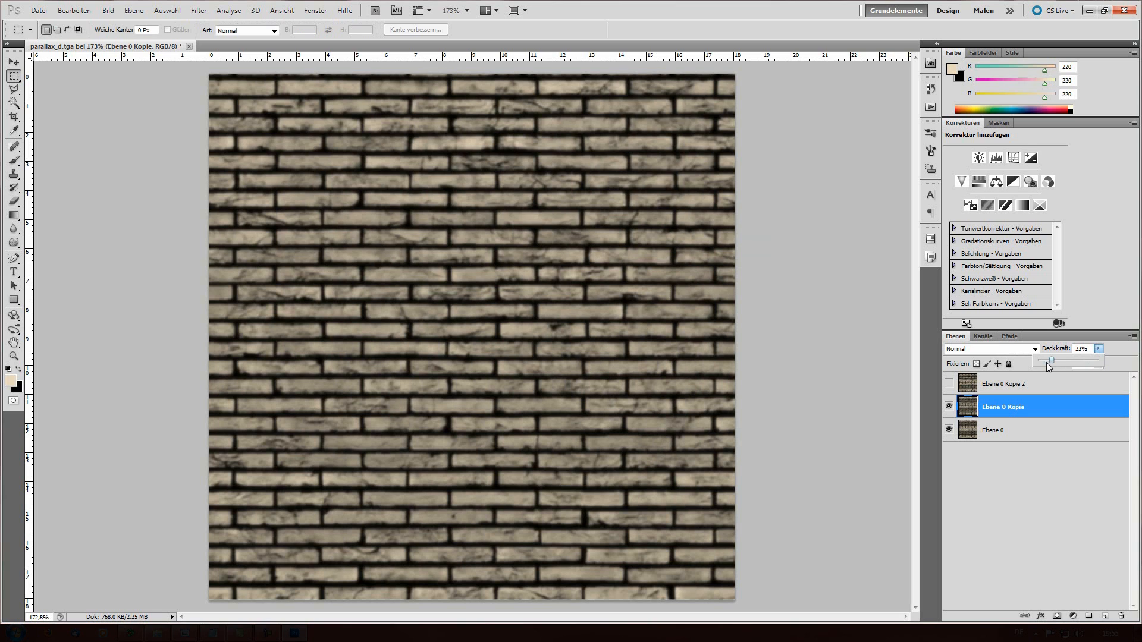
drag(1046, 363, 1052, 363)
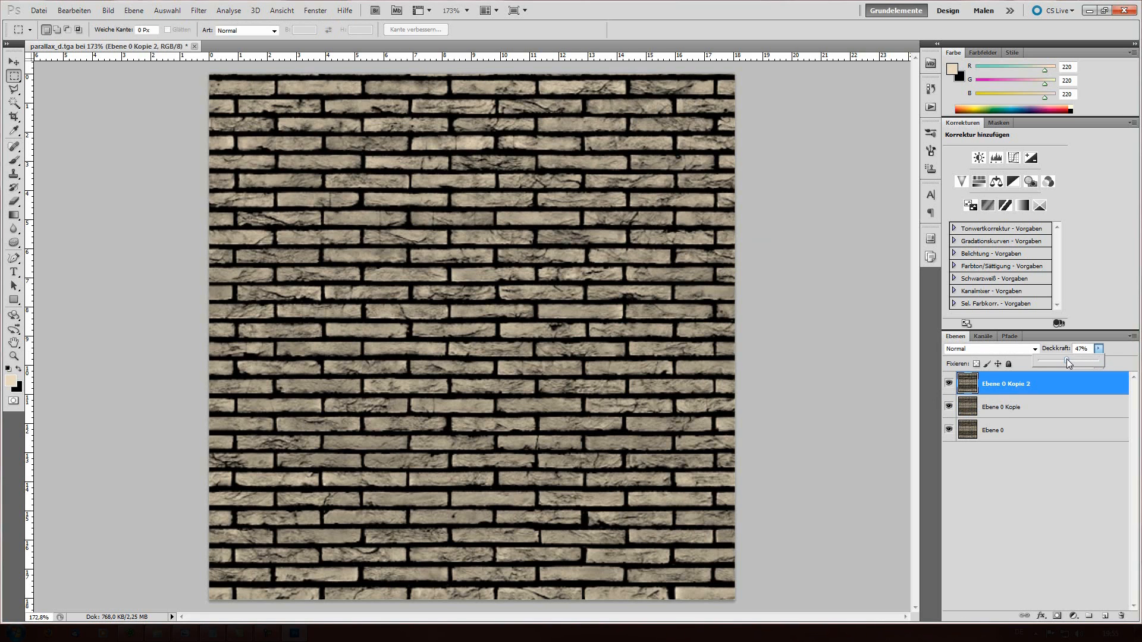
drag(1067, 362, 1046, 361)
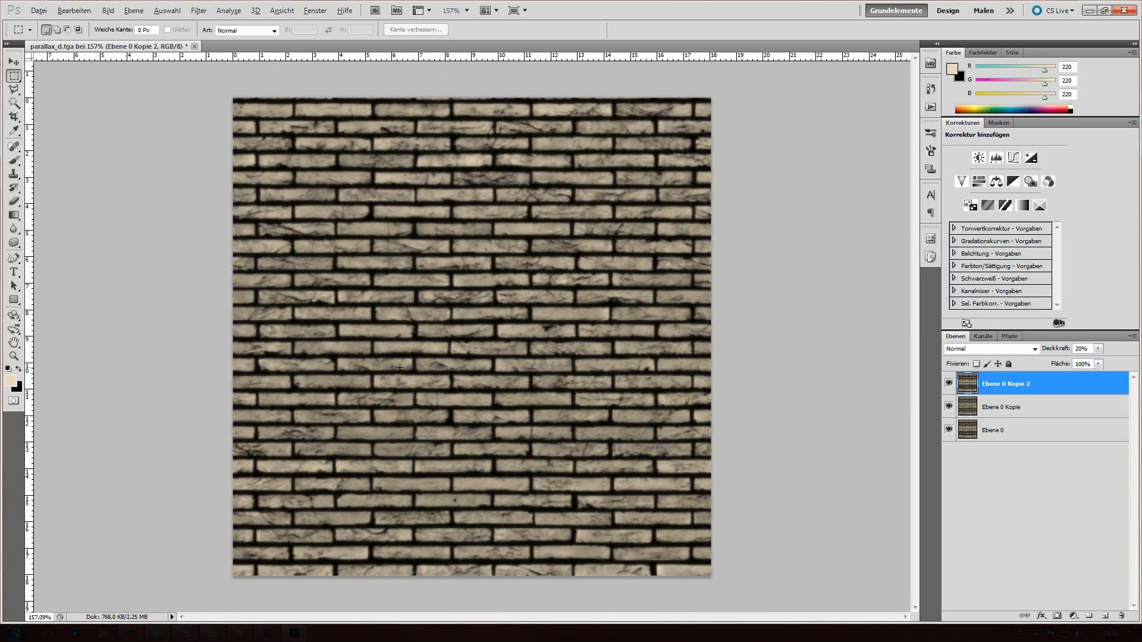
mouse_move(489, 359)
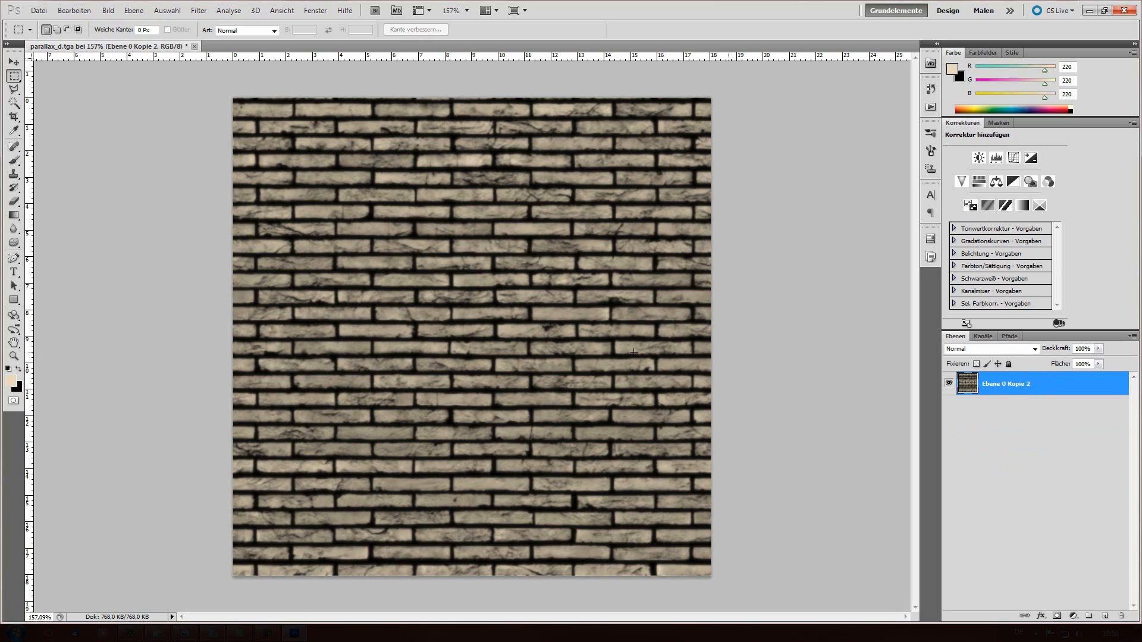
mouse_move(481, 352)
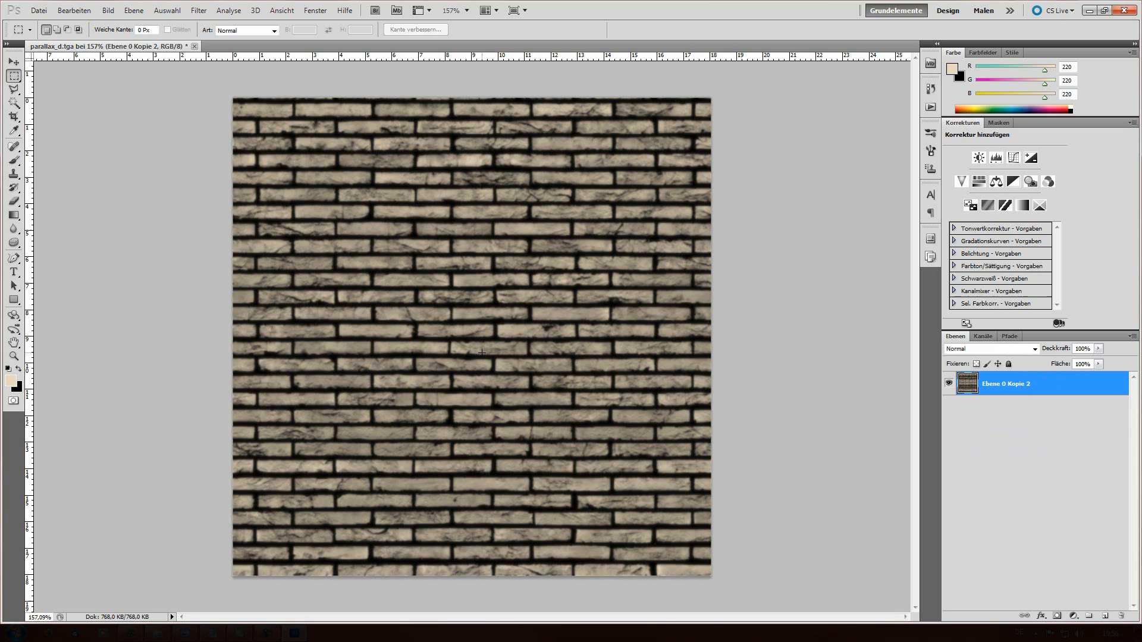
Save the merged texture as parallax_height.tga, 24 Bit/Pixel Targa, in the UDK TUTORIAL folder
click(38, 10)
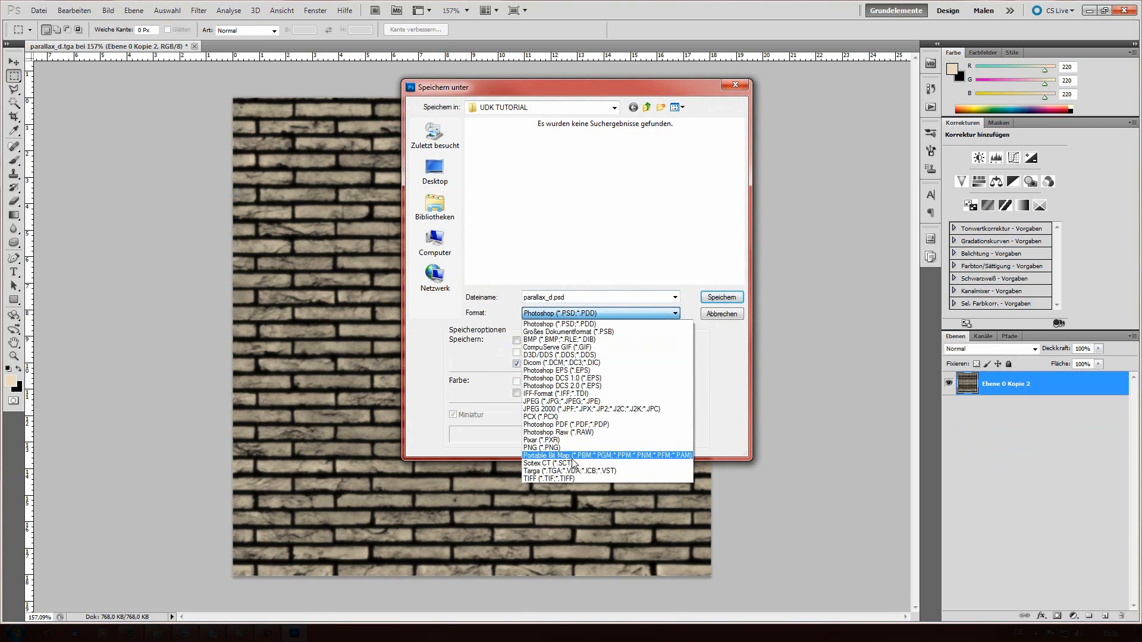
click(546, 471)
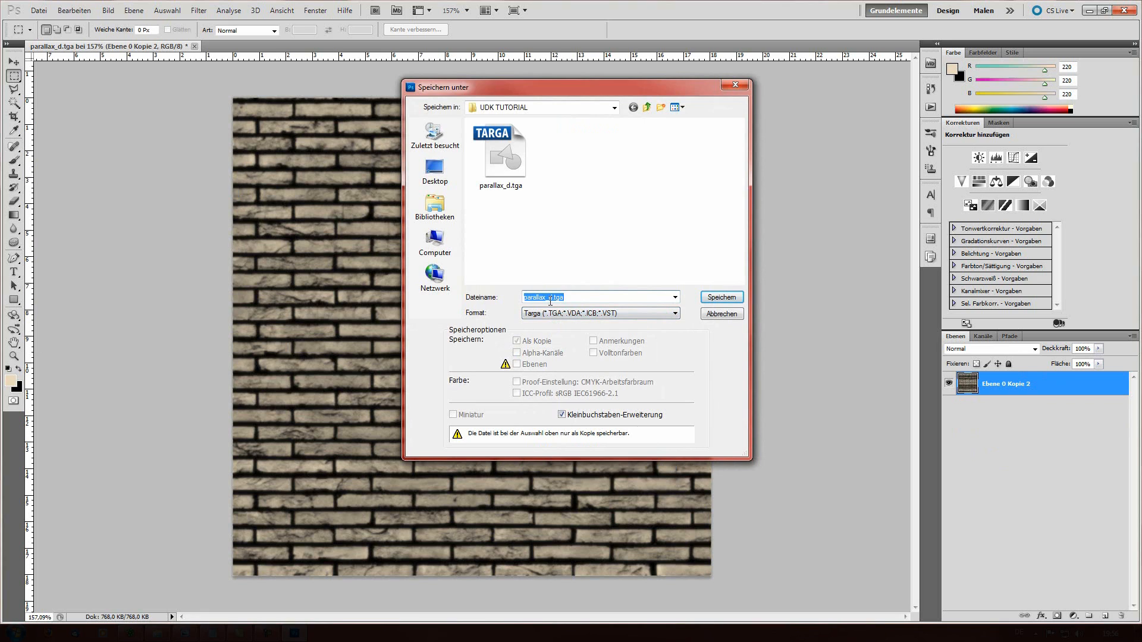
text(parallax_height)
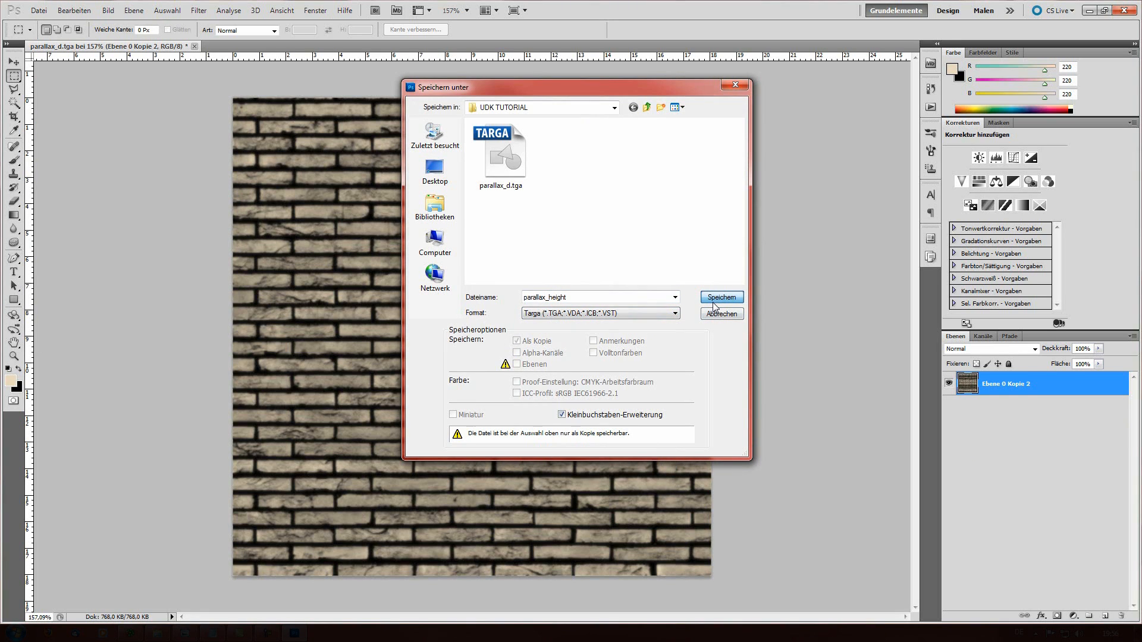
click(718, 299)
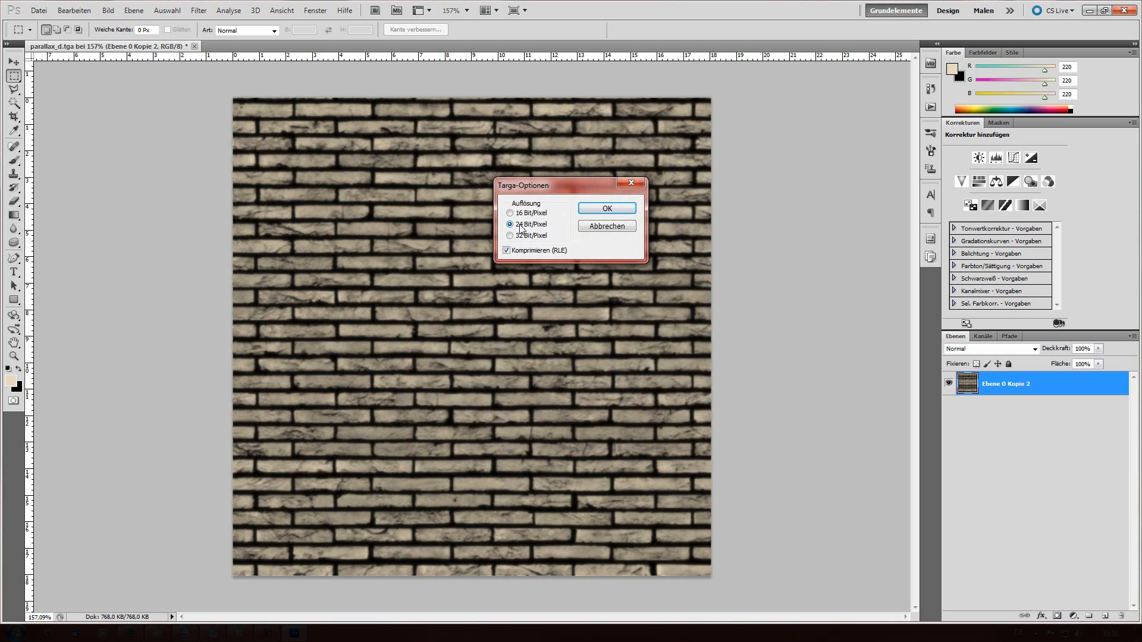
click(605, 208)
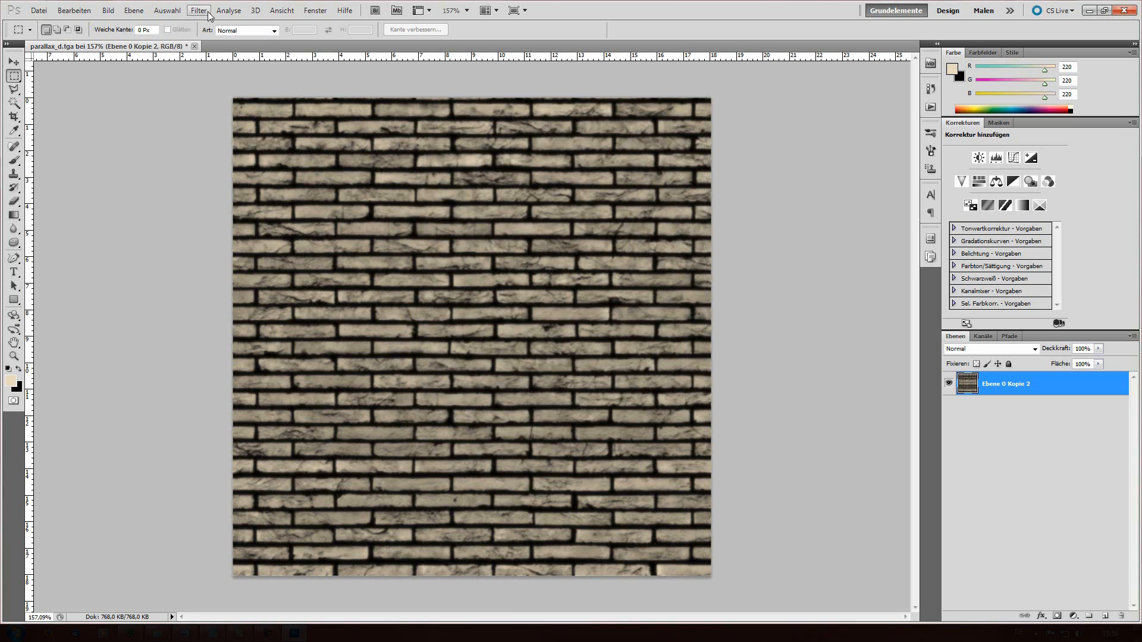
click(198, 10)
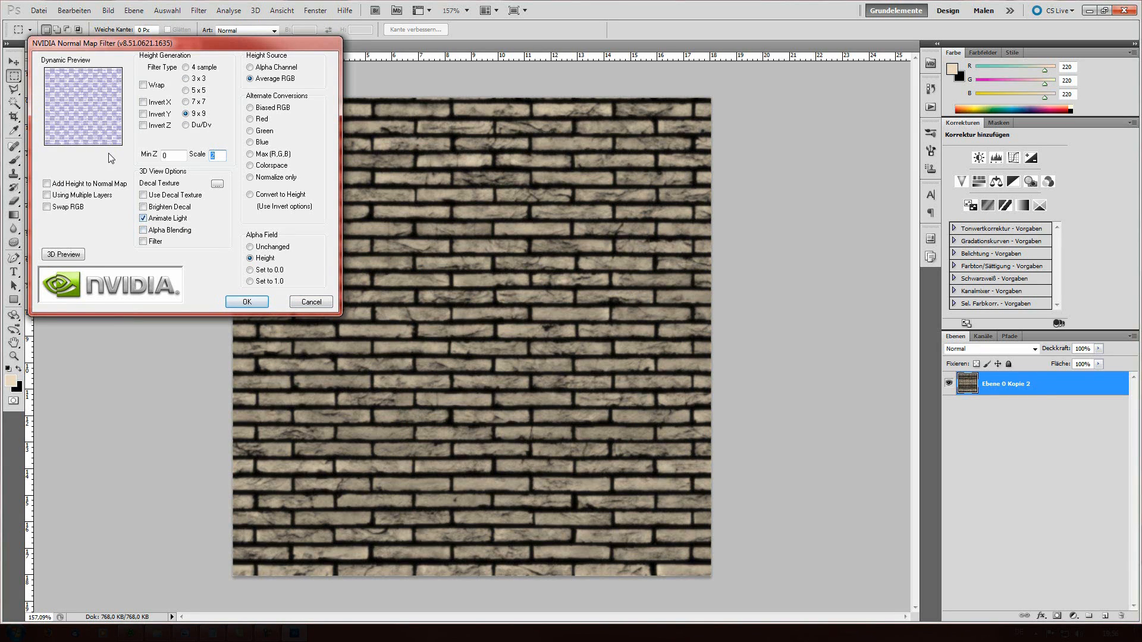
click(310, 301)
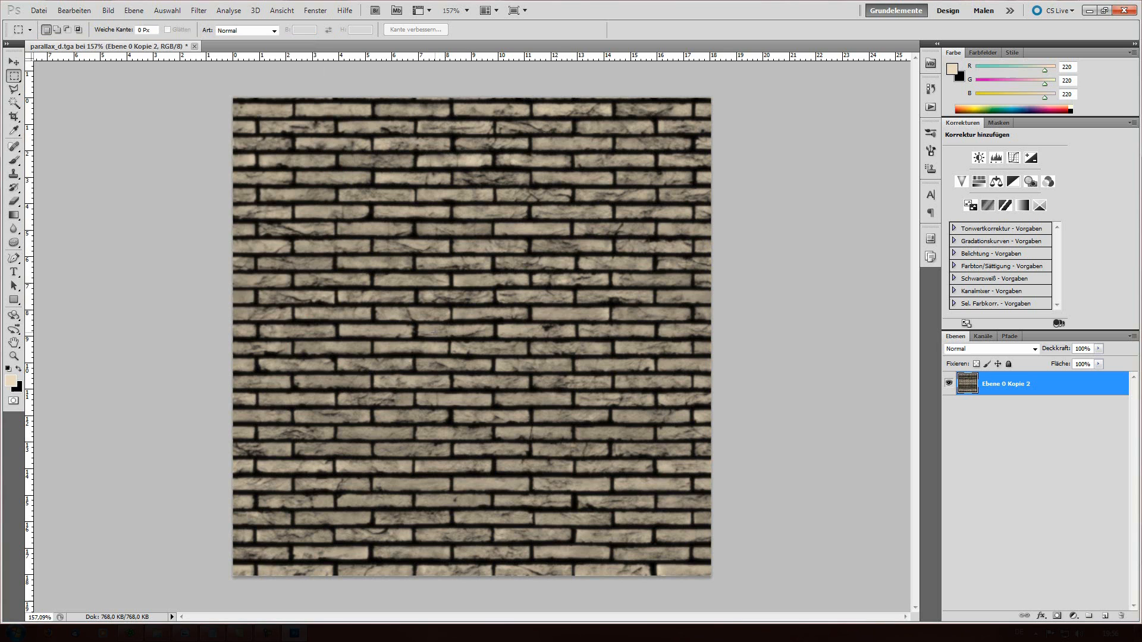
click(8, 637)
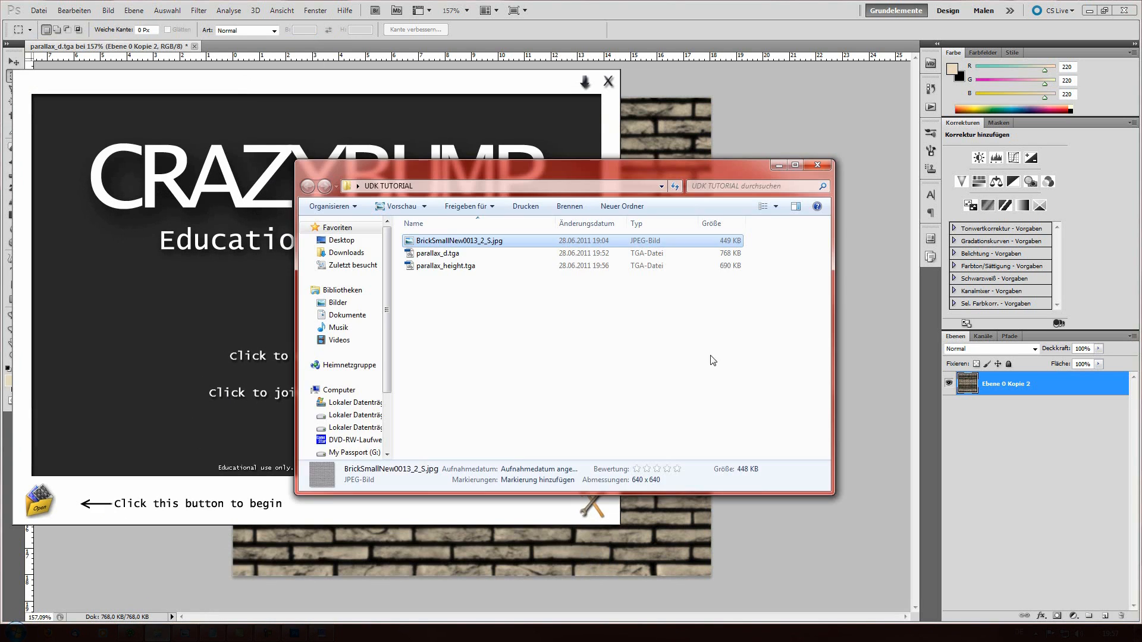
Load parallax_height.tga as a heightmap and turn down the large detail and intensity
click(444, 265)
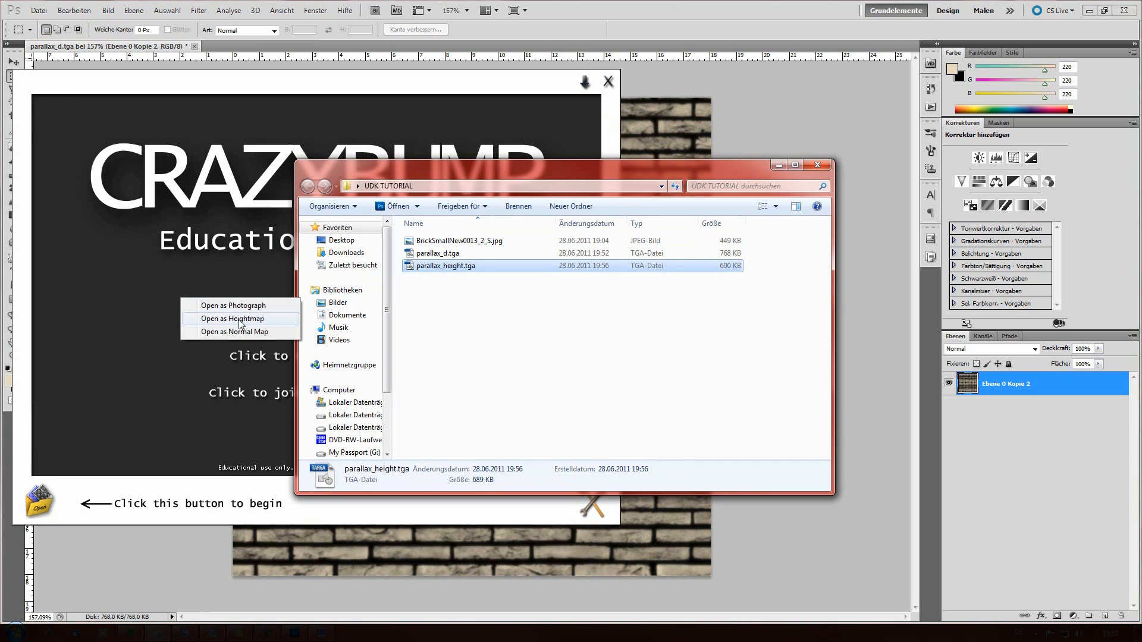
click(233, 319)
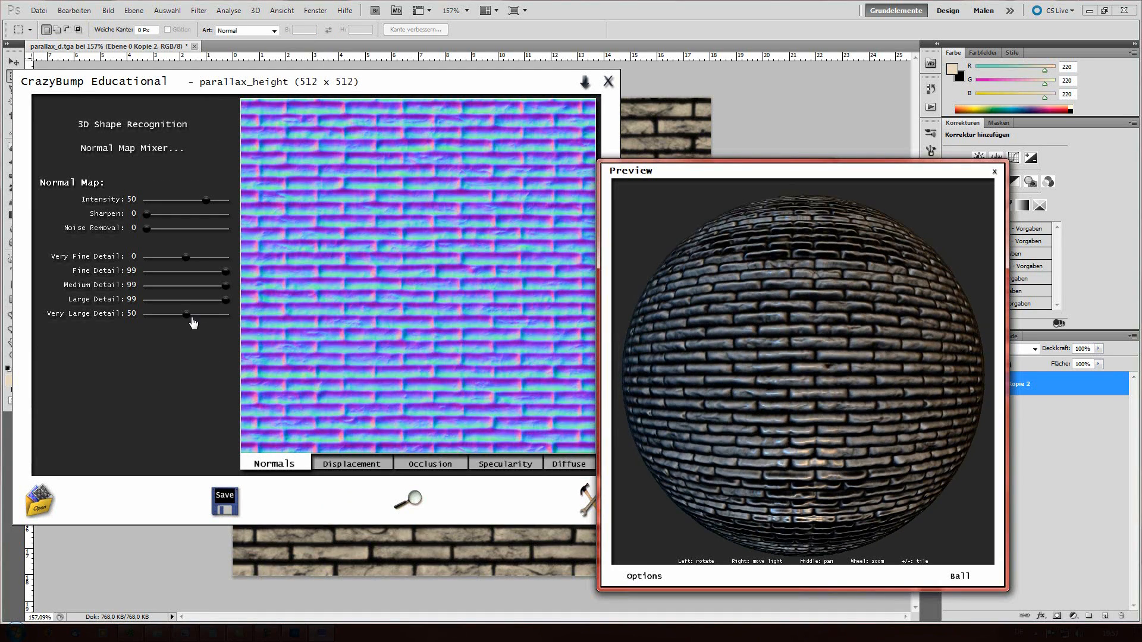
drag(212, 301, 164, 301)
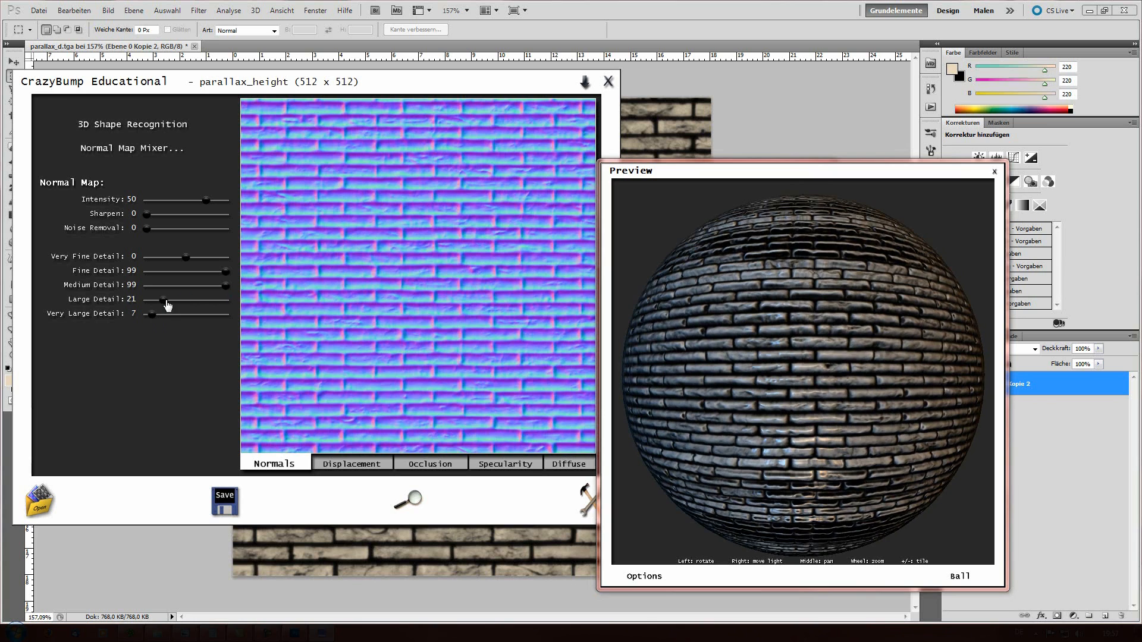
drag(220, 284, 176, 284)
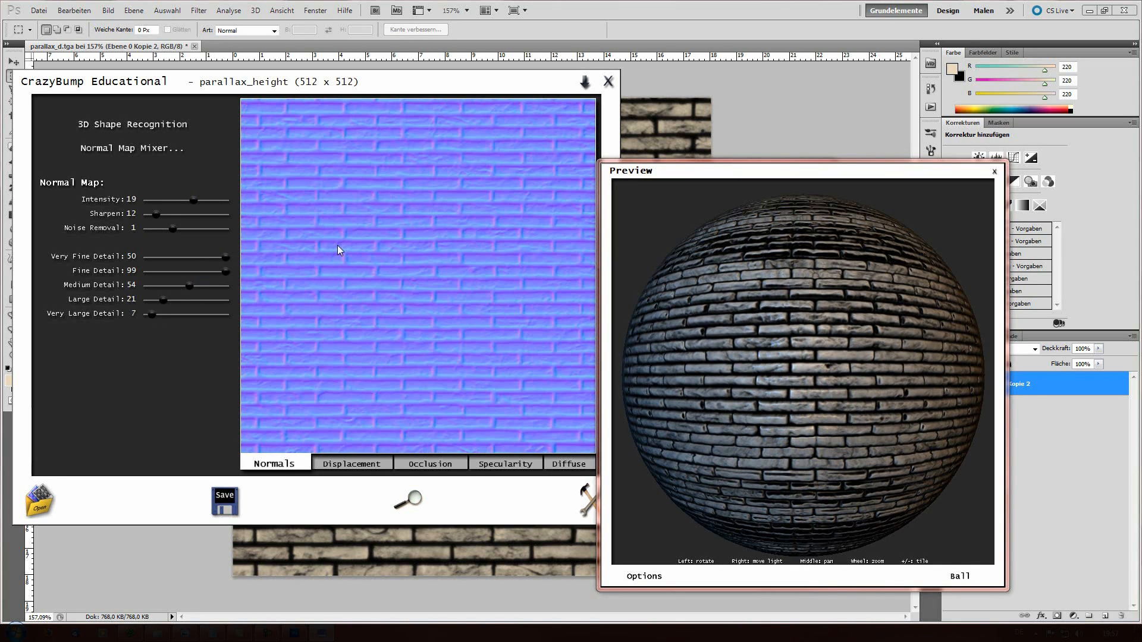
Tune the normal map to intensity 30, medium detail 42 and large detail 18, checking the preview ball
drag(172, 198, 182, 198)
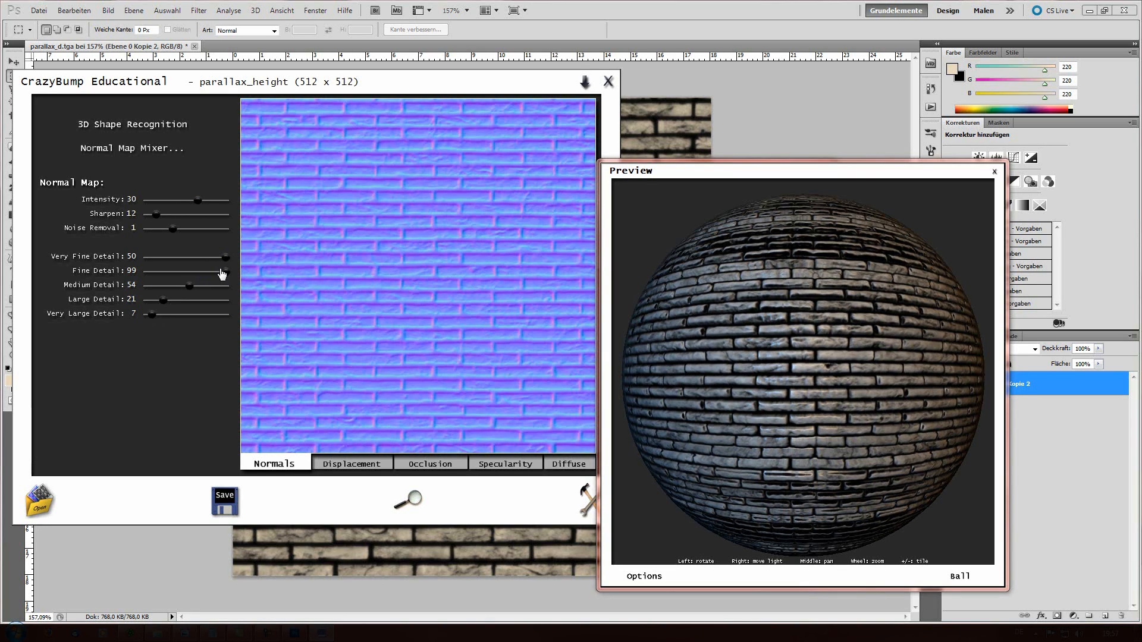
drag(175, 284, 162, 284)
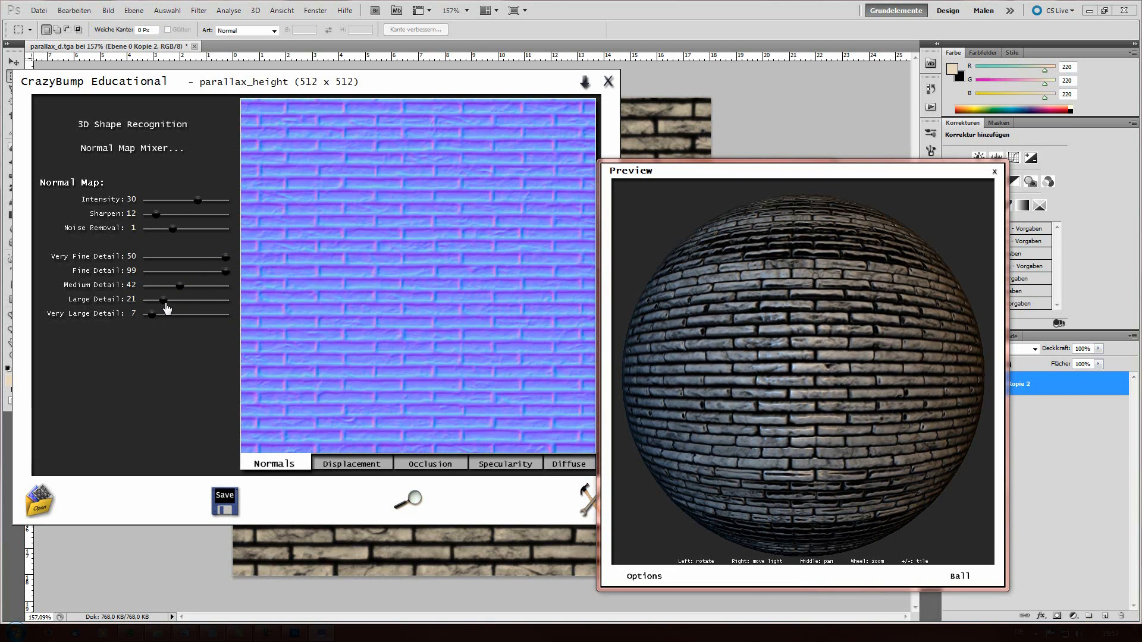
drag(164, 300, 152, 300)
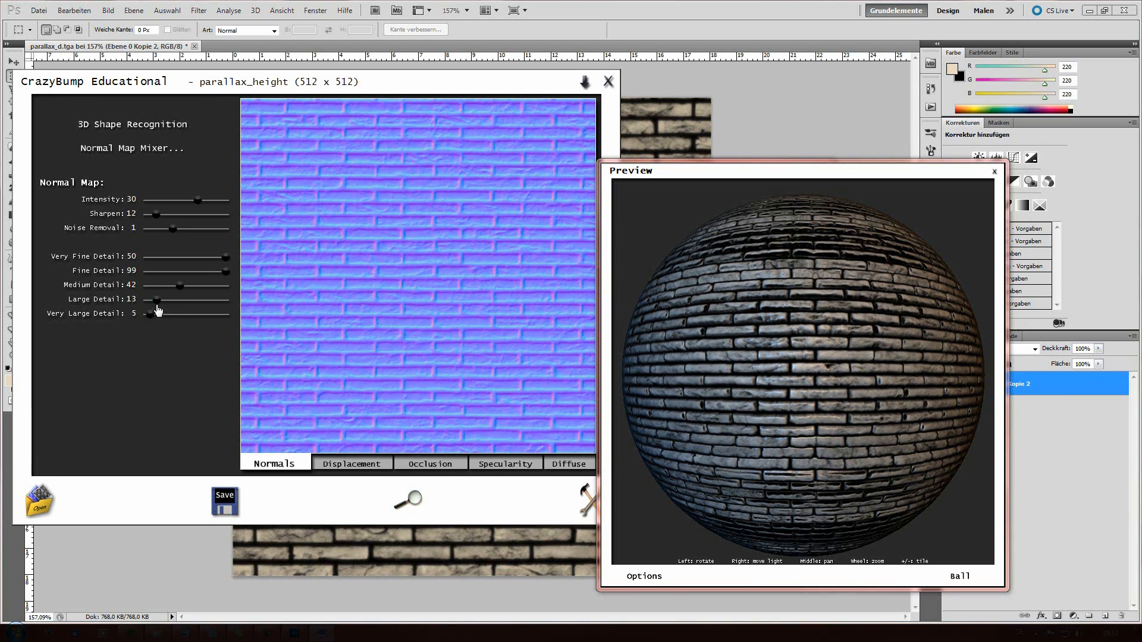
drag(151, 300, 162, 299)
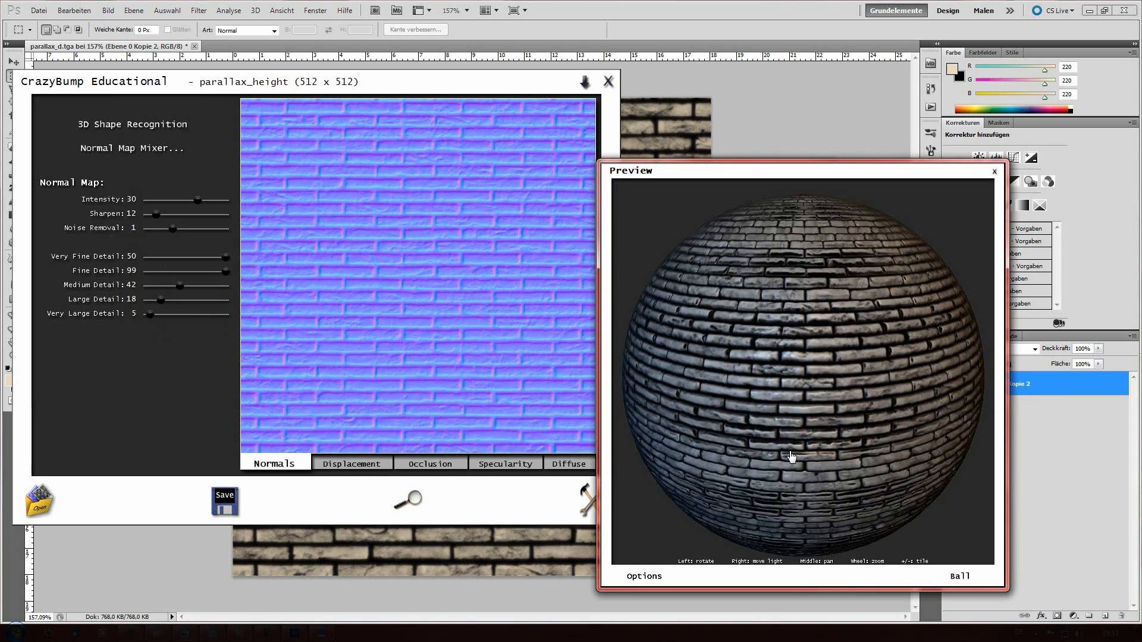
drag(792, 457, 725, 339)
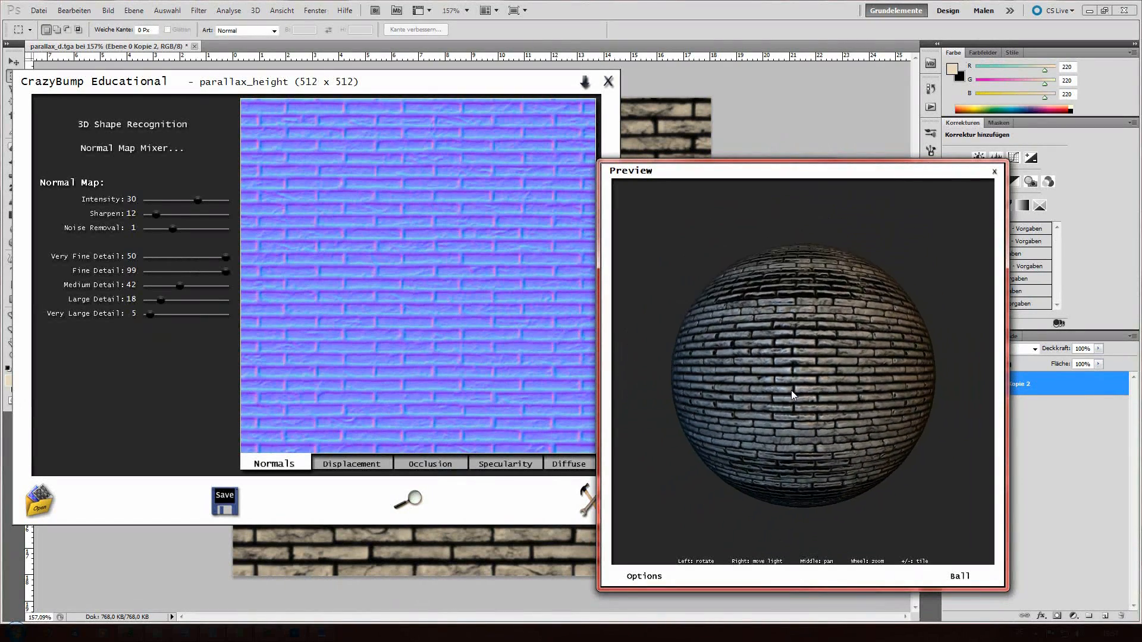
Save the normals to file as parallax_local.tga via Save Normals to File
click(225, 500)
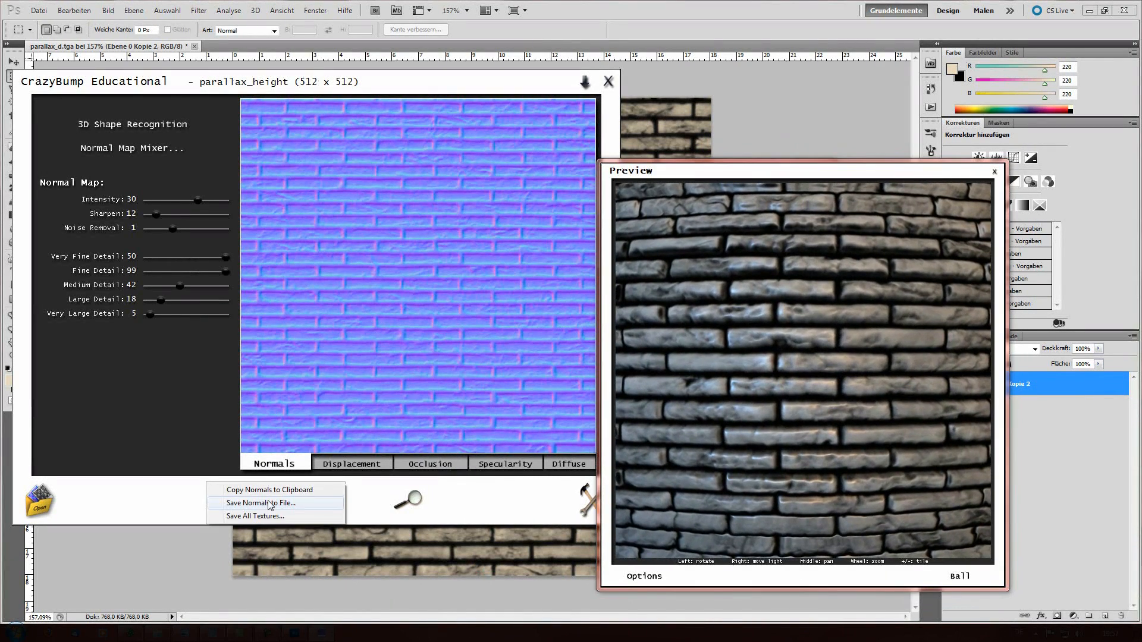
click(261, 502)
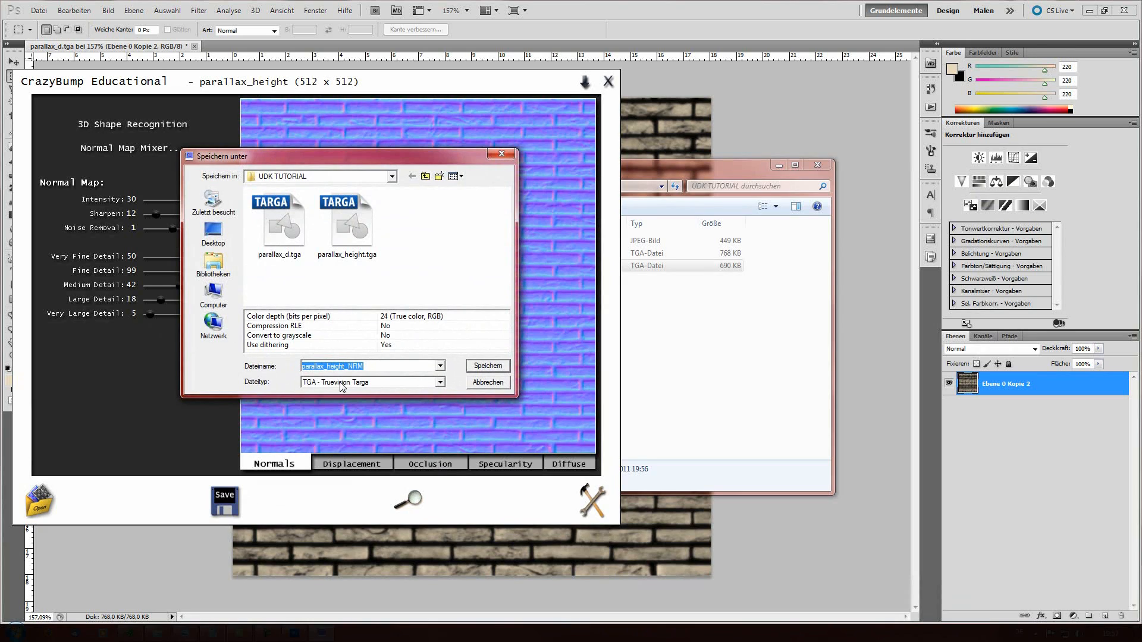
click(332, 365)
text(parallax_local)
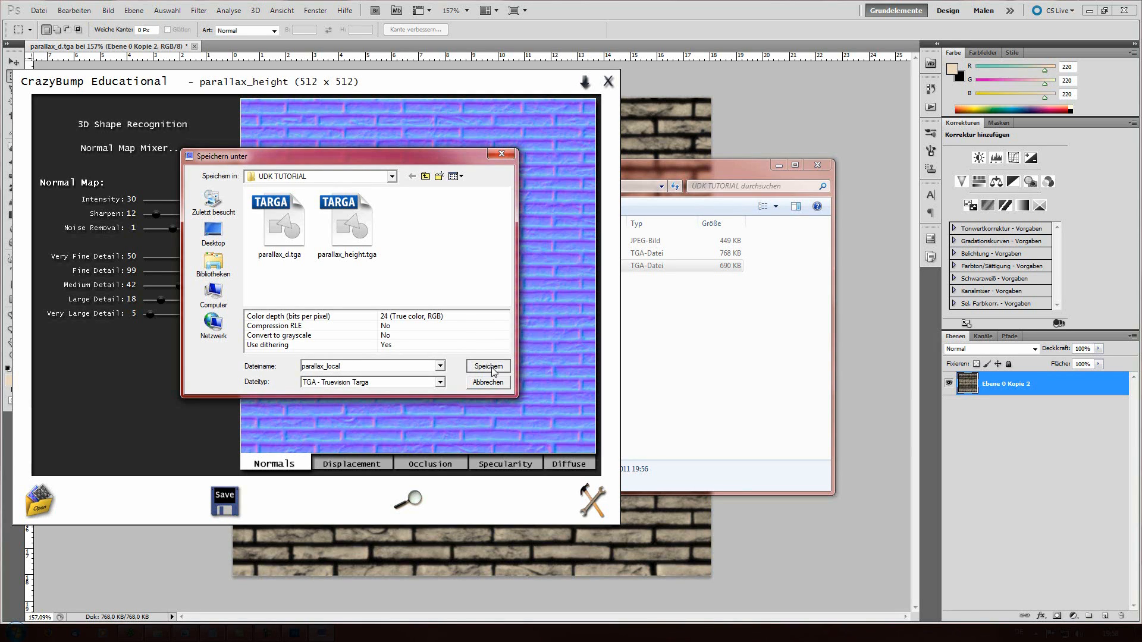
click(487, 367)
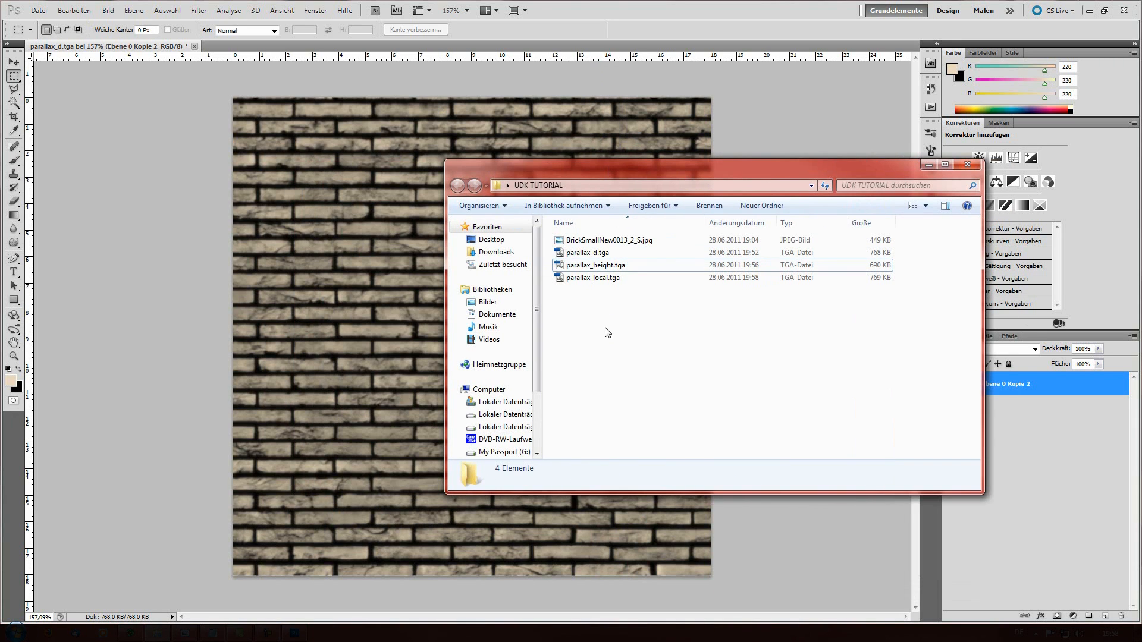
Select the whole brick canvas with Ctrl+A and make parallax_local.tga the active document
click(593, 277)
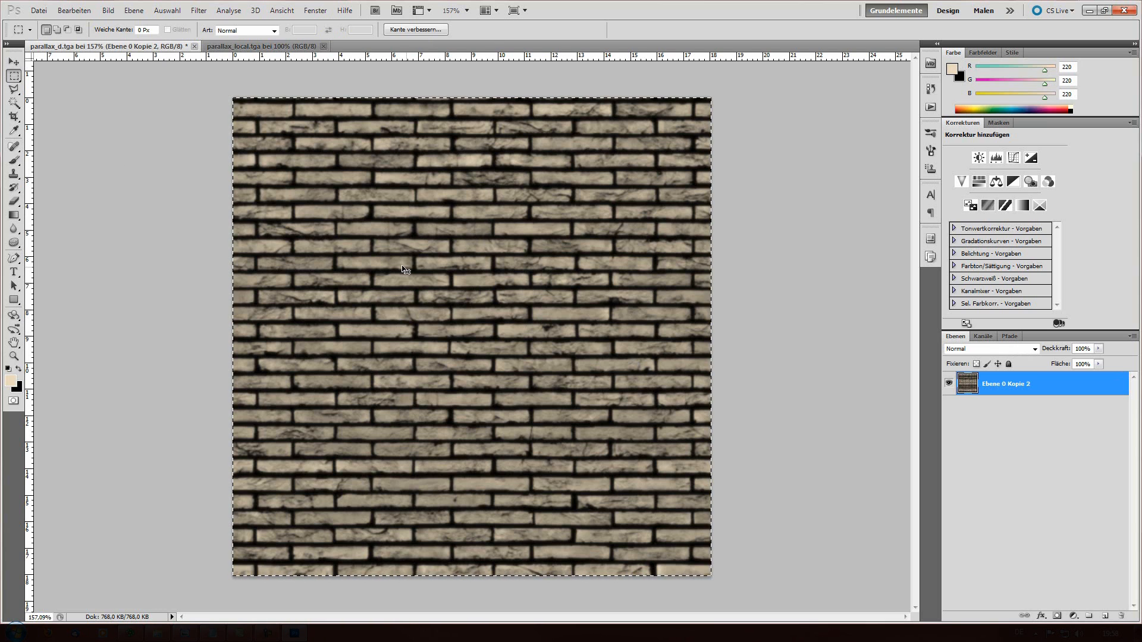
right_click(403, 270)
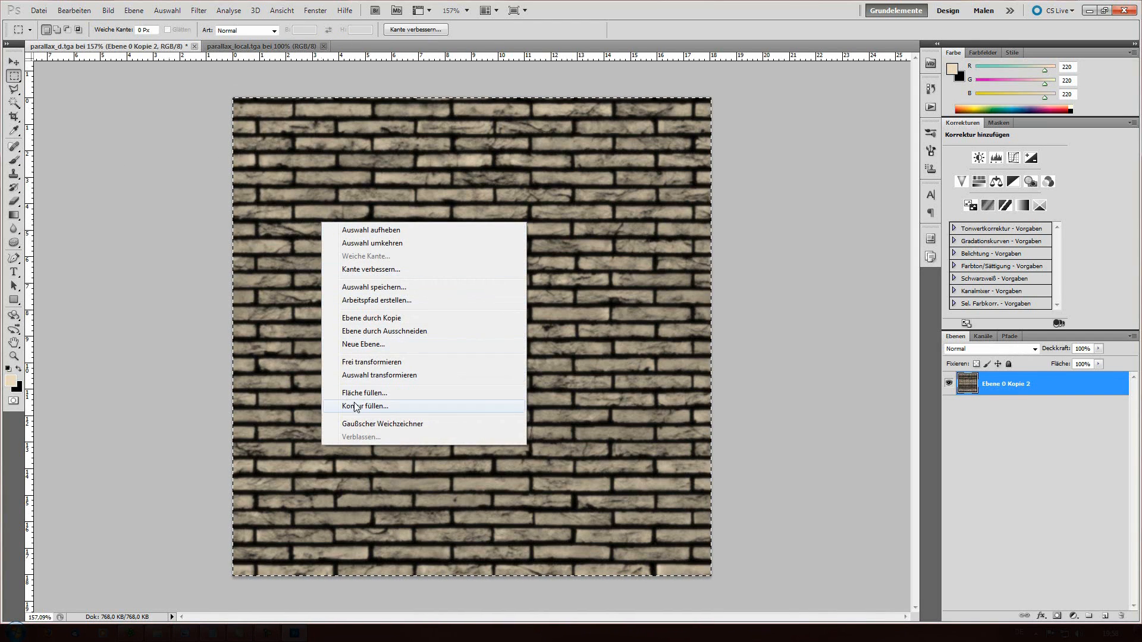
mouse_move(391, 322)
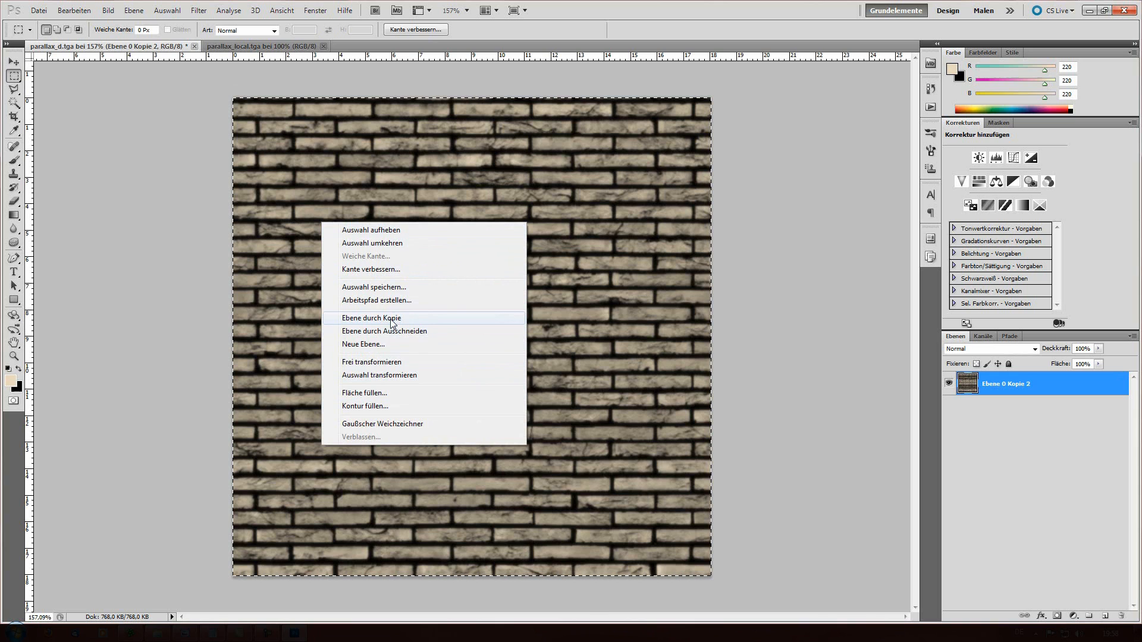
mouse_move(371, 311)
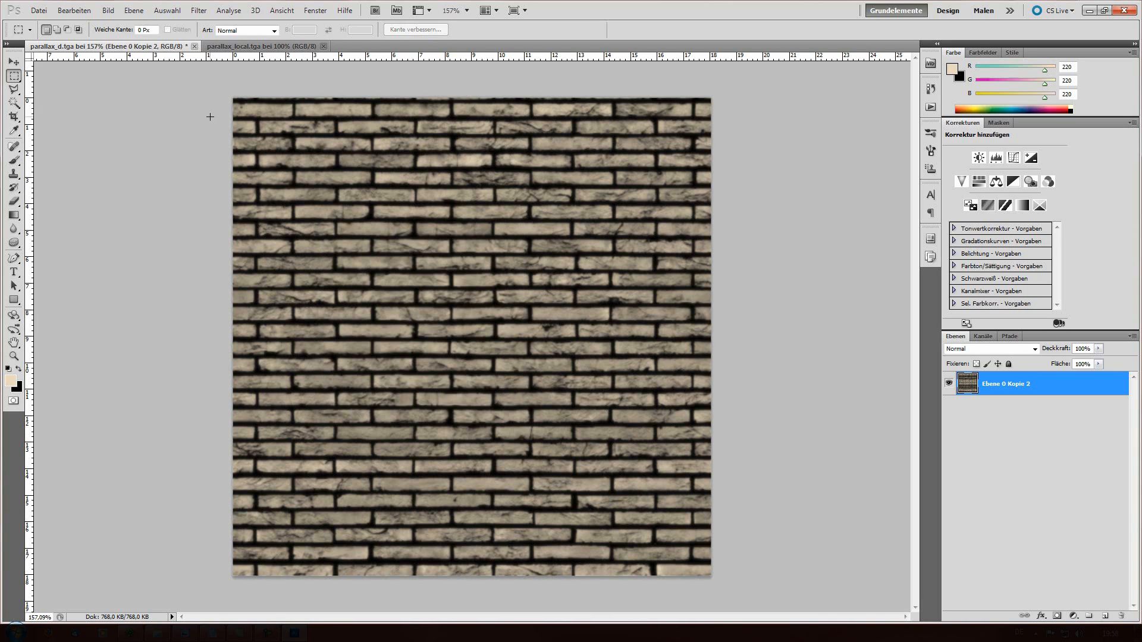
key(ctrl+a)
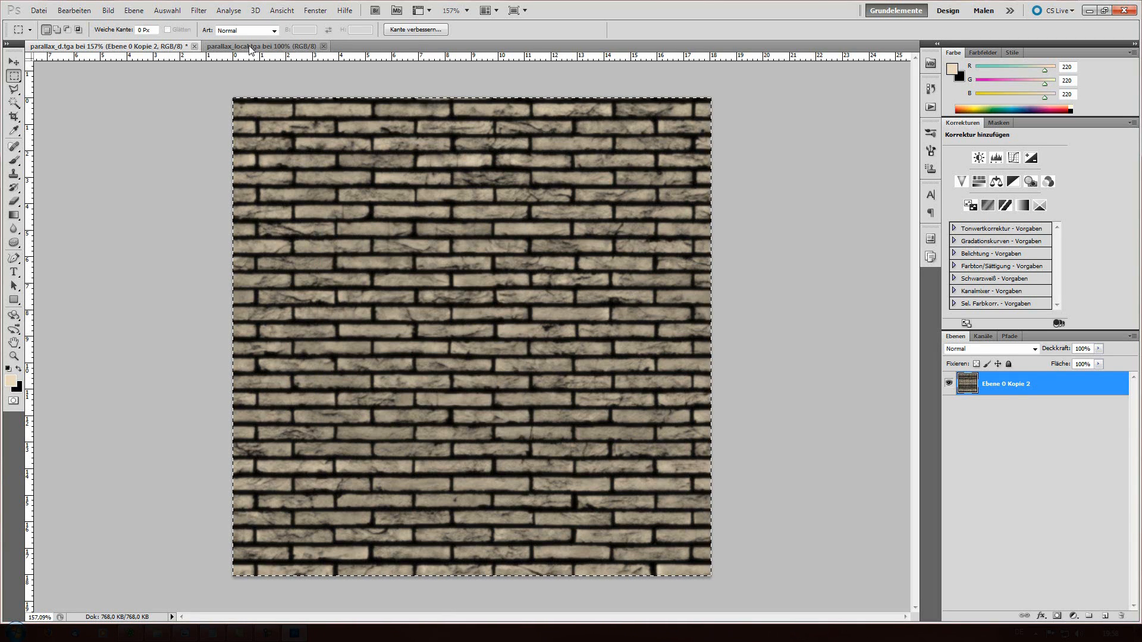
click(258, 47)
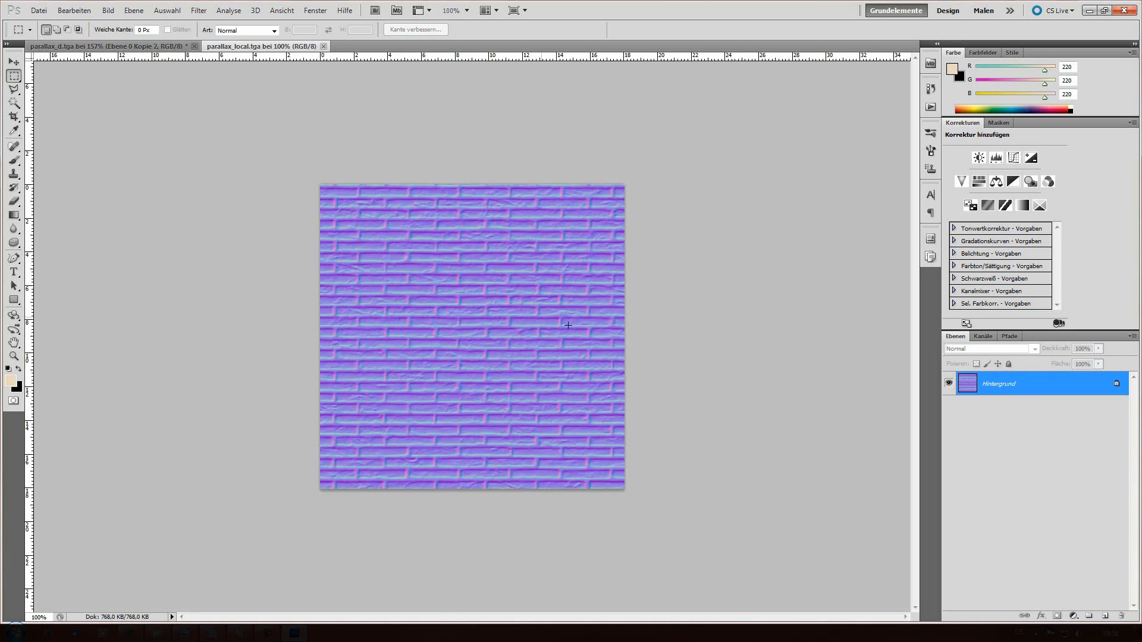
mouse_move(489, 180)
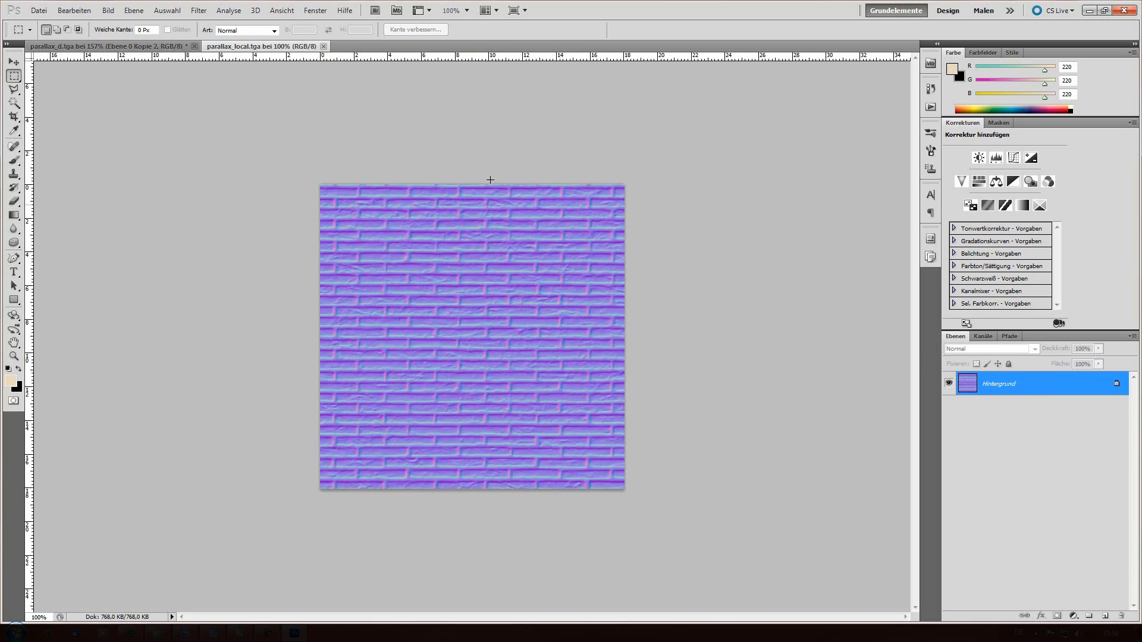
mouse_move(387, 275)
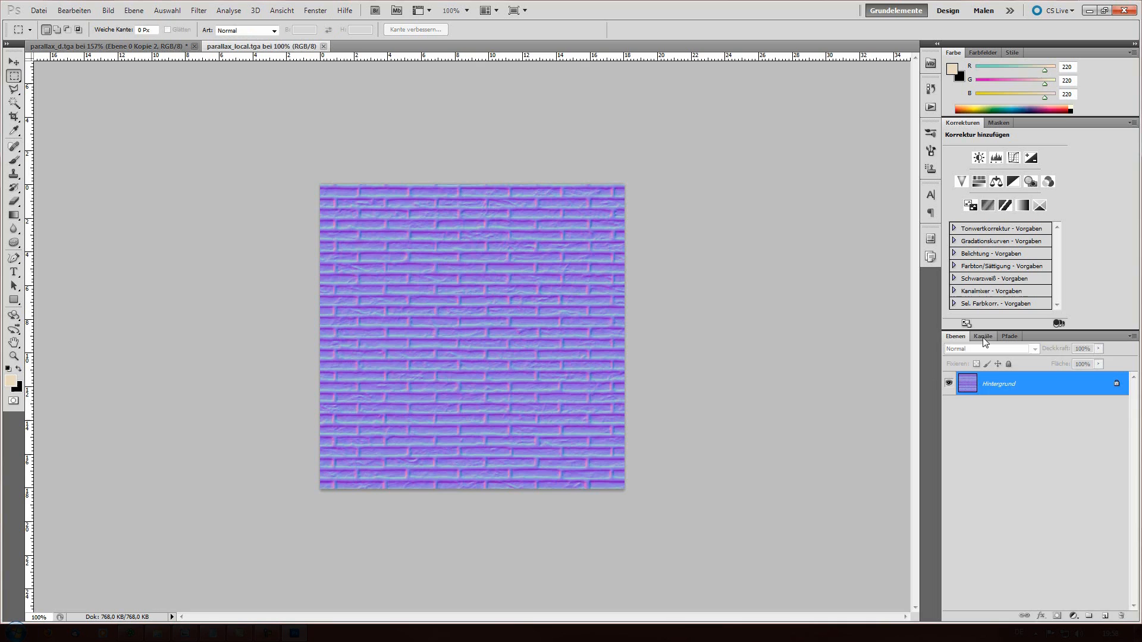
Add an Alpha 1 channel holding the height map in the Channels panel and hide it
click(982, 335)
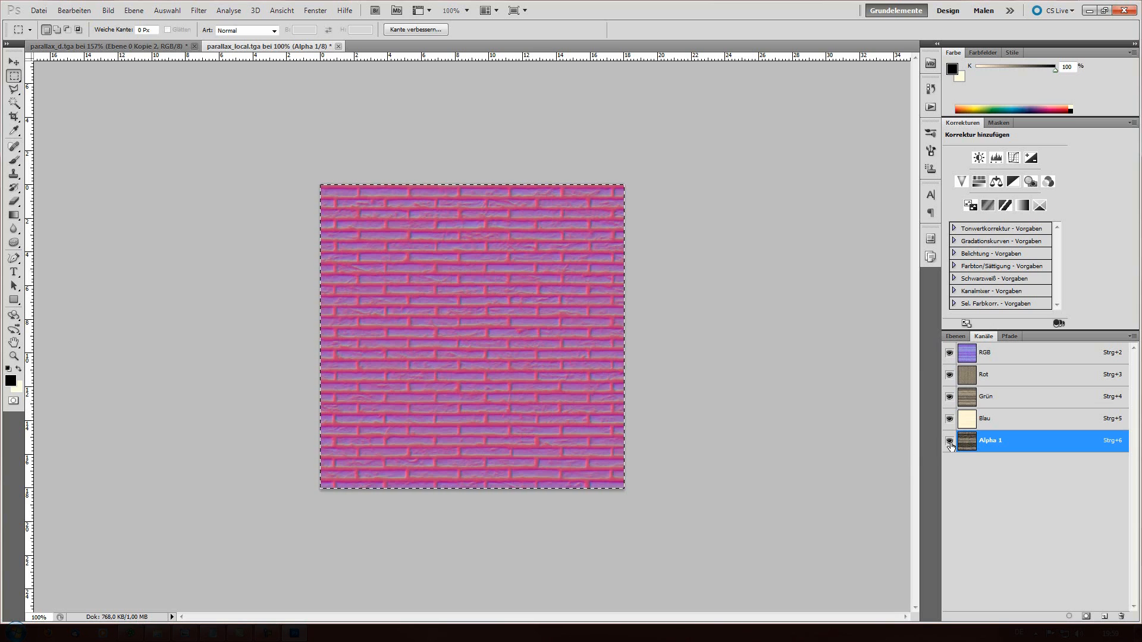
click(949, 440)
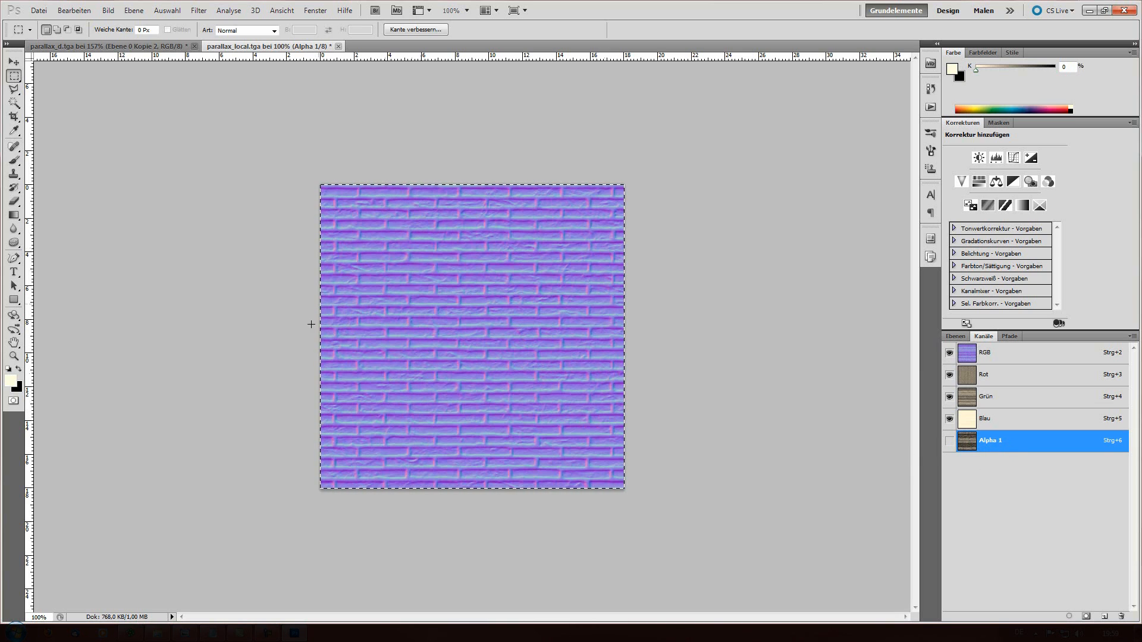
mouse_move(617, 384)
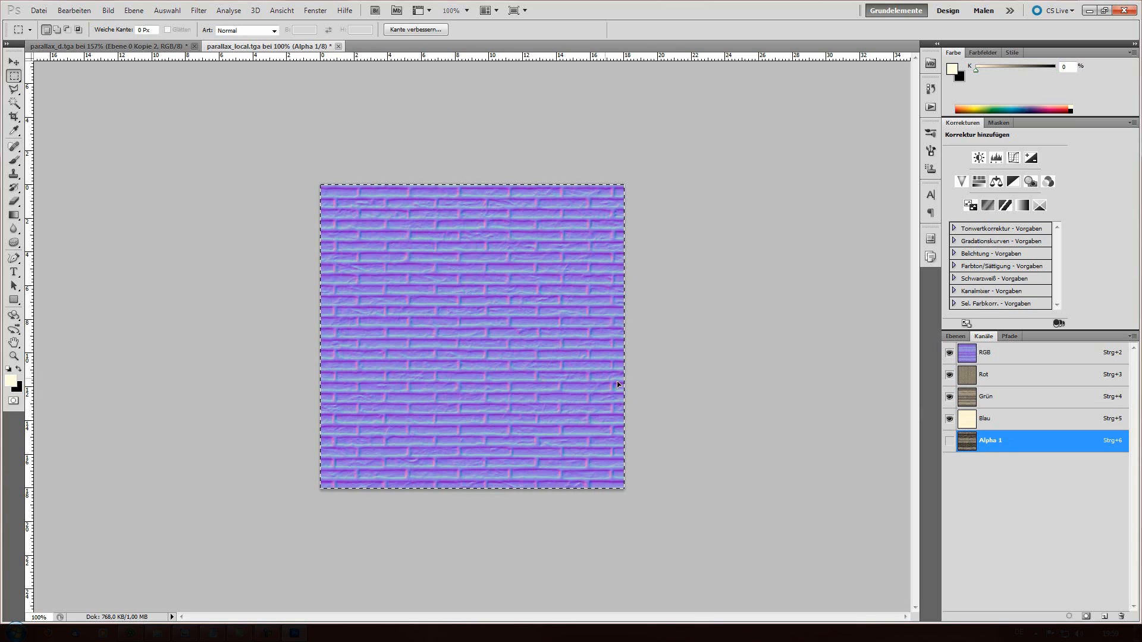
mouse_move(469, 282)
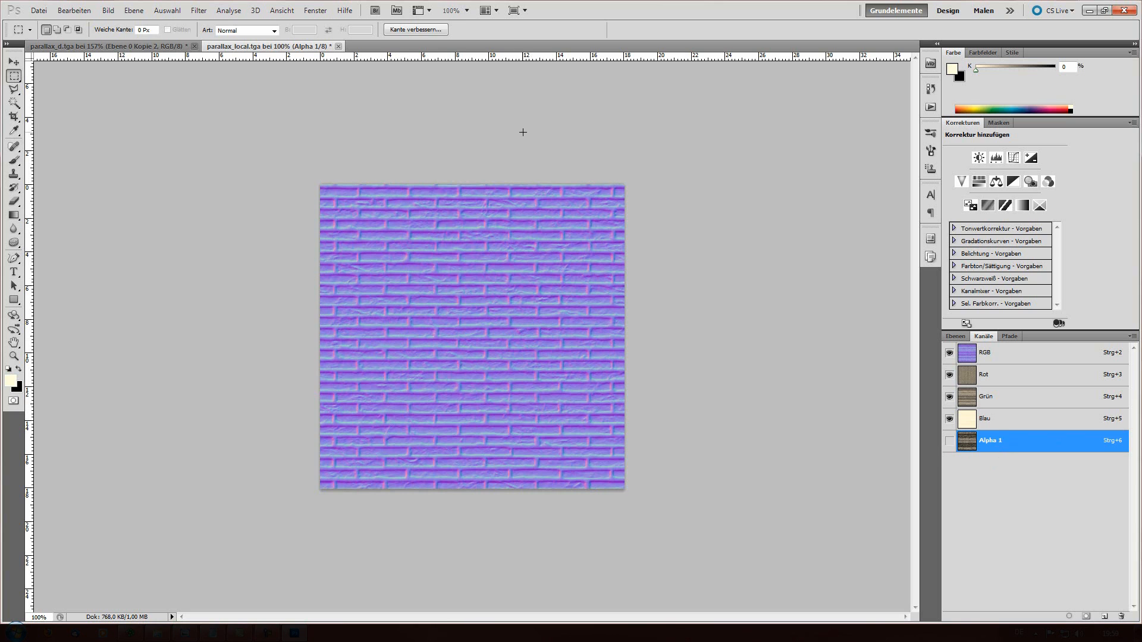
Save the normal map over parallax_local.tga as a 32 Bit/Pixel Targa with alpha channels kept
click(38, 10)
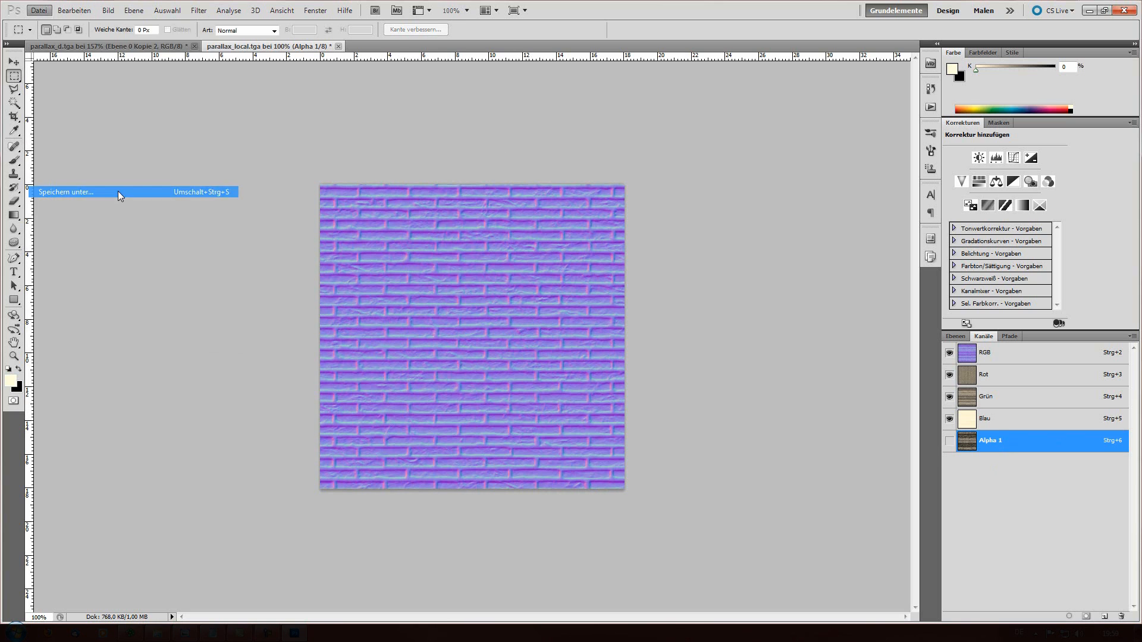
click(67, 191)
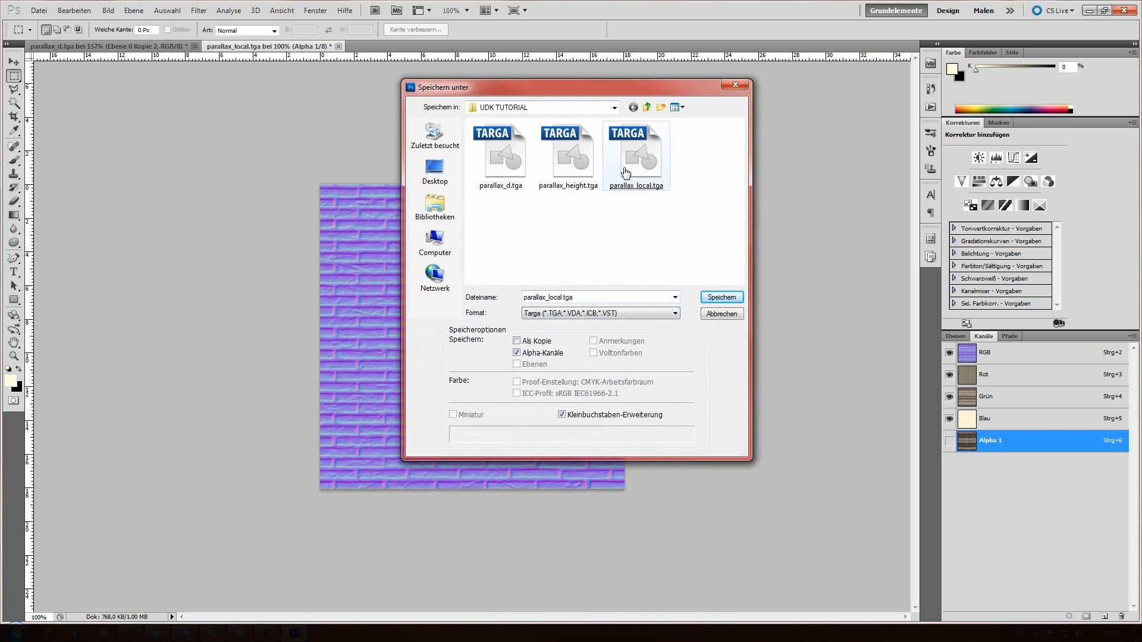
click(720, 298)
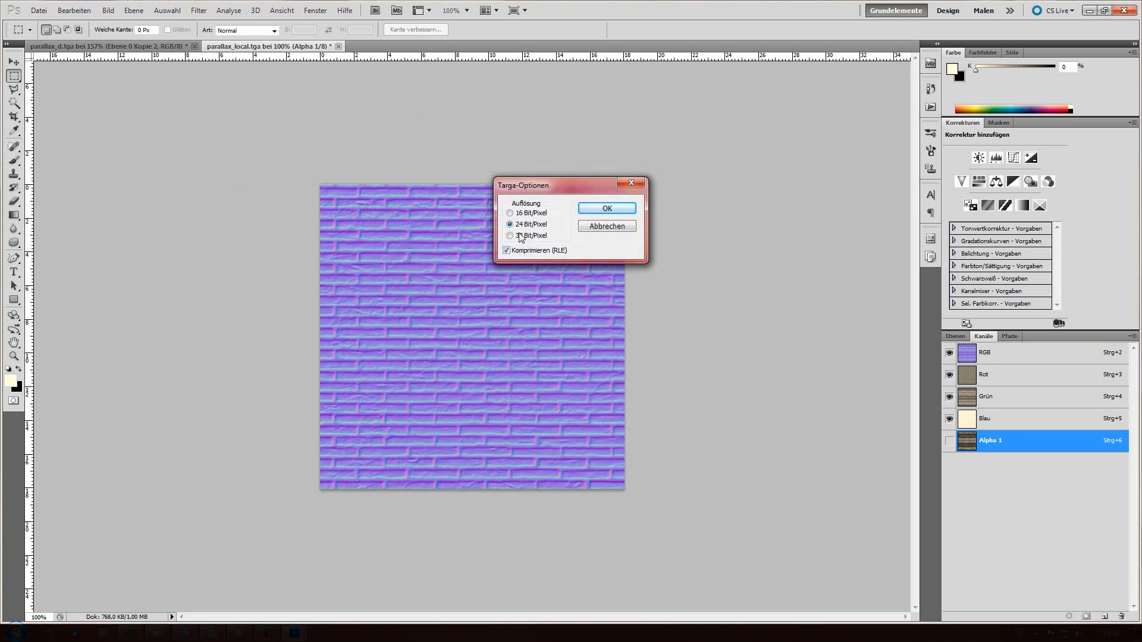
click(510, 236)
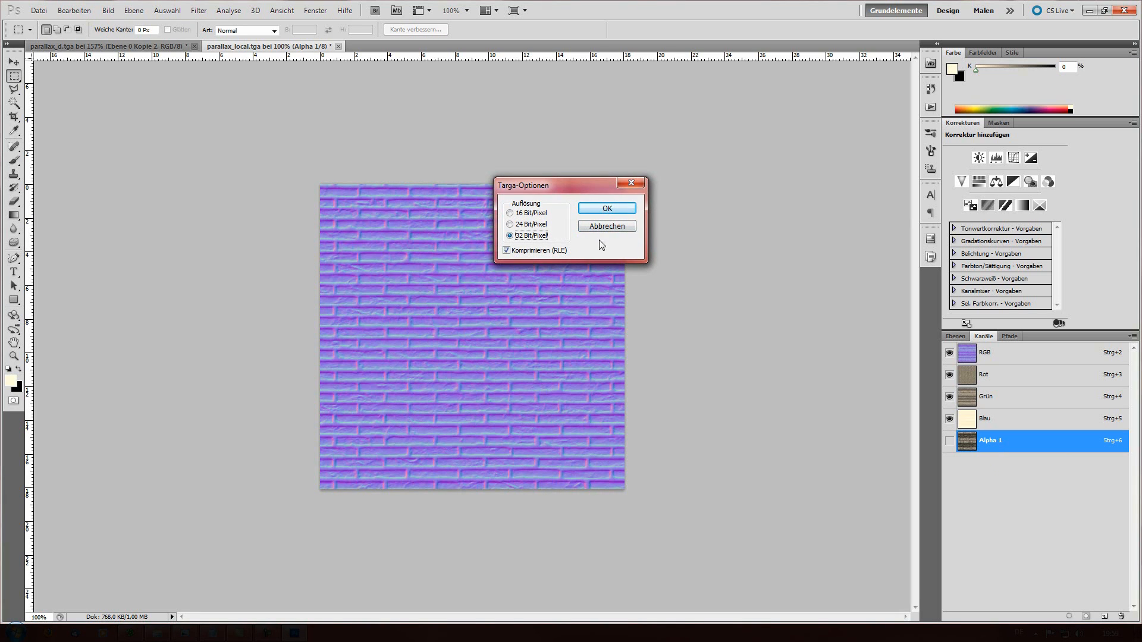
click(606, 208)
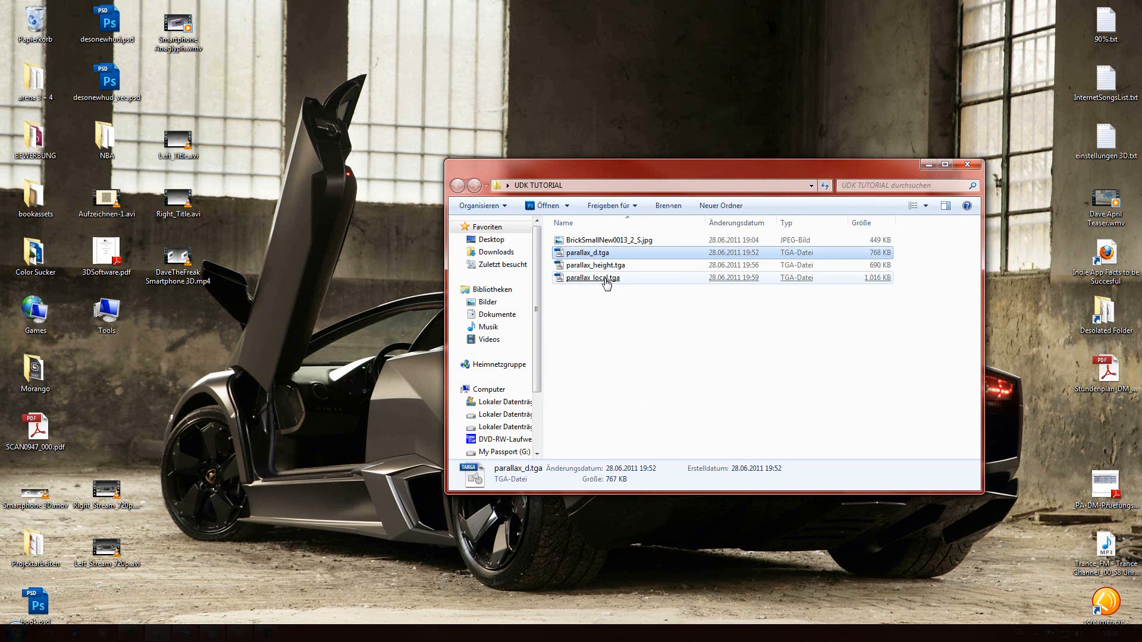
Delete parallax_height.tga to the recycle bin and launch the UDK Editor from the Tools folder
click(593, 277)
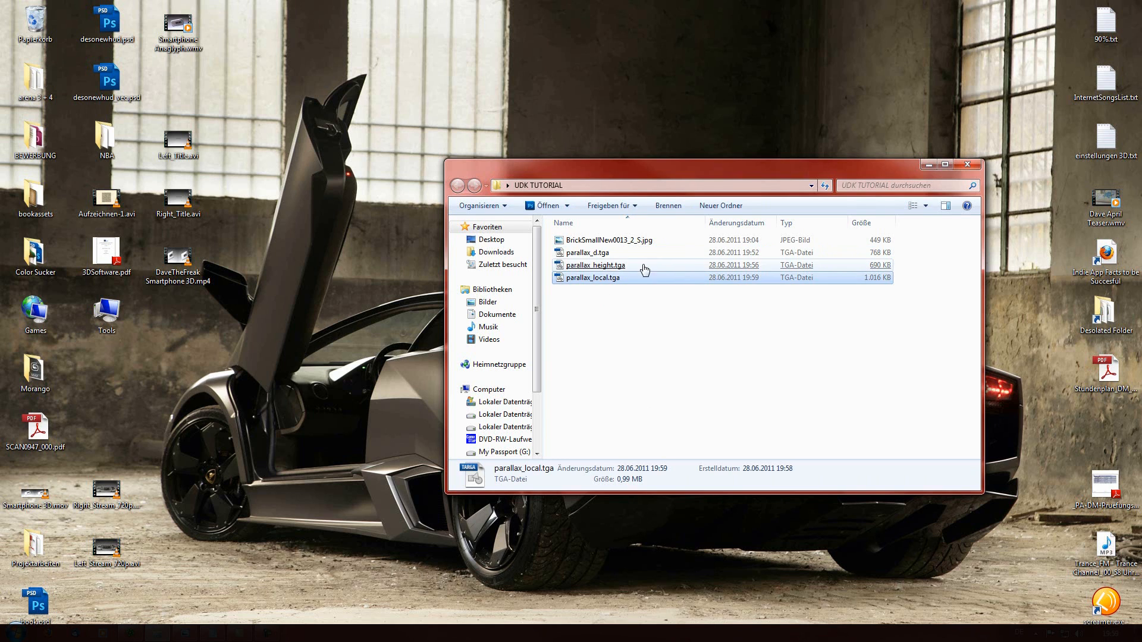
key(Delete)
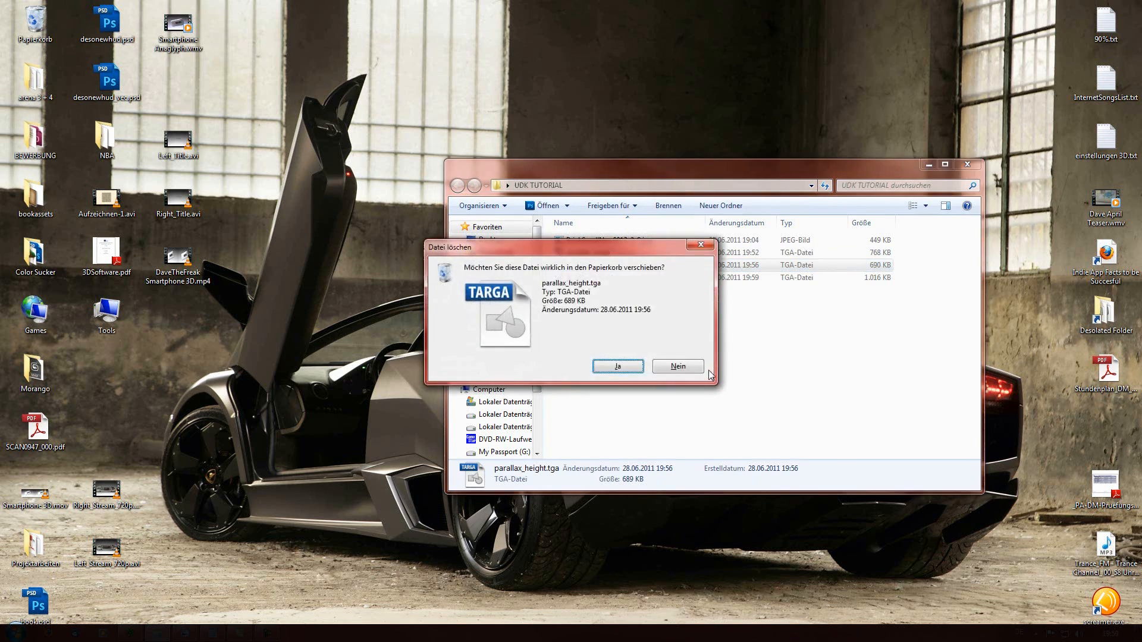
click(617, 366)
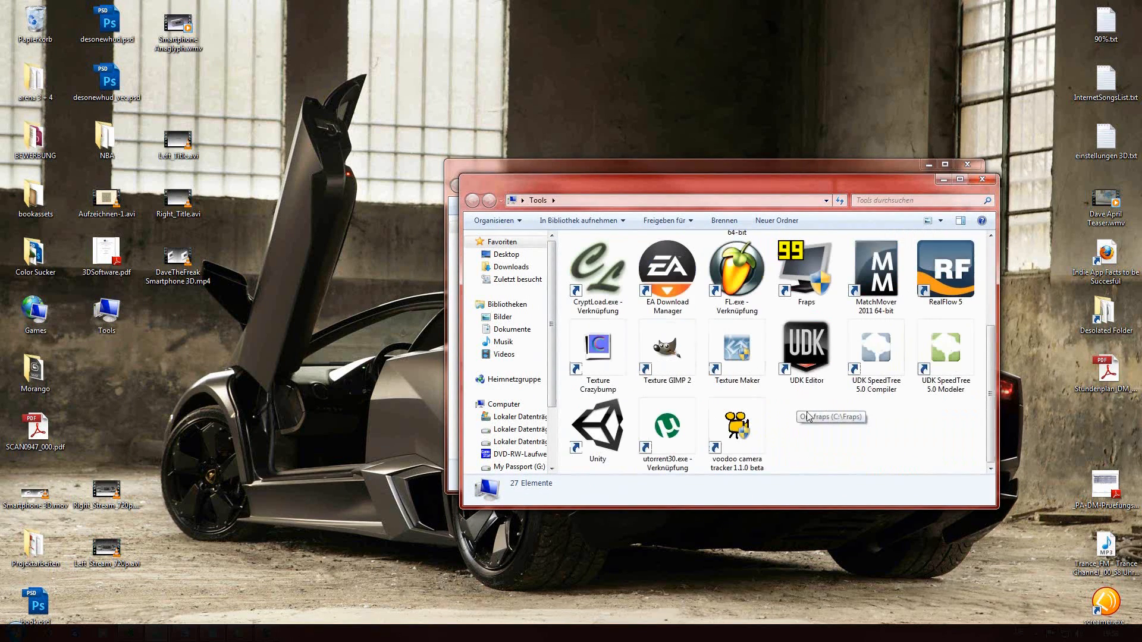
double_click(805, 346)
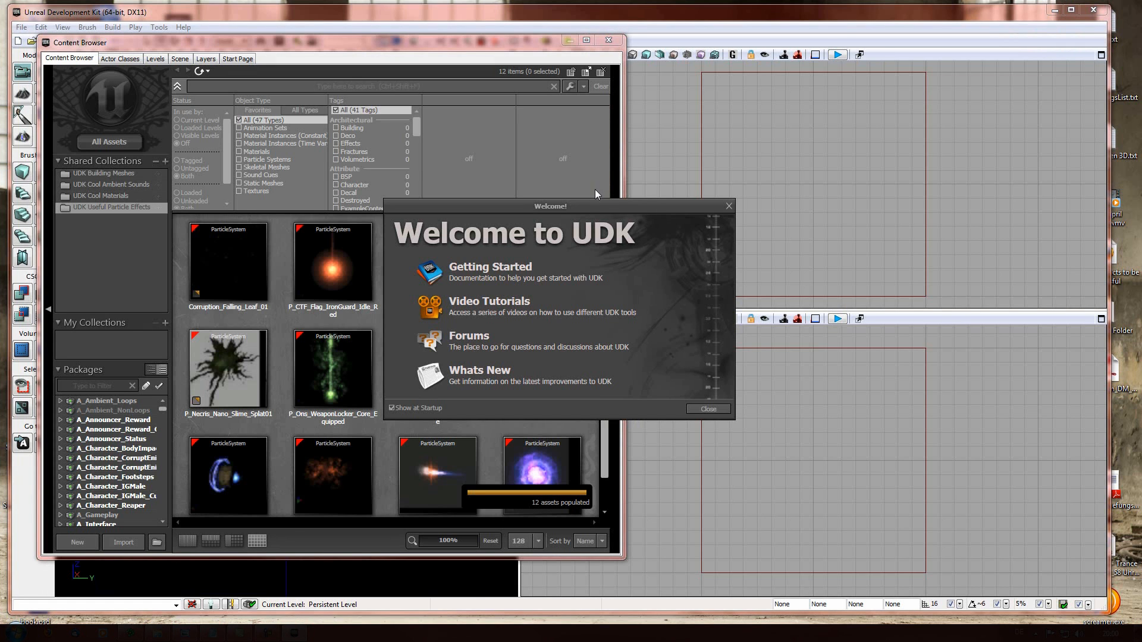
Dismiss the welcome window and import both TGA textures into a new package named parallax
click(706, 408)
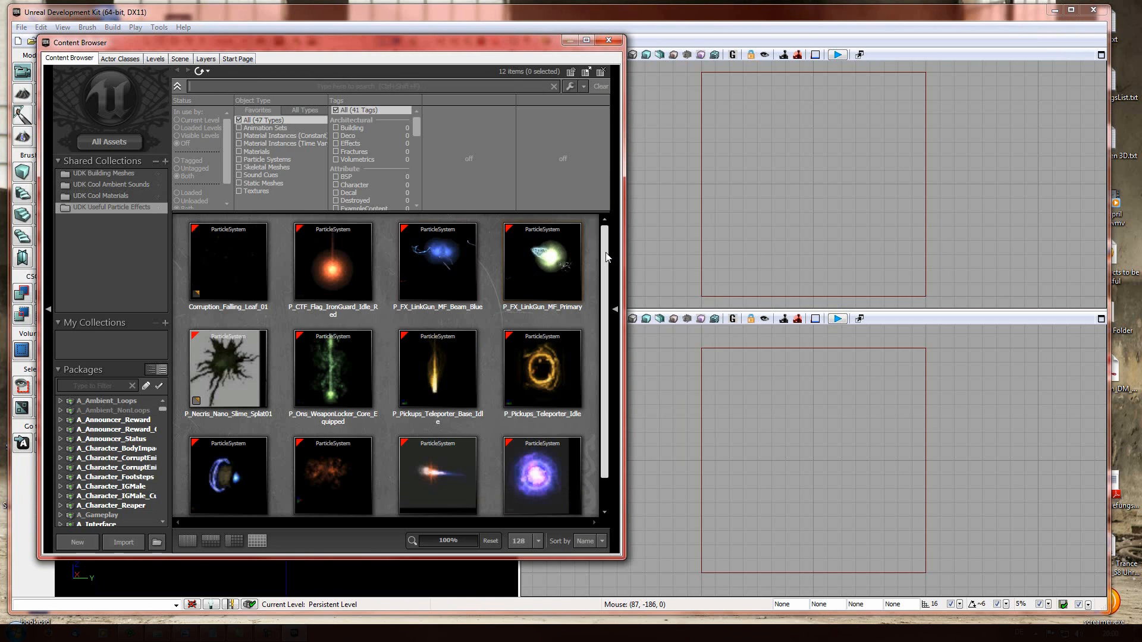
mouse_move(437, 262)
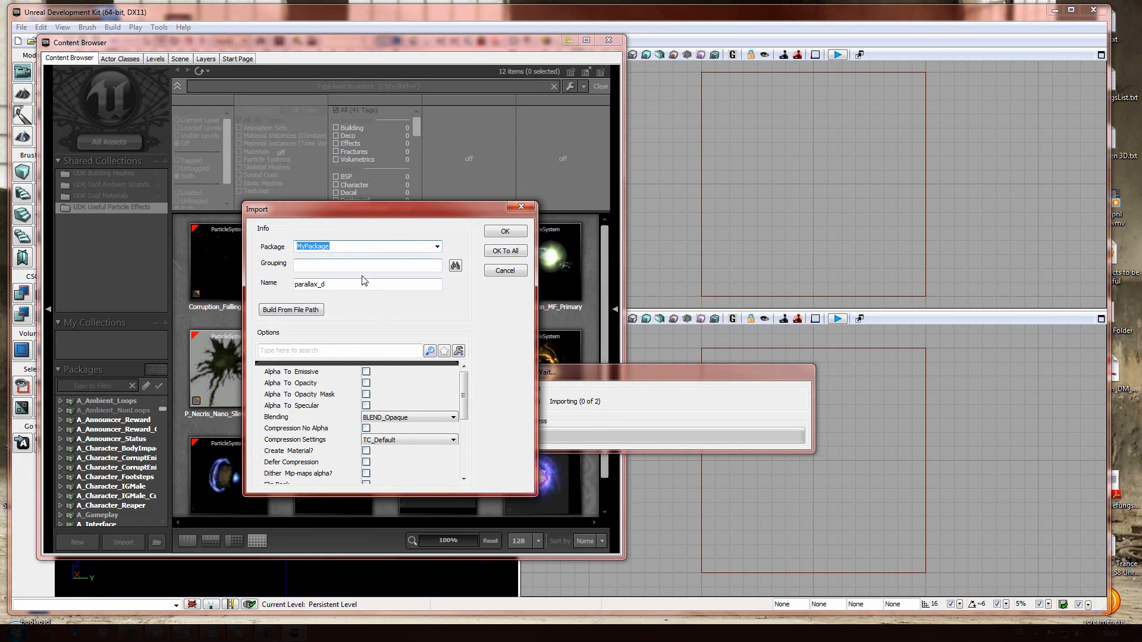
text(parallax)
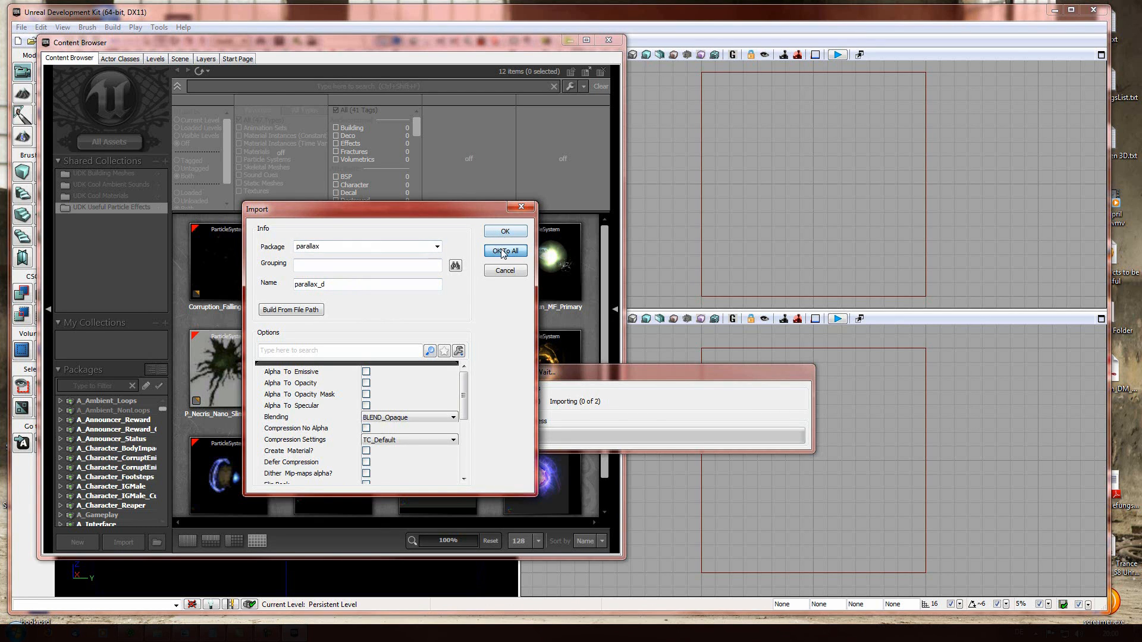
click(504, 251)
text(pa)
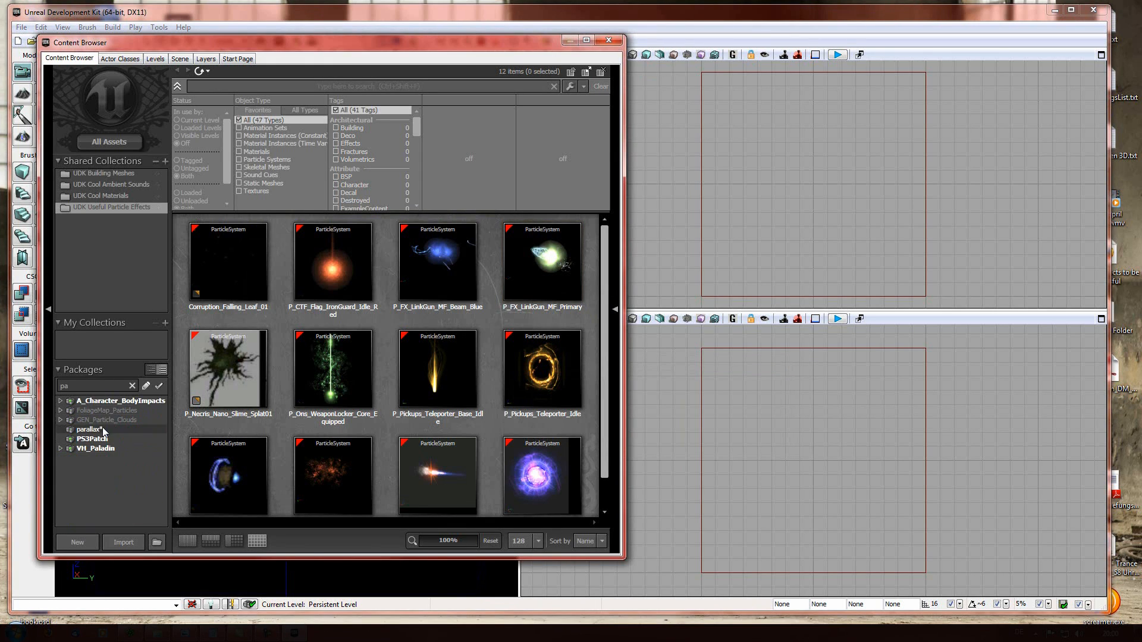
Create a new material named parallax_test inside the parallax package and open it for editing
click(87, 429)
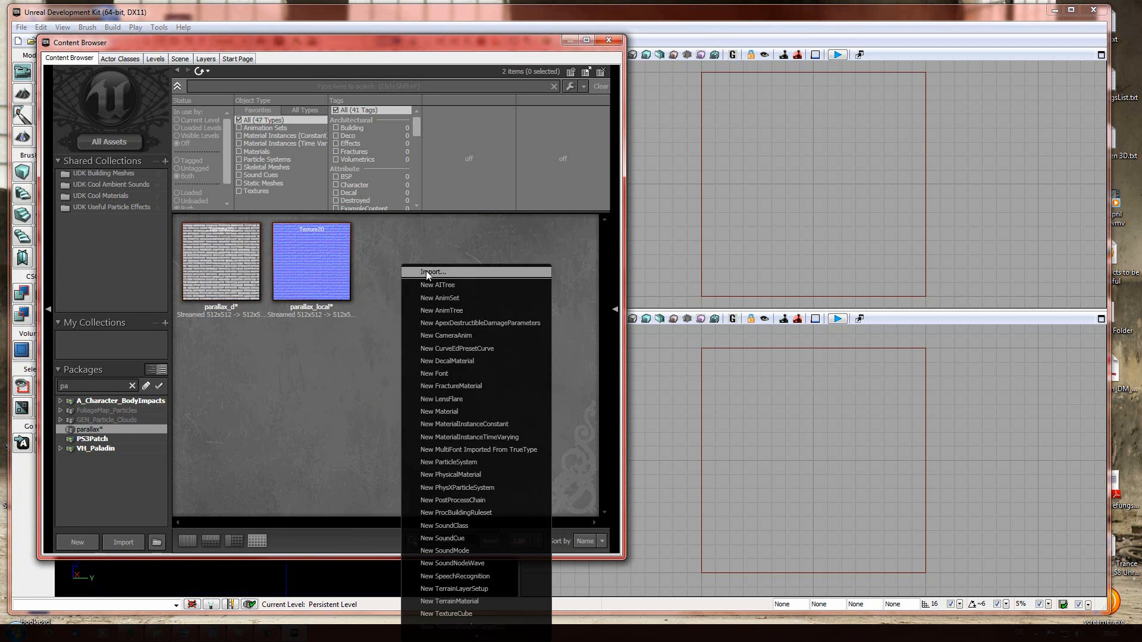
click(439, 410)
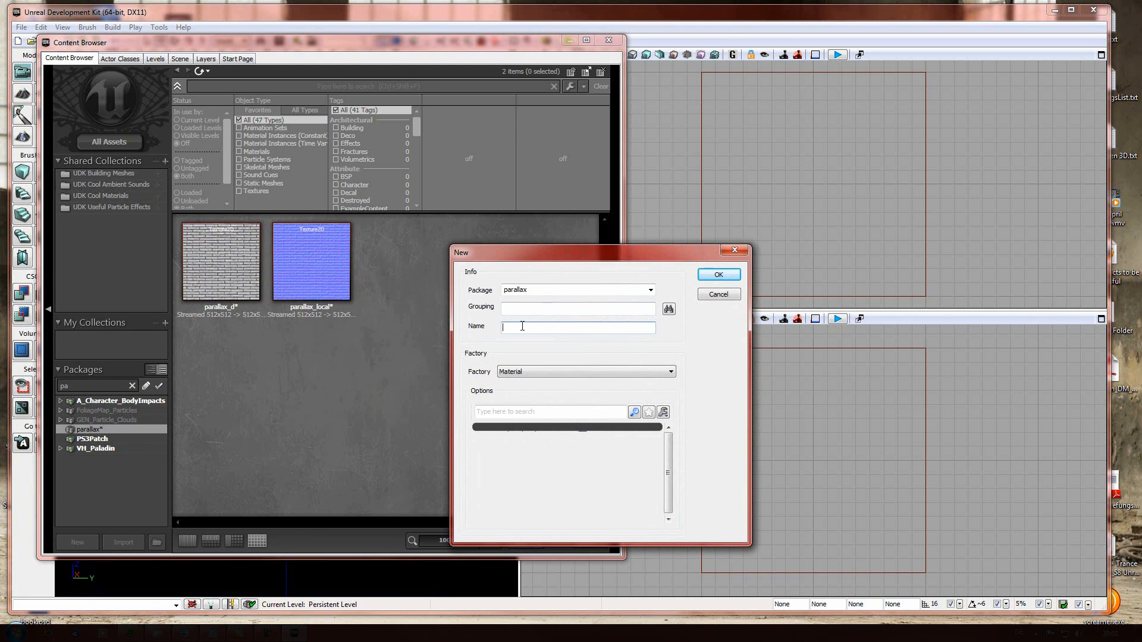
text(parallax_test)
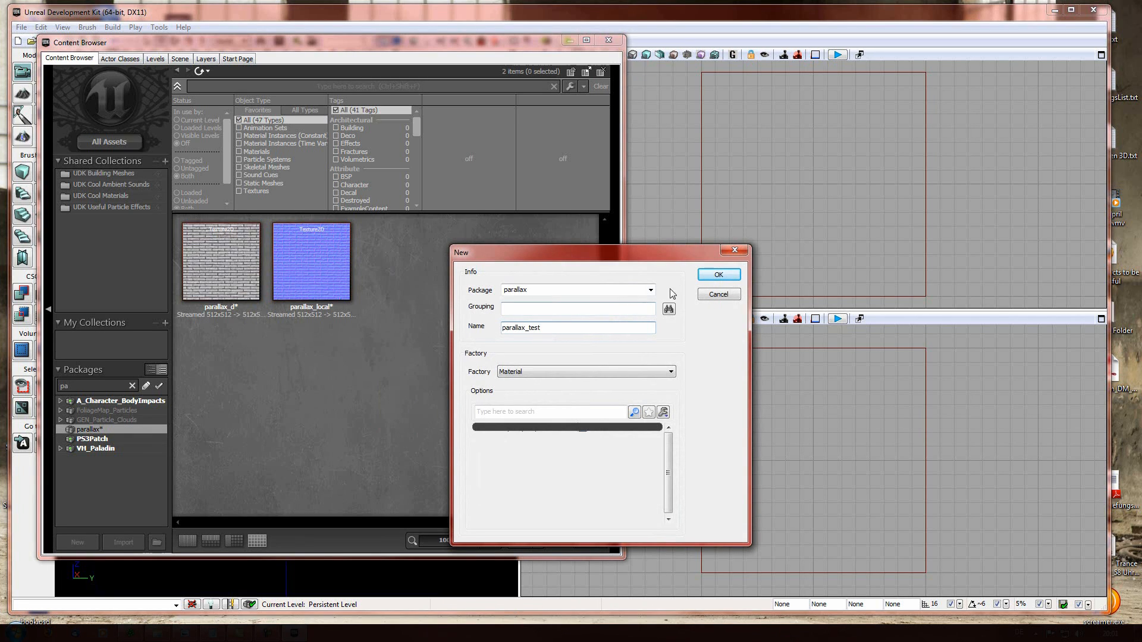
click(717, 274)
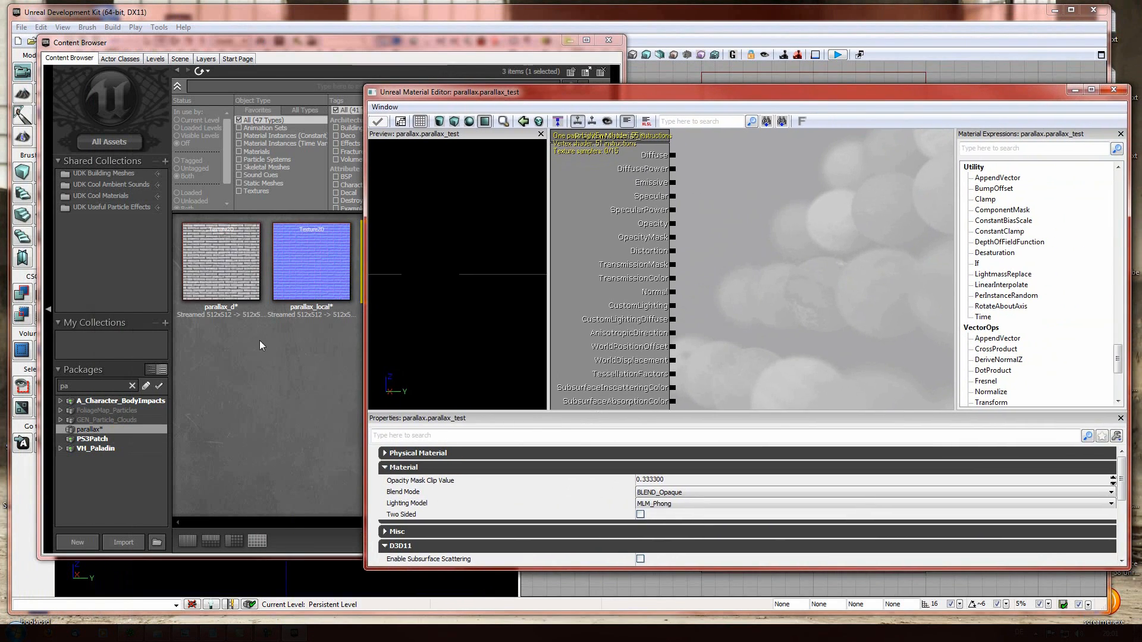
mouse_move(221, 261)
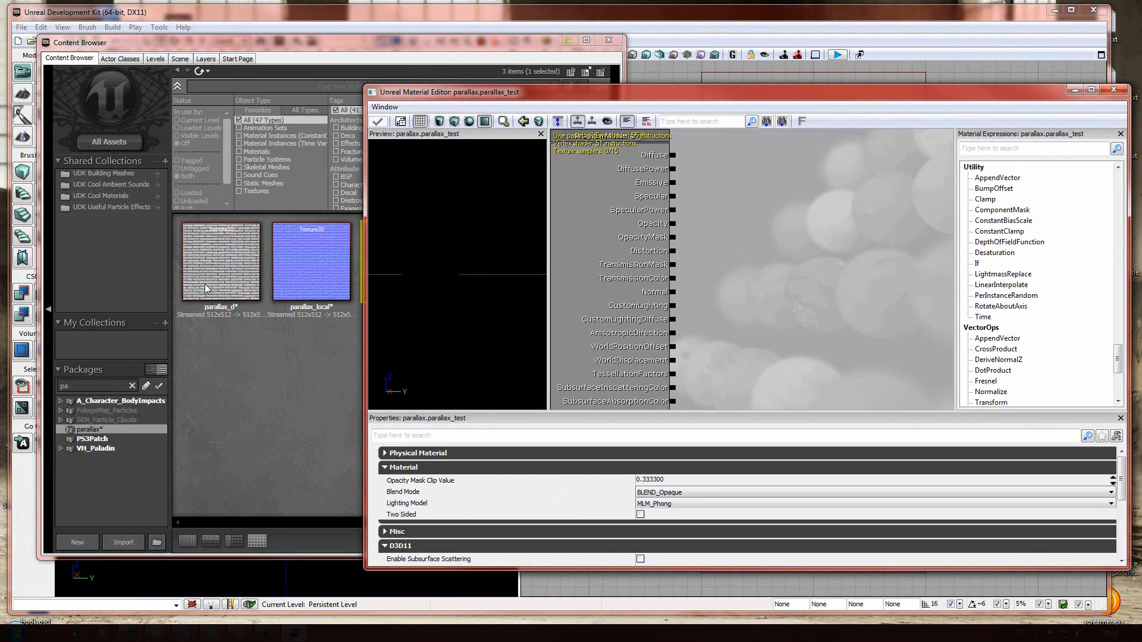
mouse_move(257, 384)
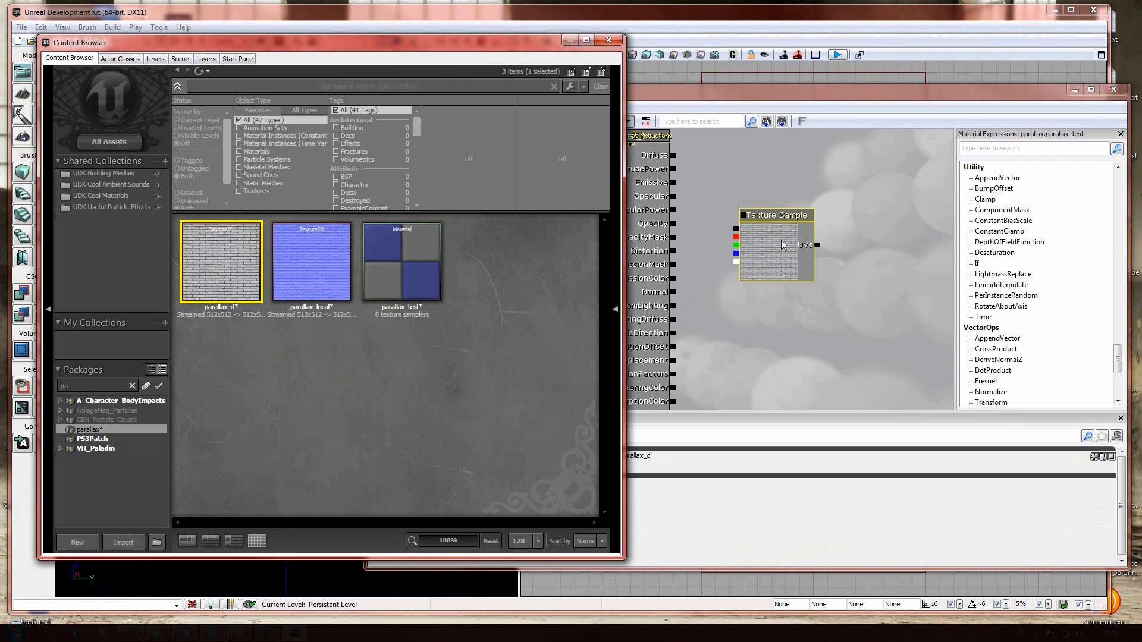
Place the parallax_d texture sample beside the material inputs and wire it into Diffuse
double_click(401, 262)
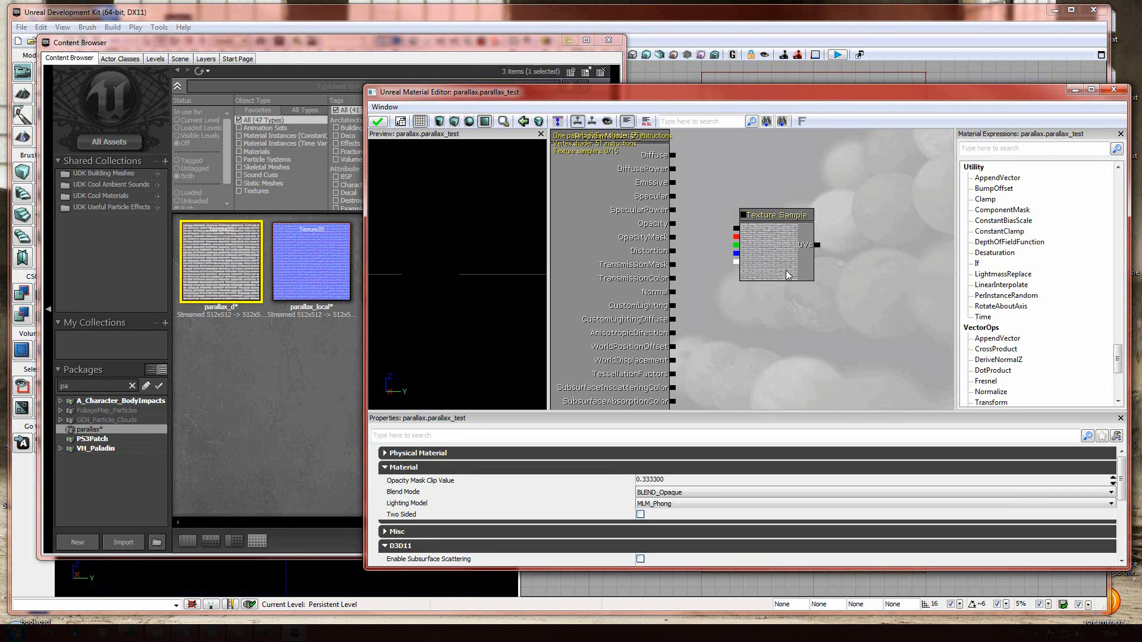
mouse_move(839, 312)
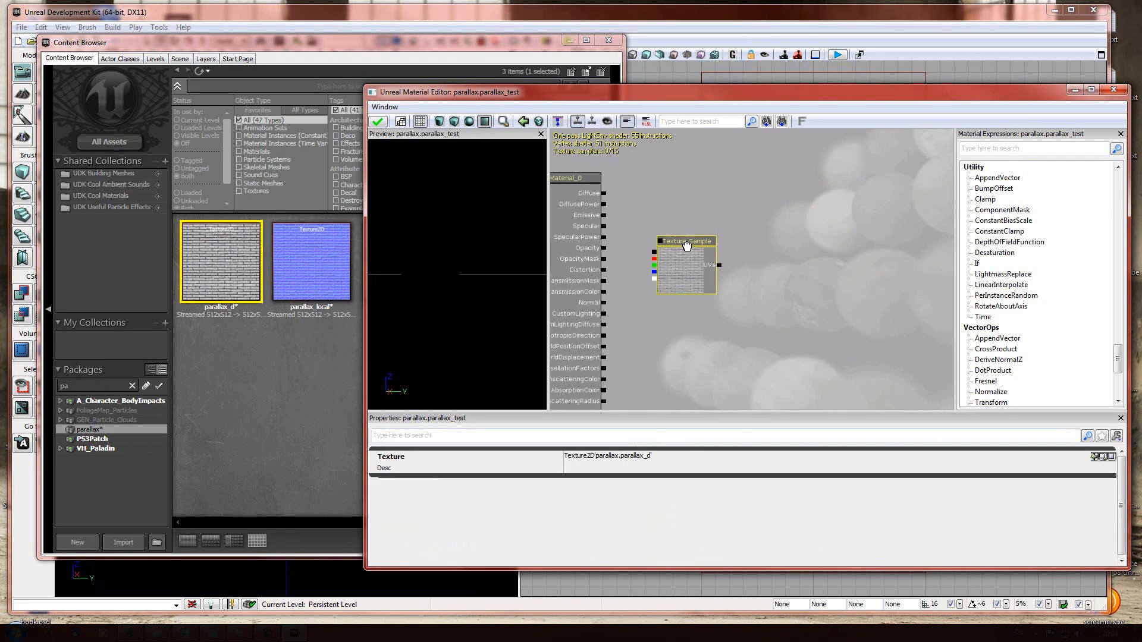
mouse_move(800, 193)
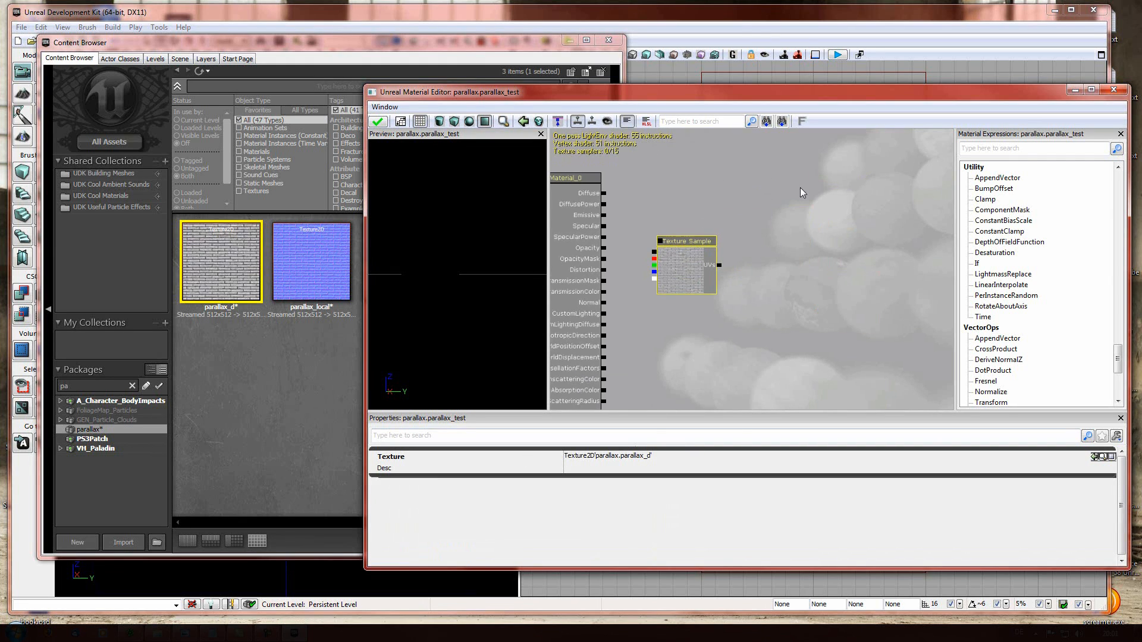
mouse_move(716, 168)
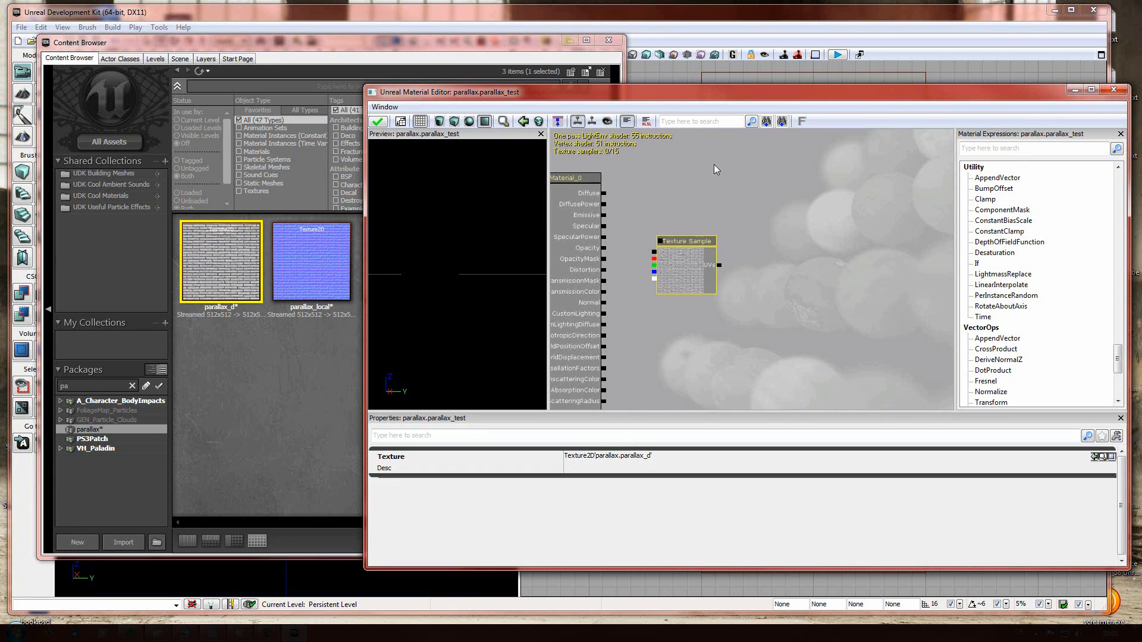
mouse_move(647, 278)
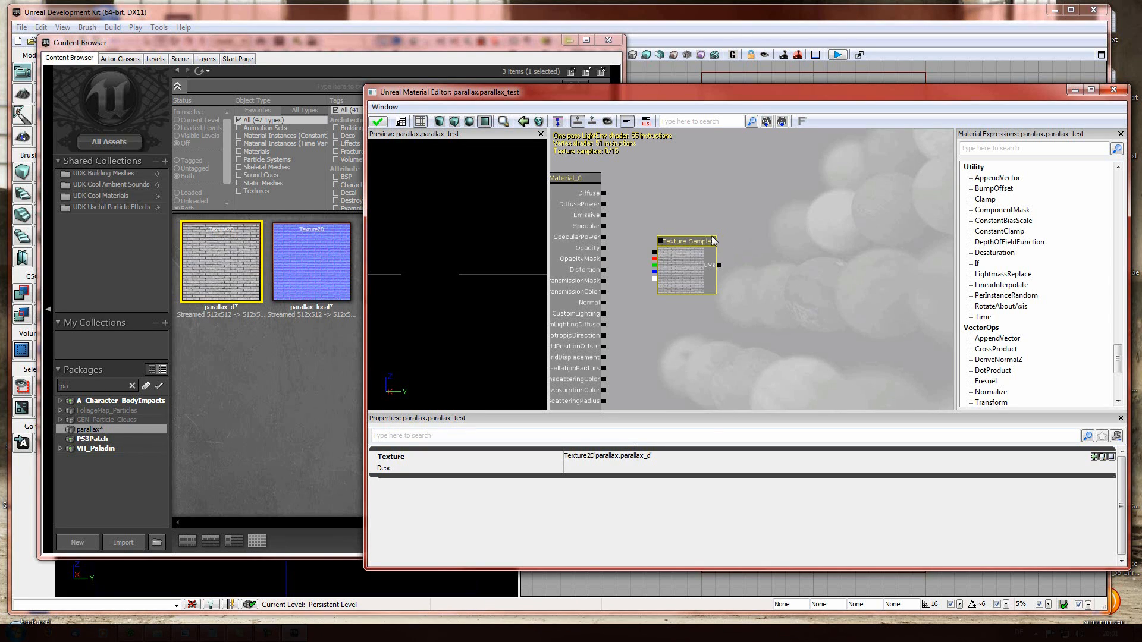
drag(685, 240, 690, 179)
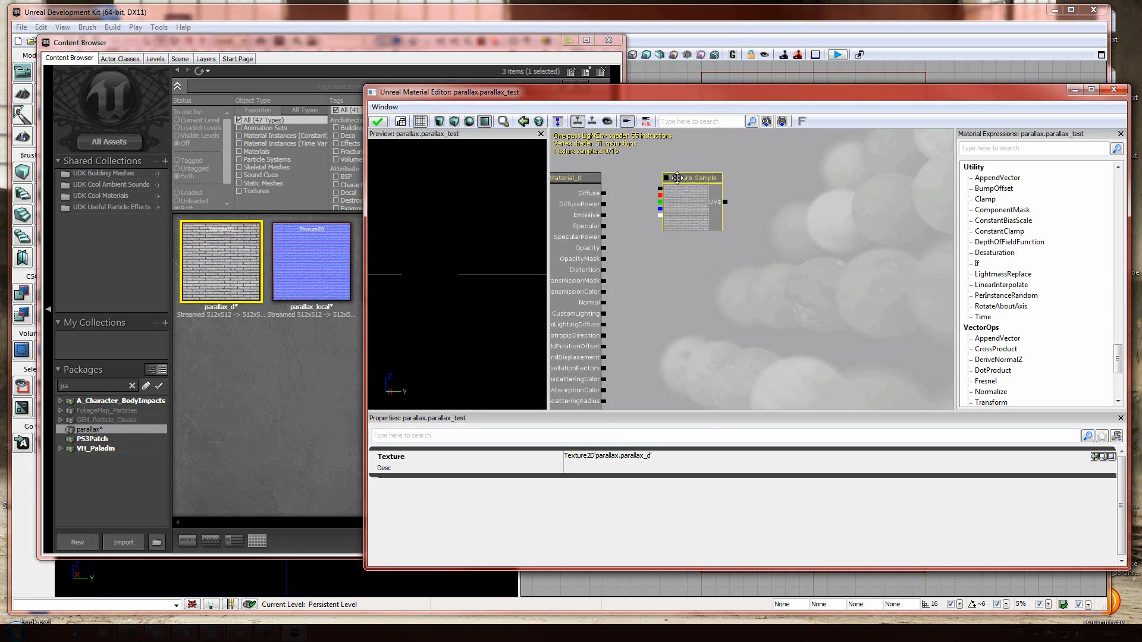
drag(676, 177, 696, 185)
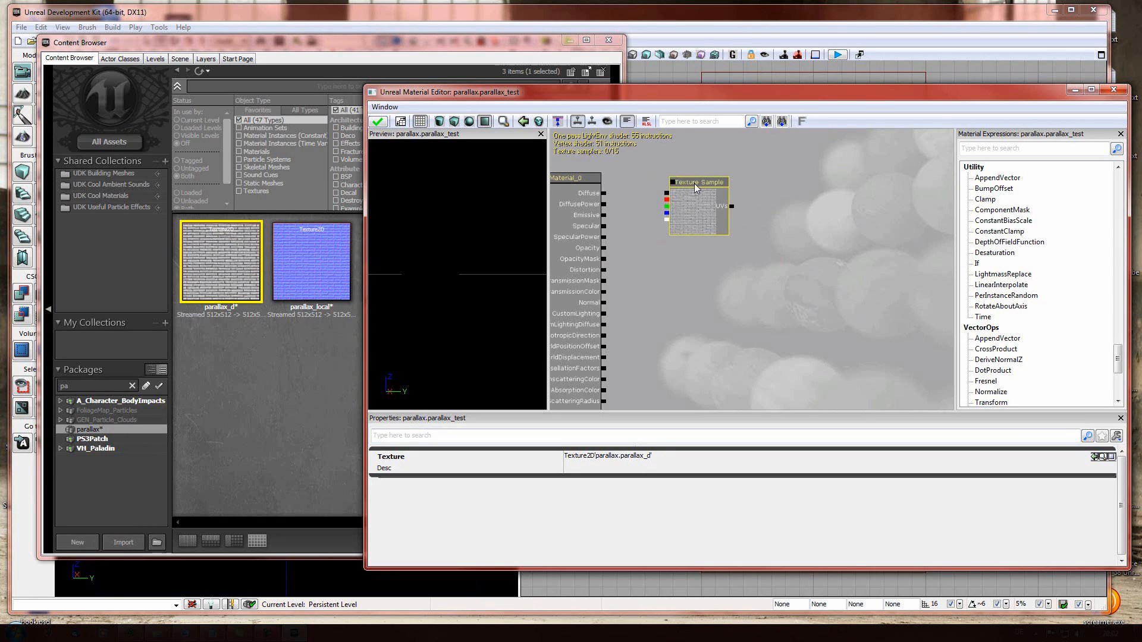
drag(698, 189, 705, 192)
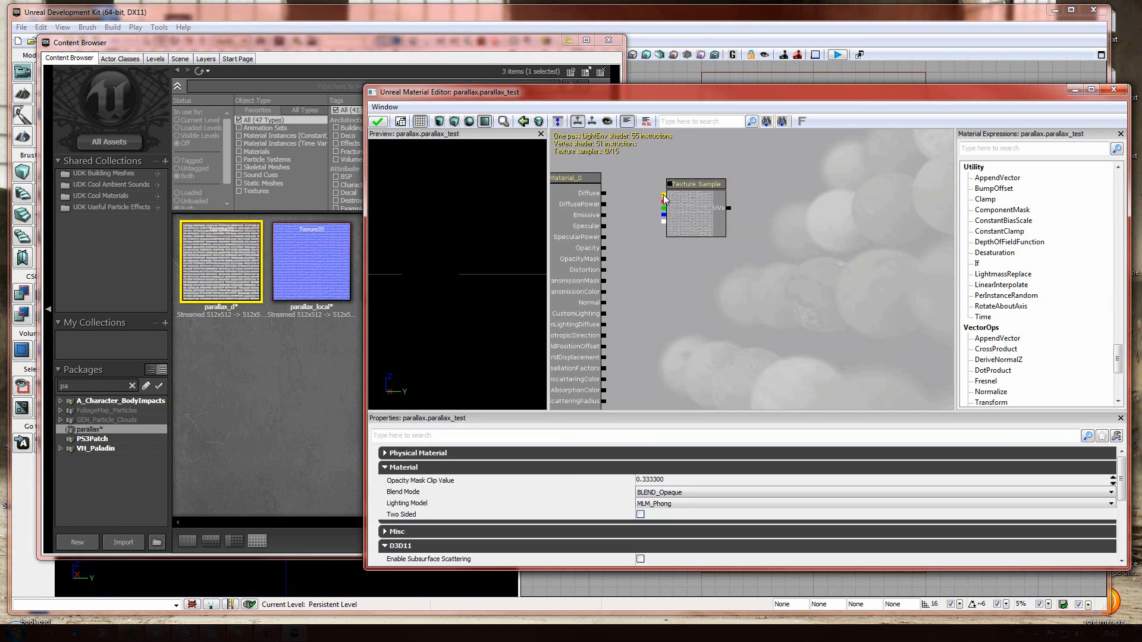
drag(665, 199, 605, 192)
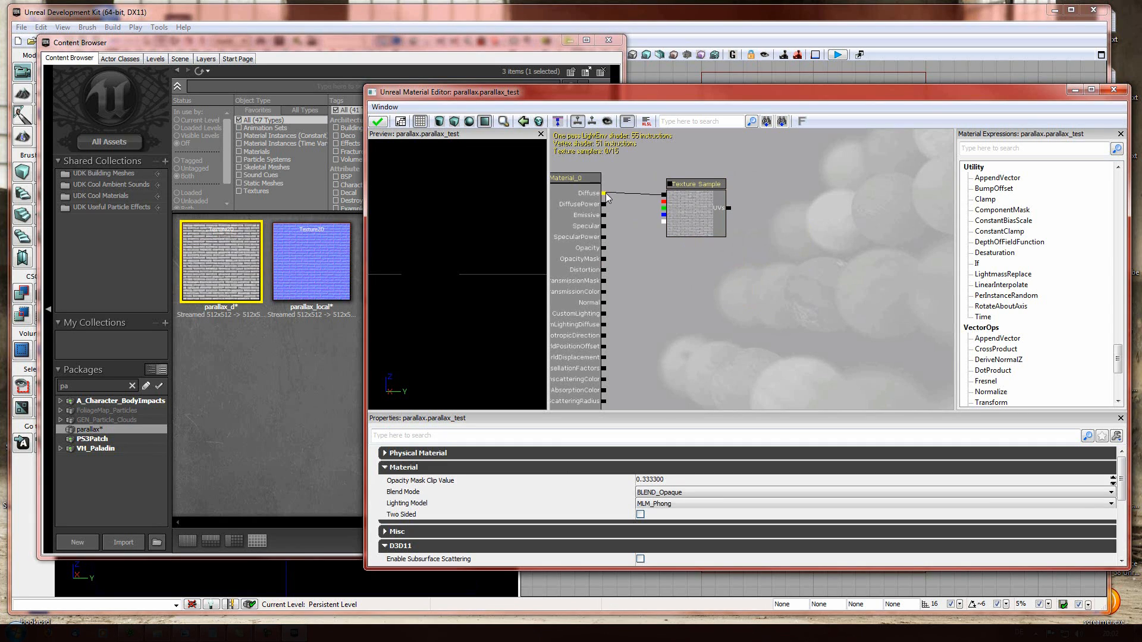
click(694, 183)
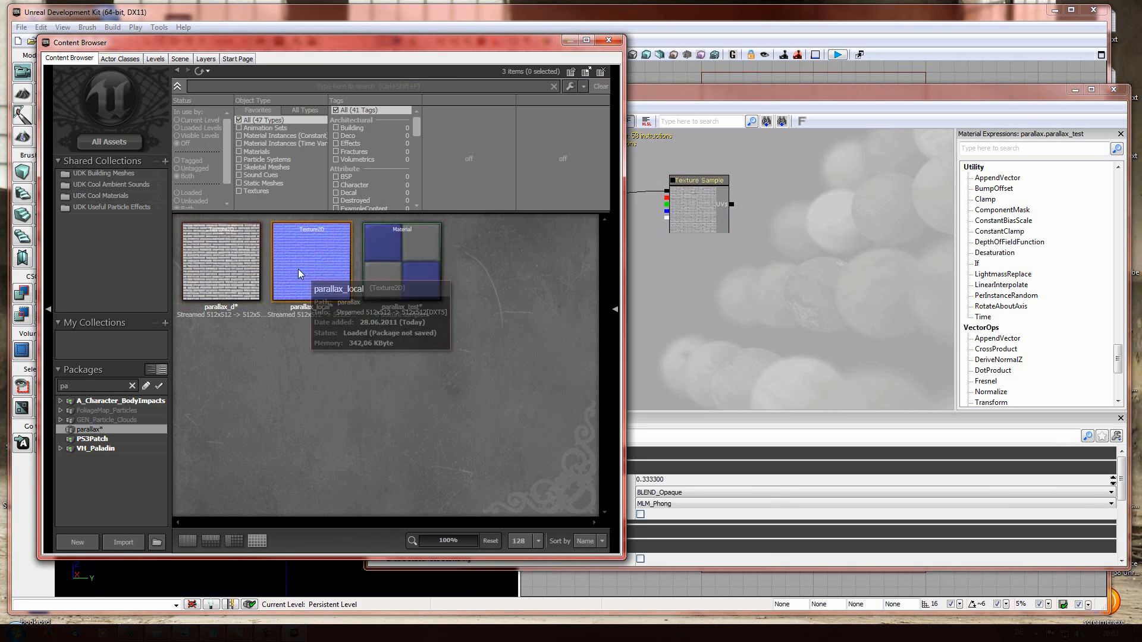
Add a parallax_local texture sample and wire it into the material's Normal input
double_click(311, 262)
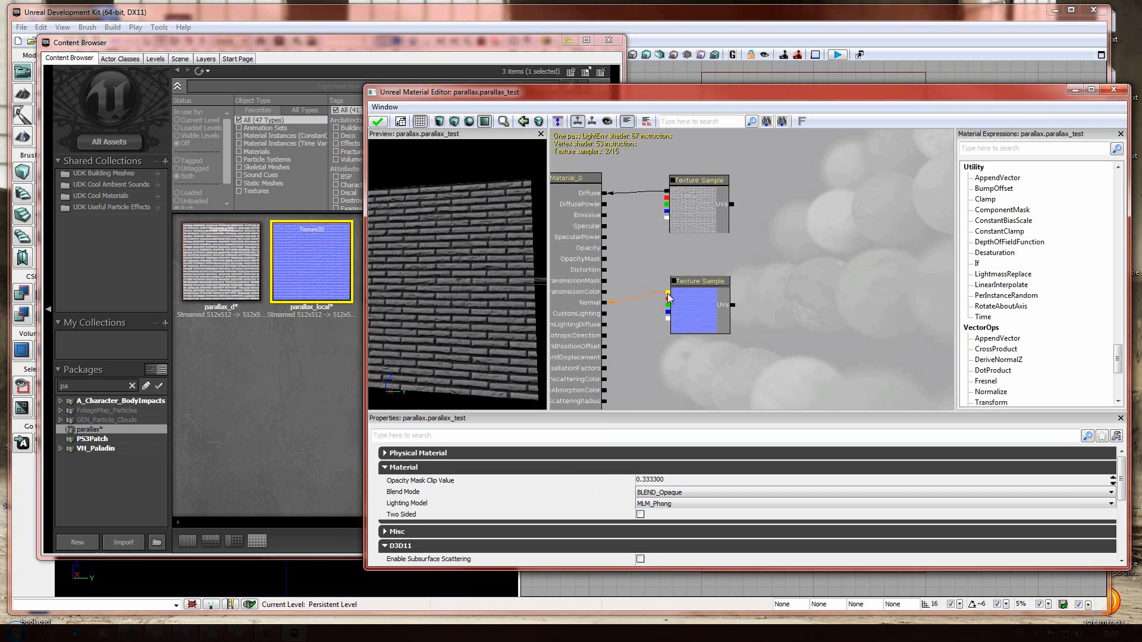
click(698, 290)
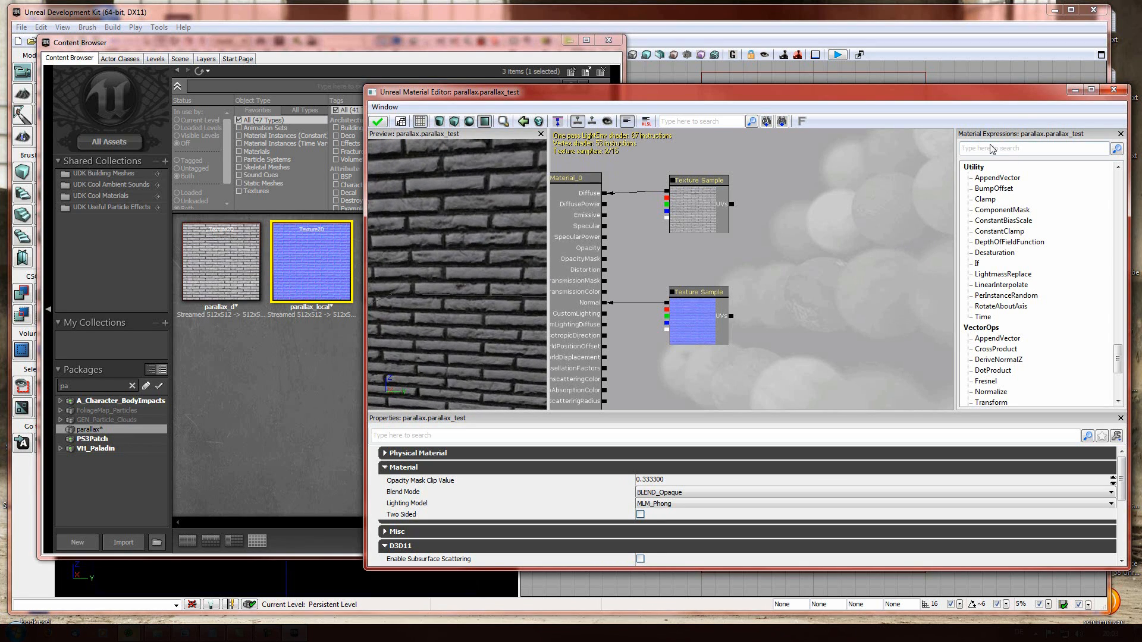
Search 'bump' for a BumpOffset expression and add a third texture sample holding parallax_local
text(bump)
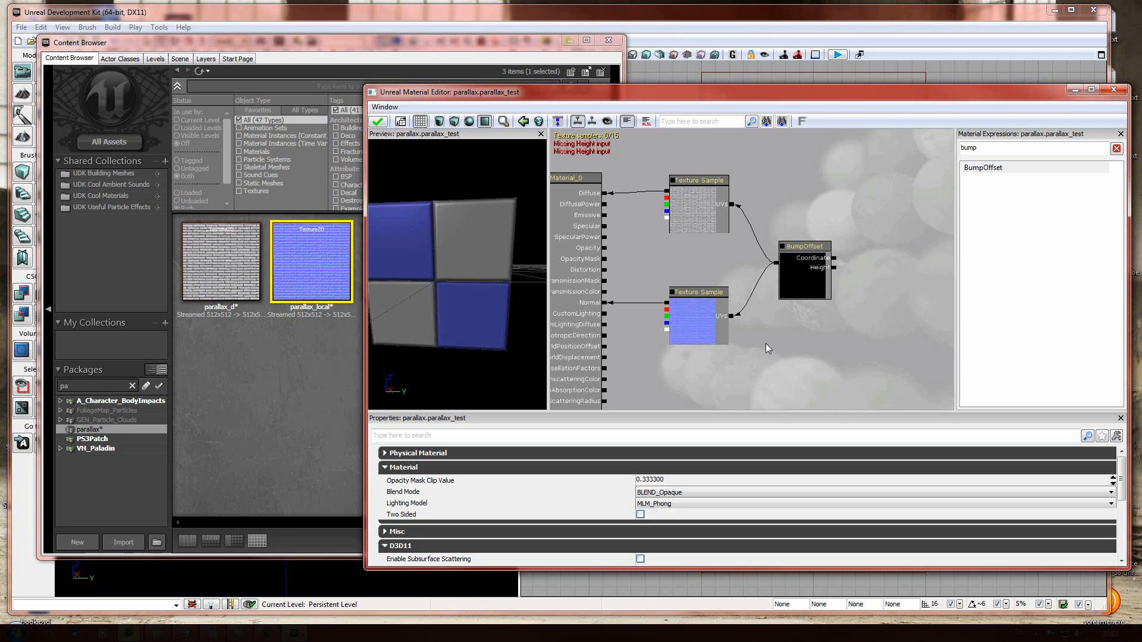
click(697, 293)
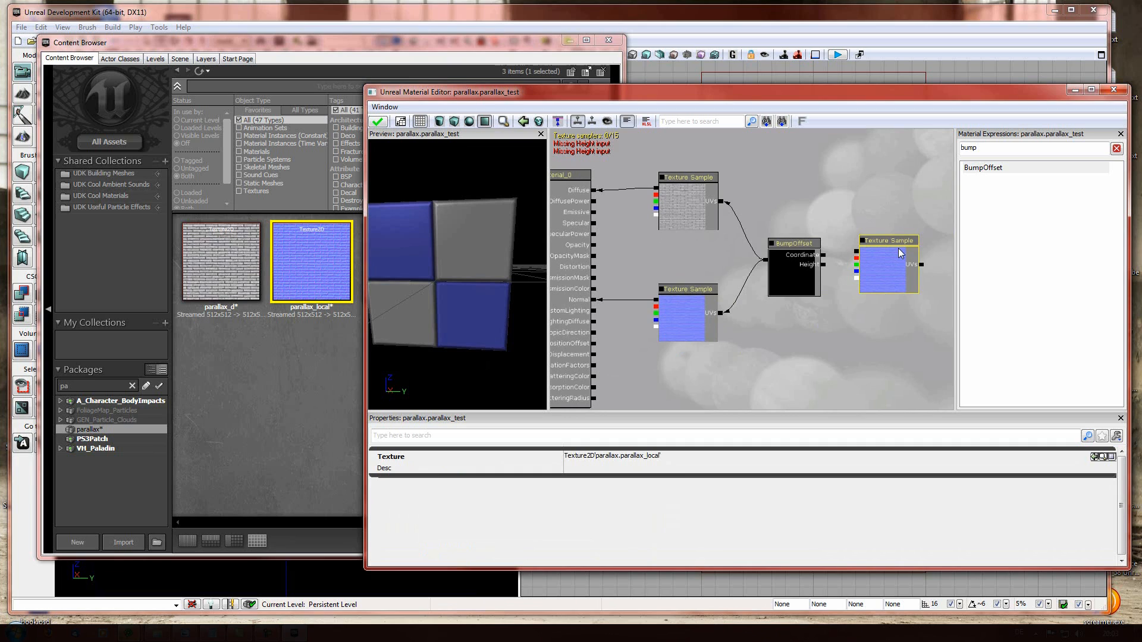
mouse_move(864, 282)
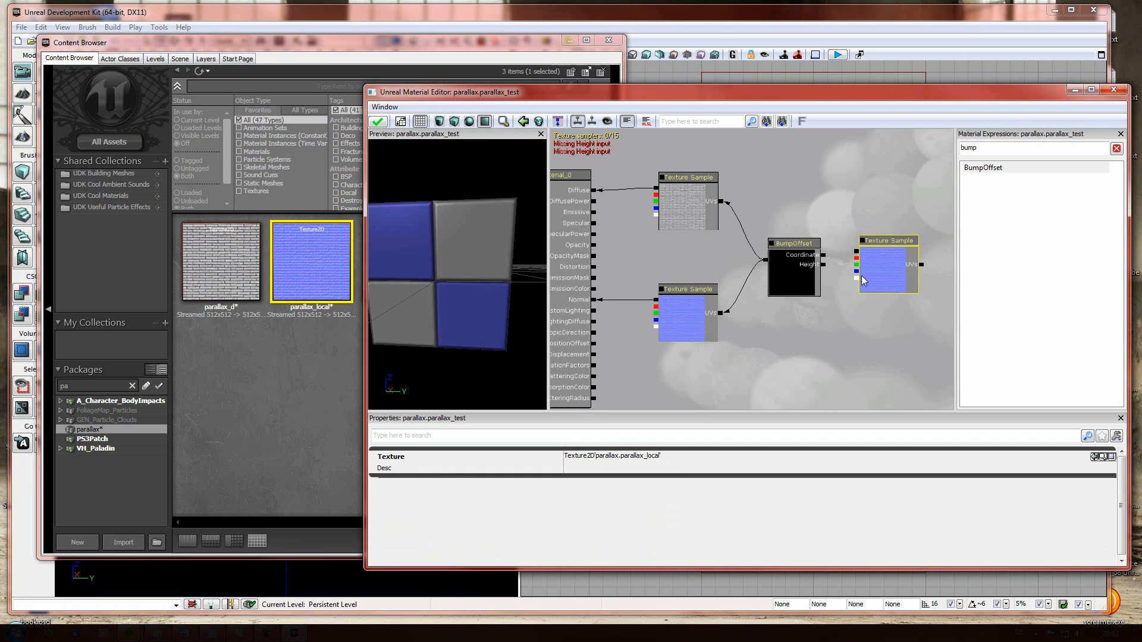
mouse_move(876, 283)
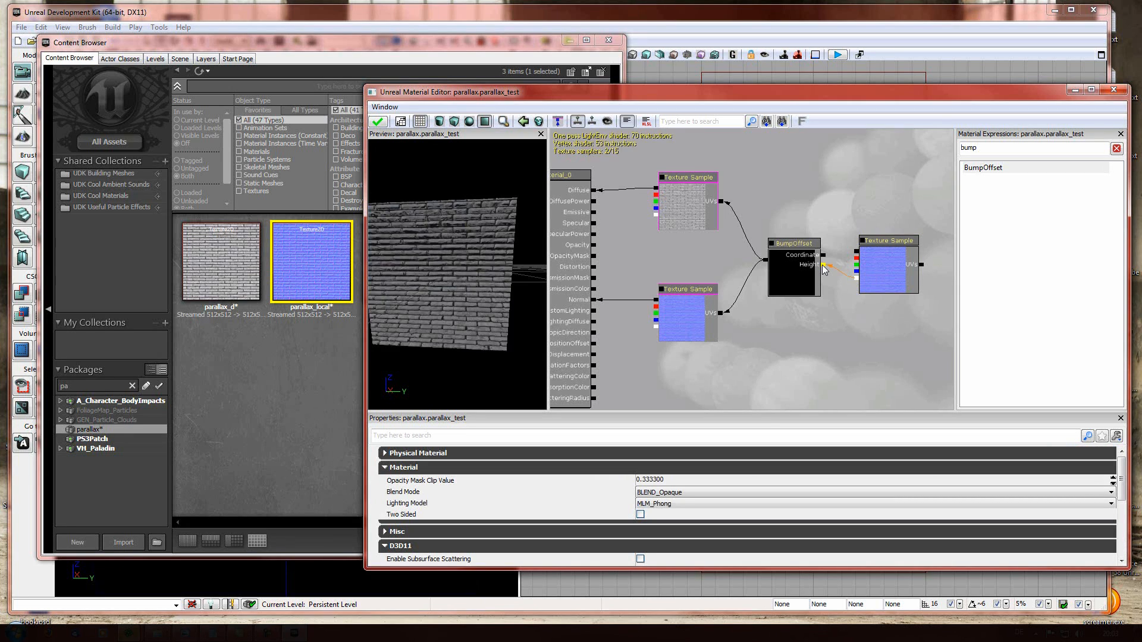
mouse_move(440, 298)
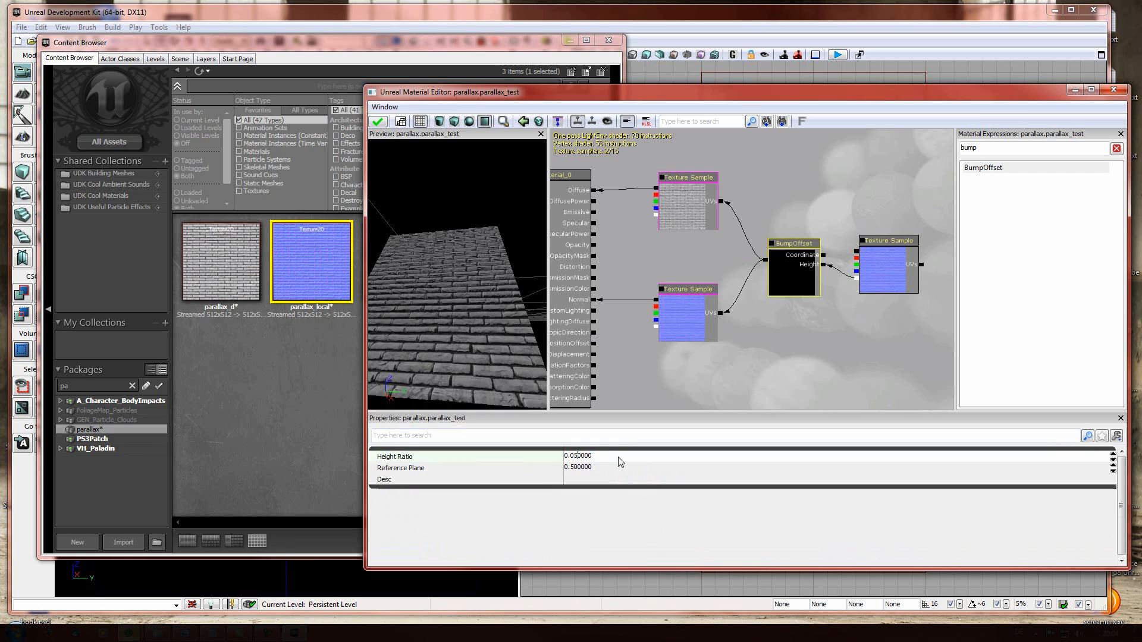
Set the BumpOffset height ratio to about 0.02 for shallow brick relief
text(0.020000)
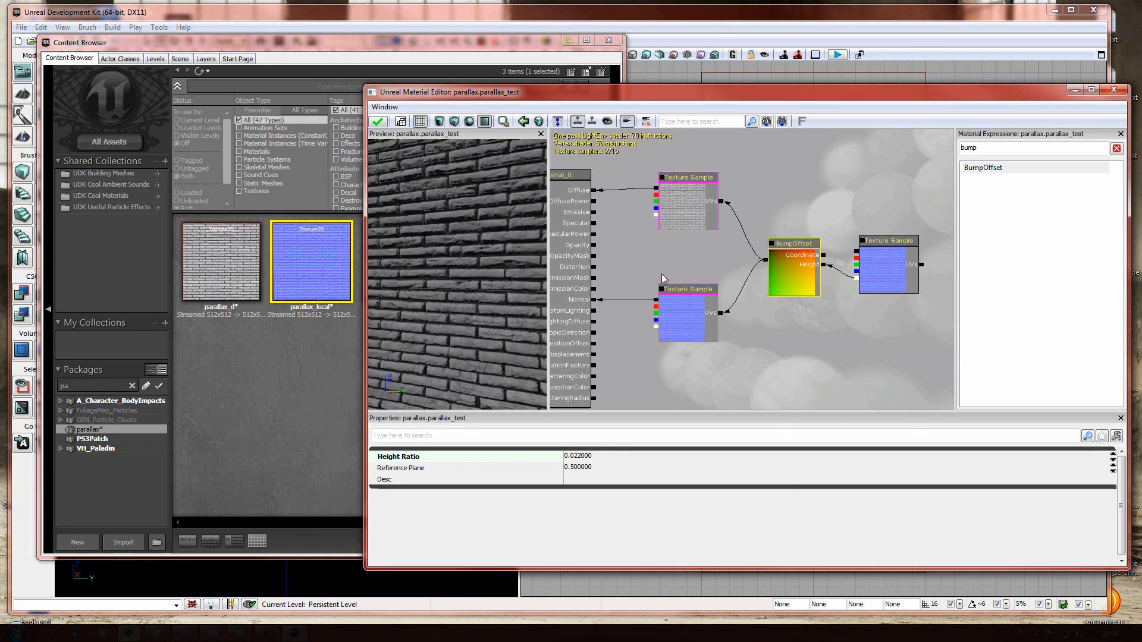
mouse_move(724, 358)
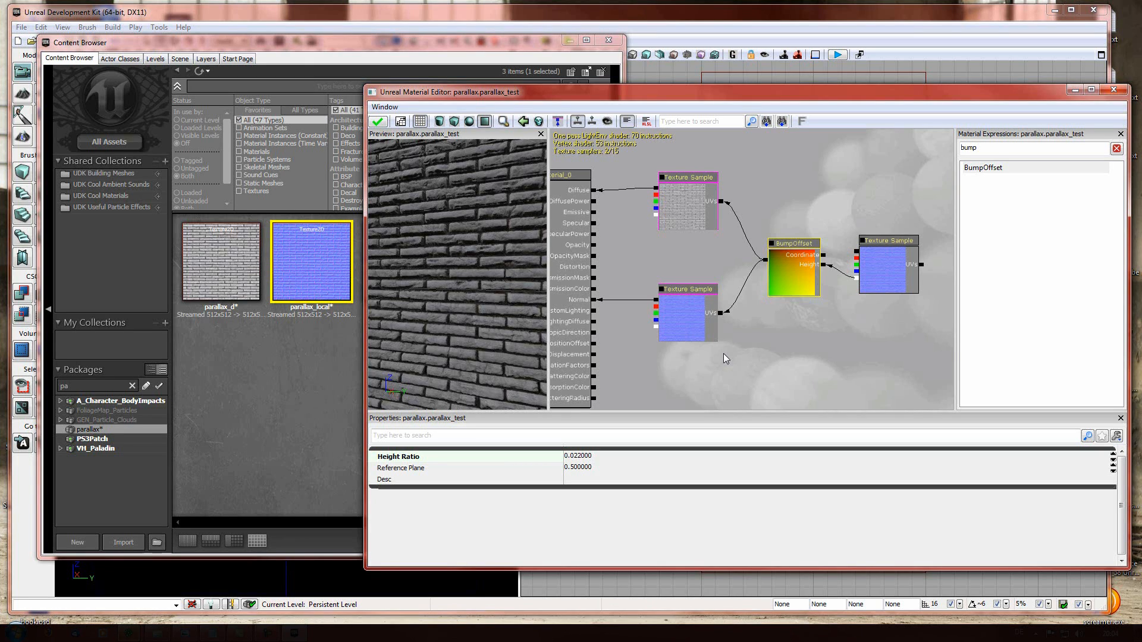
mouse_move(519, 326)
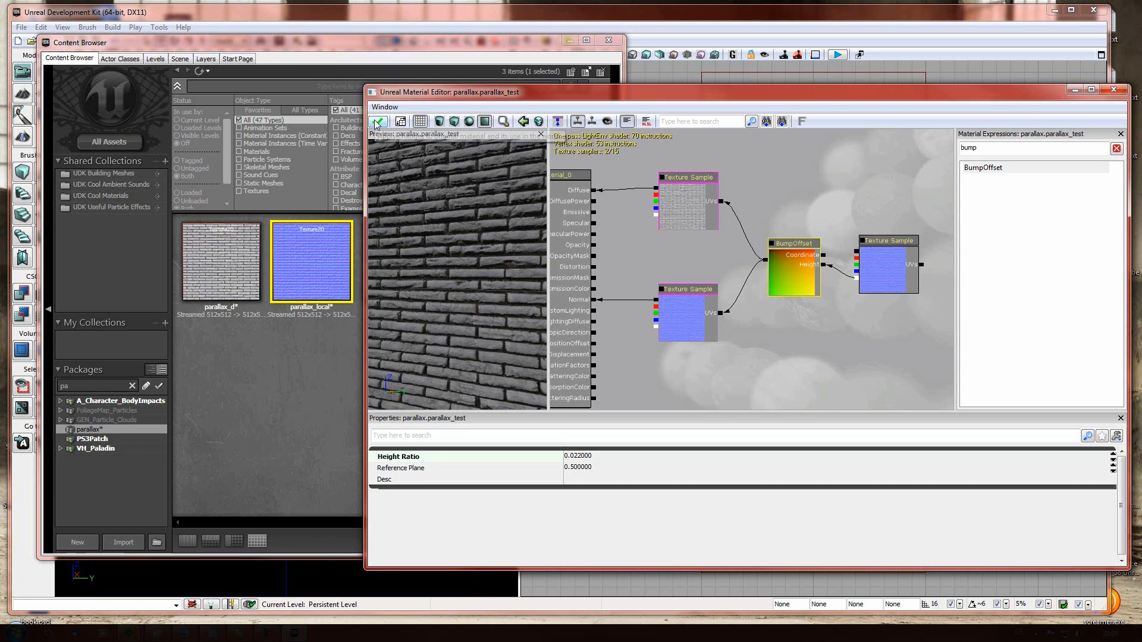
Apply the material changes, close the Material Editor and bring up parallax_test's context menu
click(377, 122)
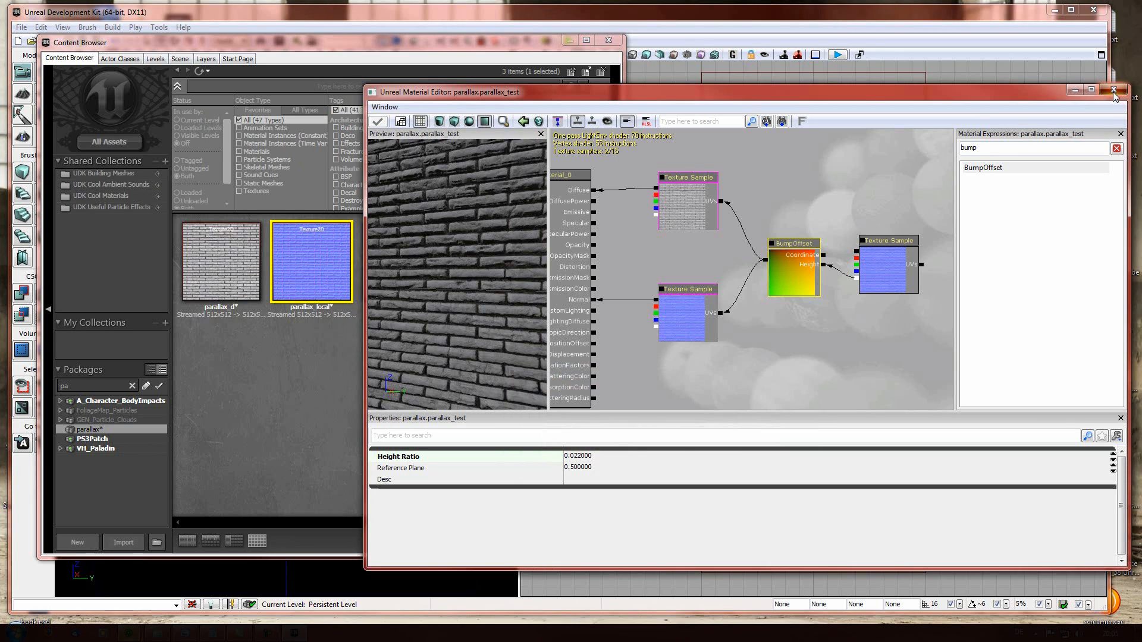
click(1113, 91)
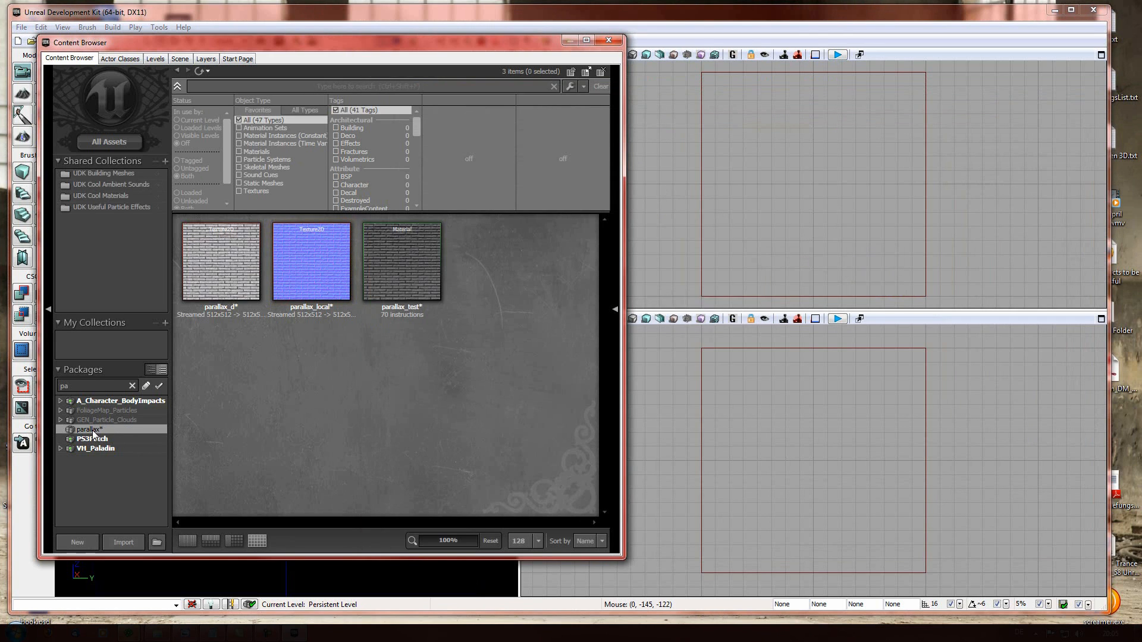
mouse_move(221, 262)
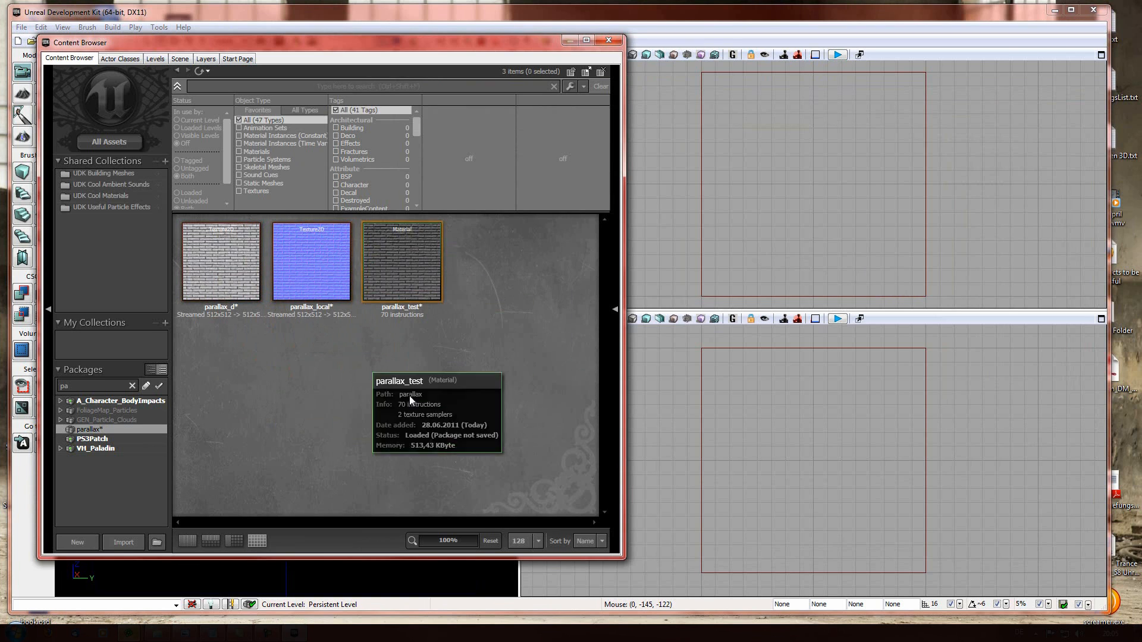
right_click(87, 429)
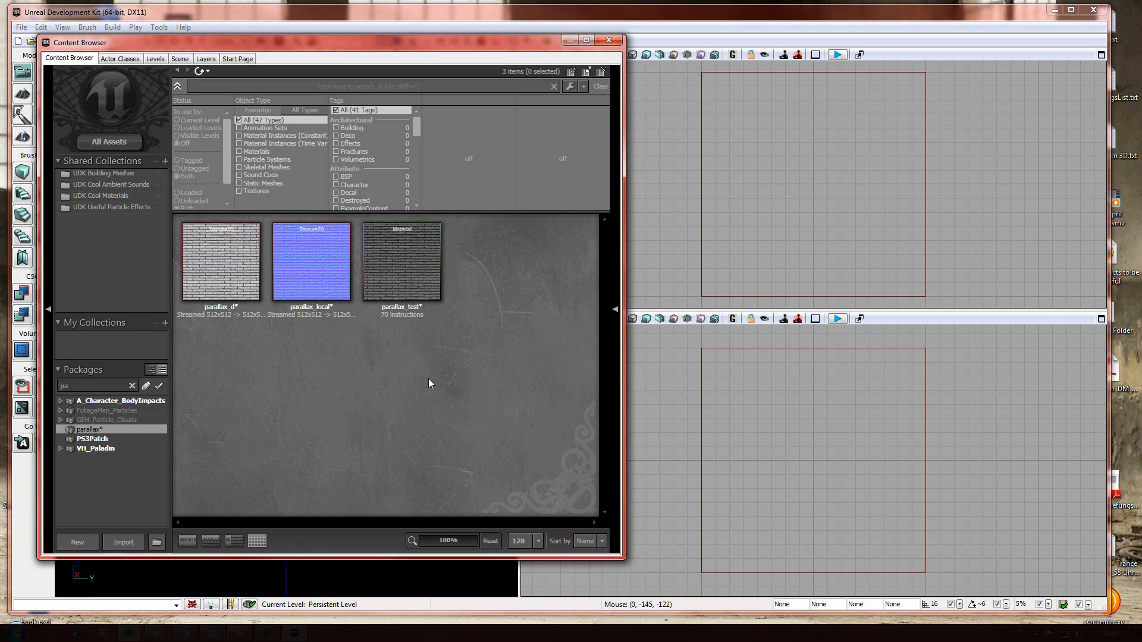
mouse_move(511, 328)
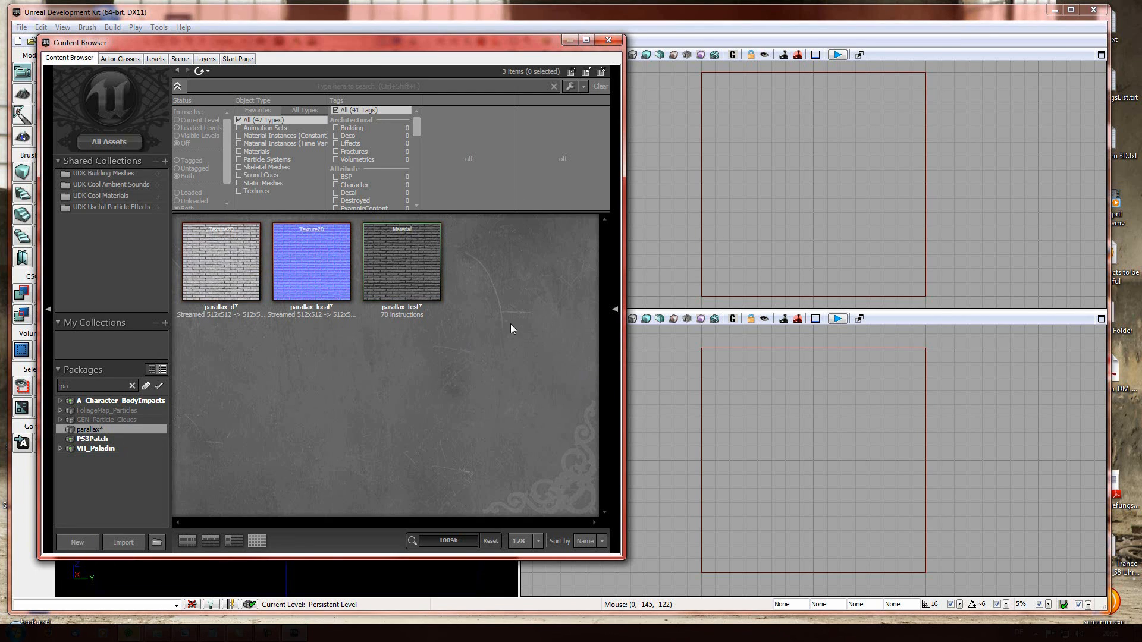